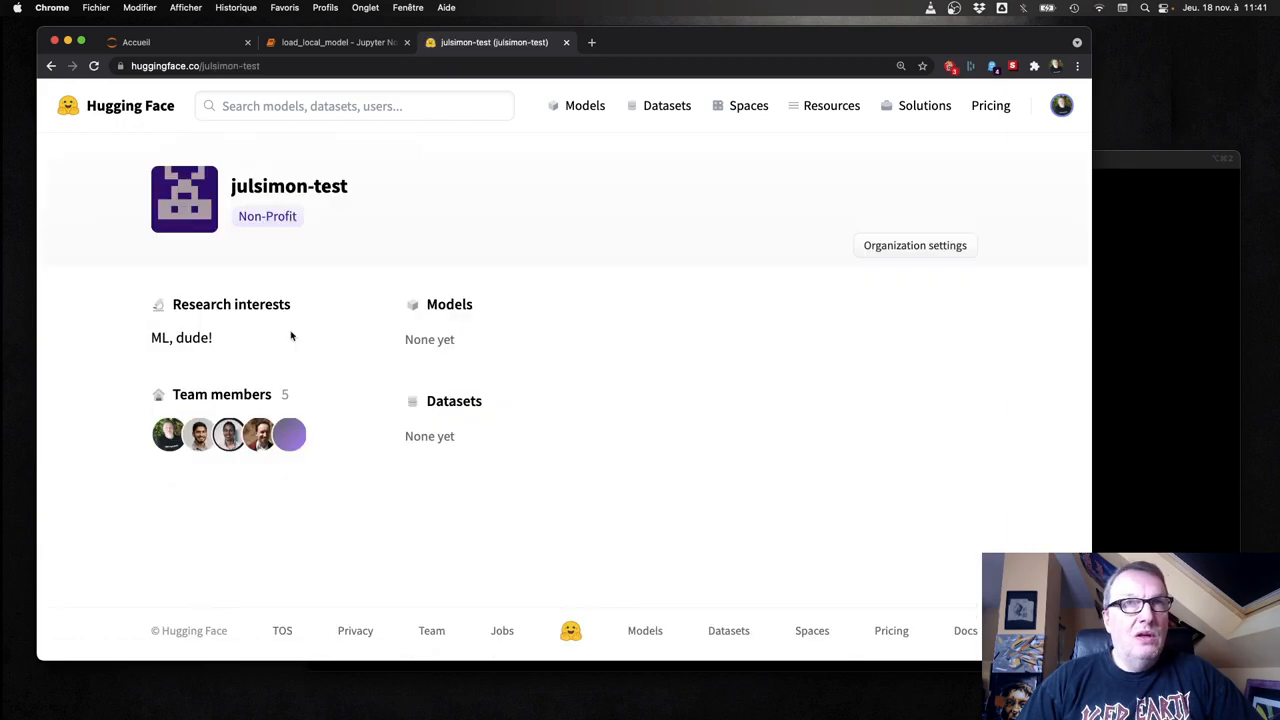
{"action": "mouse_move", "coordinate": [379, 223]}
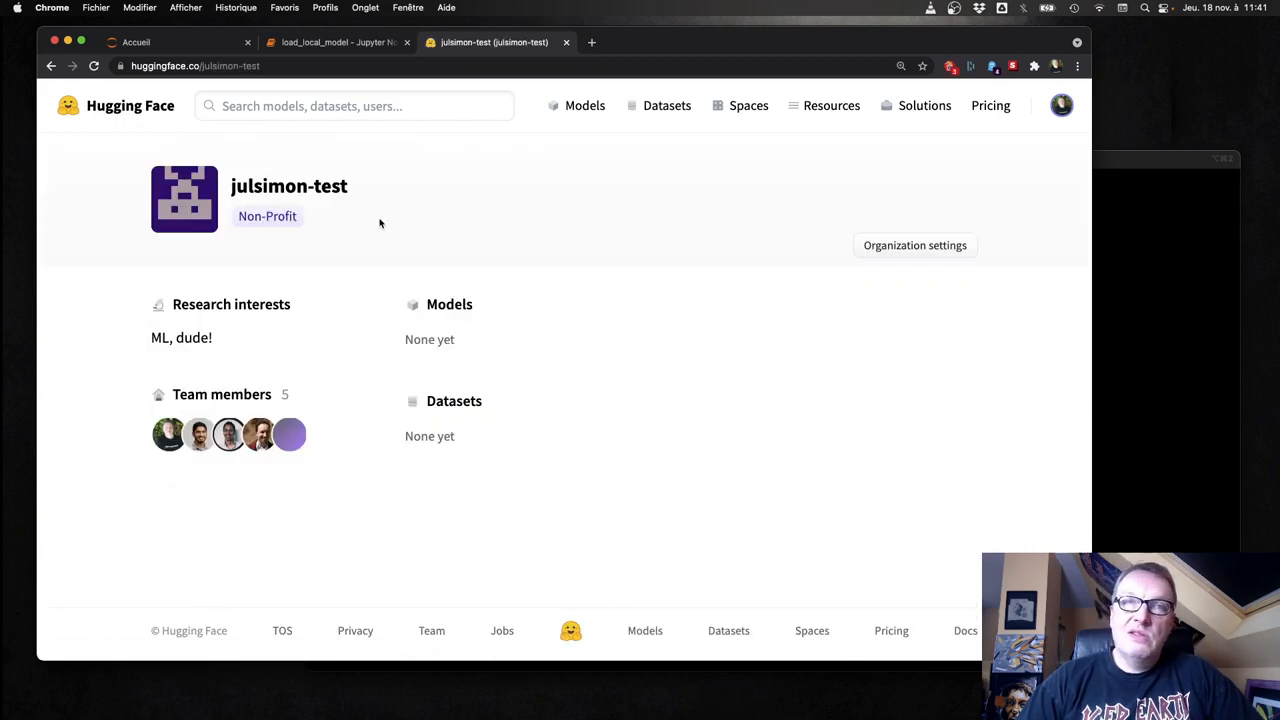
{"action": "mouse_move", "coordinate": [244, 518]}
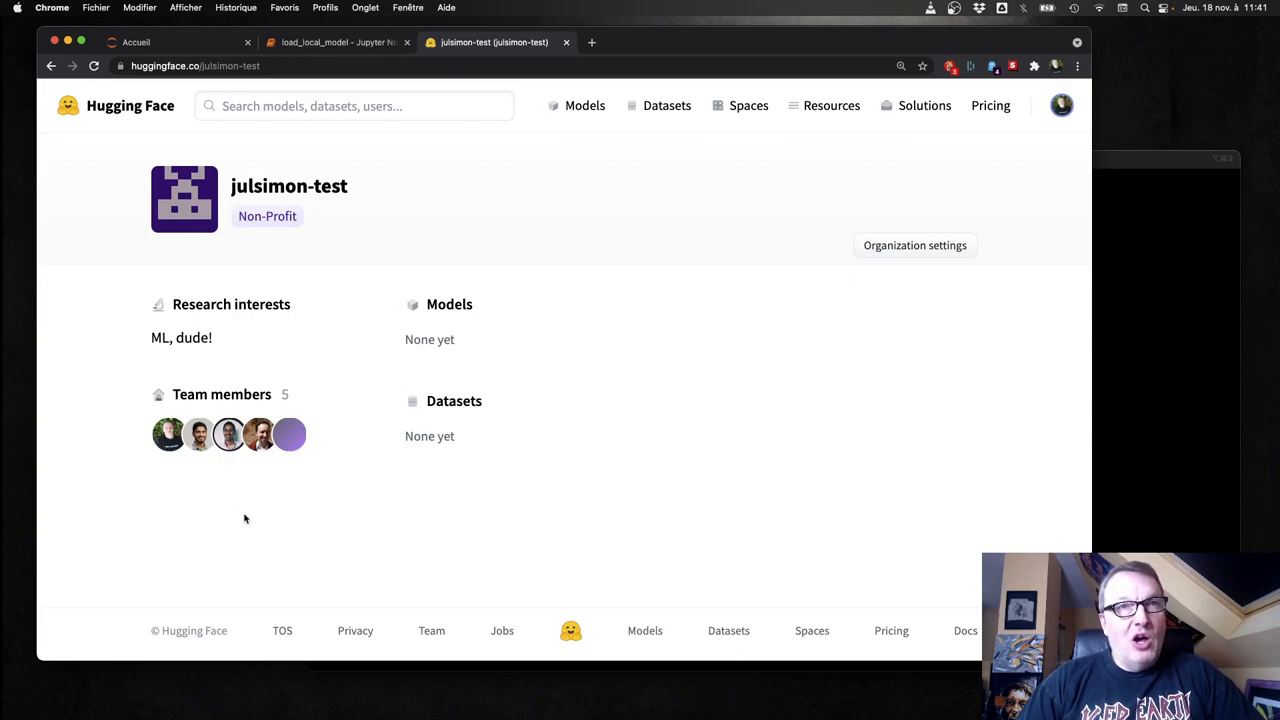
{"action": "mouse_move", "coordinate": [321, 525]}
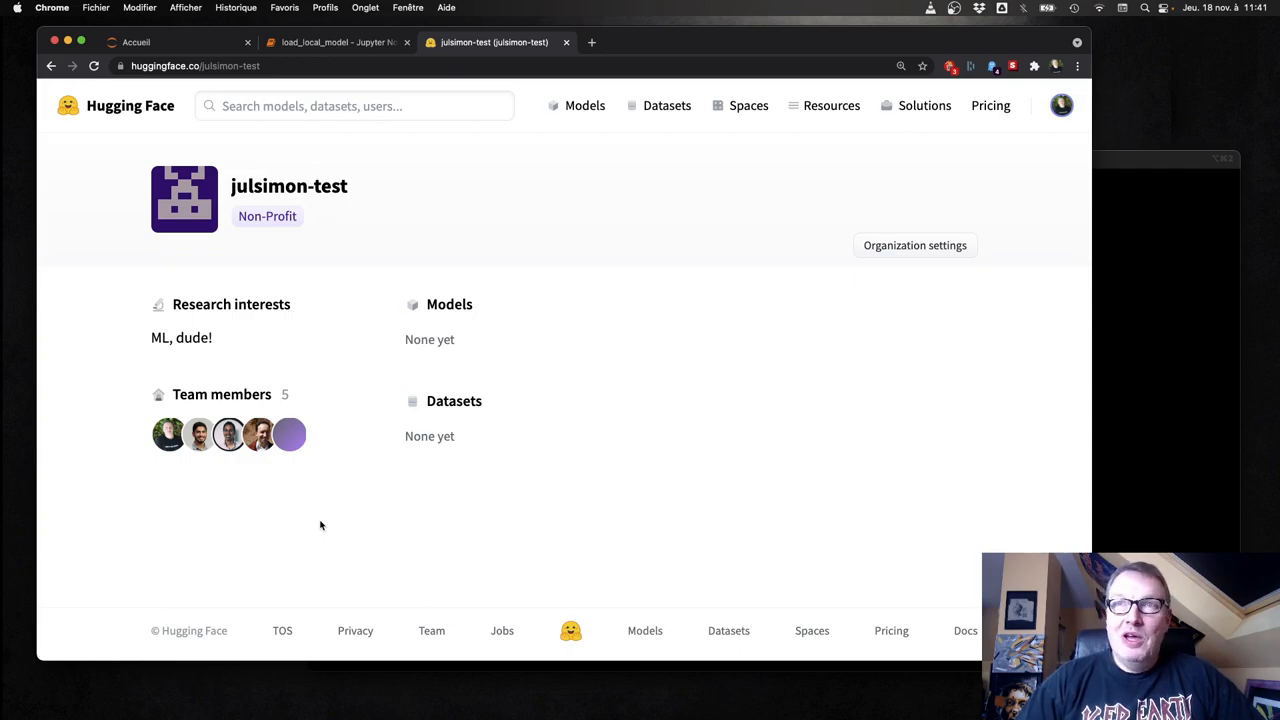
{"action": "mouse_move", "coordinate": [550, 328]}
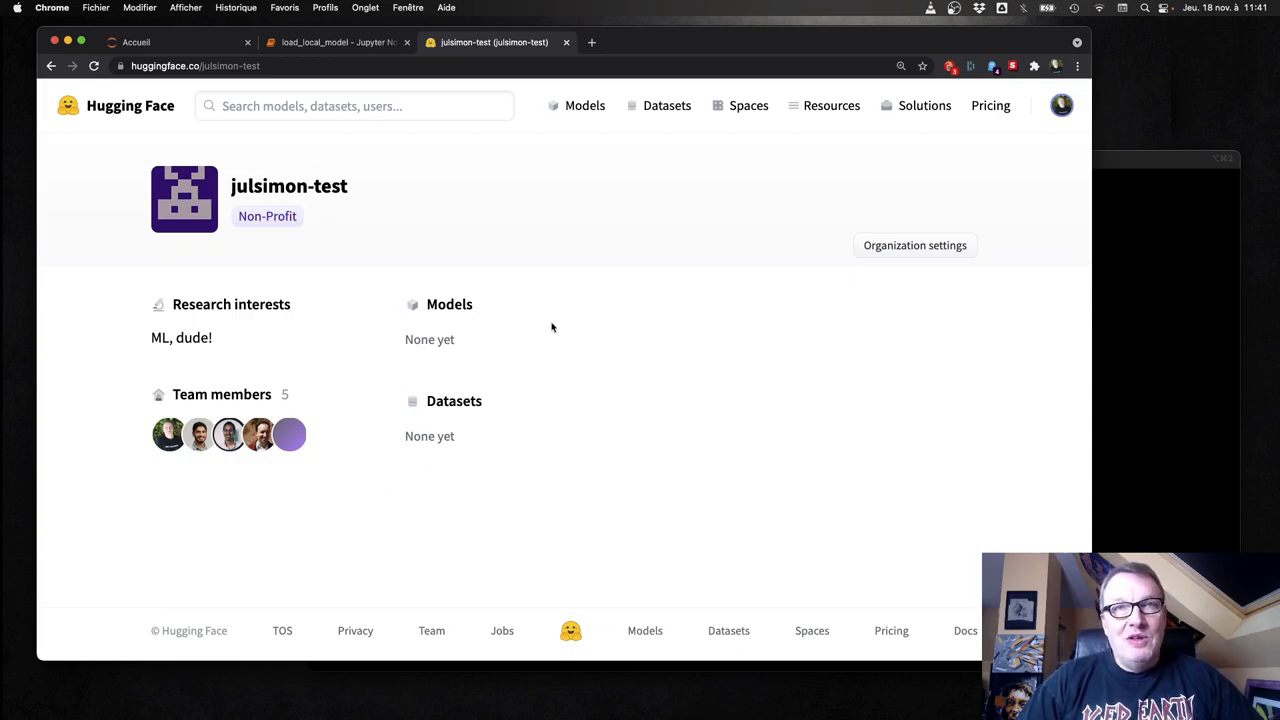
{"action": "mouse_move", "coordinate": [547, 327]}
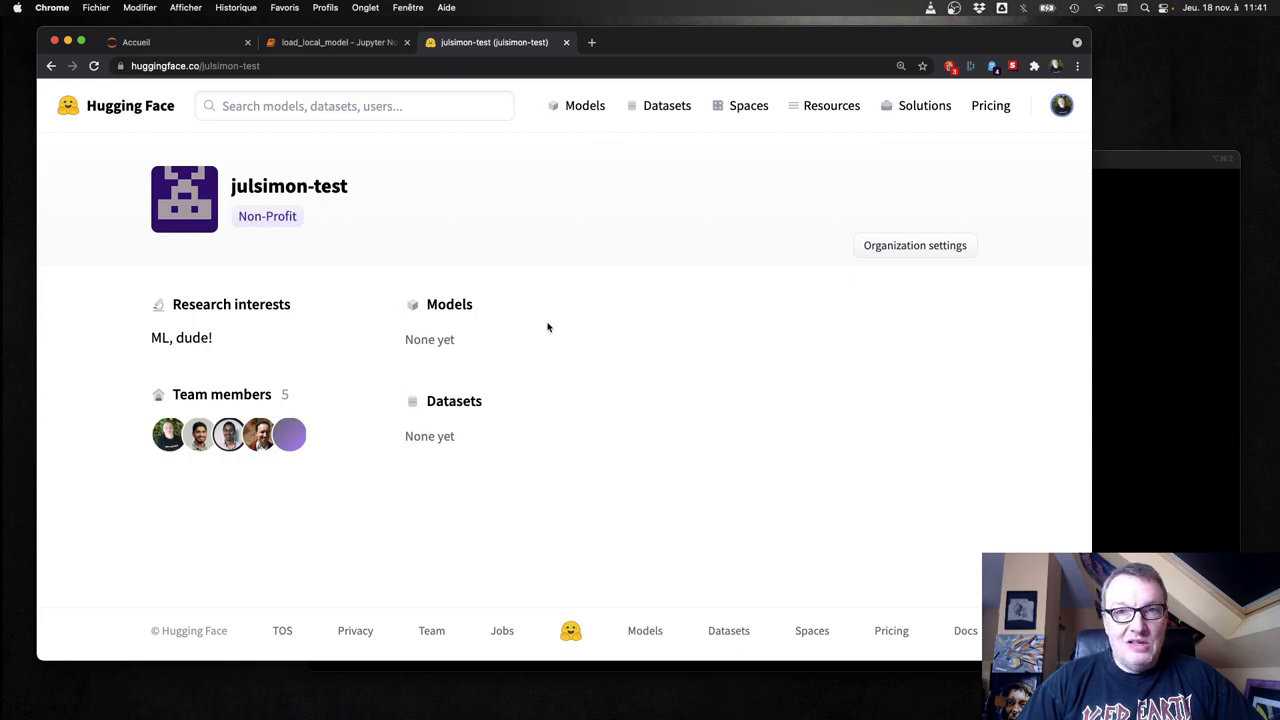
{"action": "mouse_move", "coordinate": [1074, 127]}
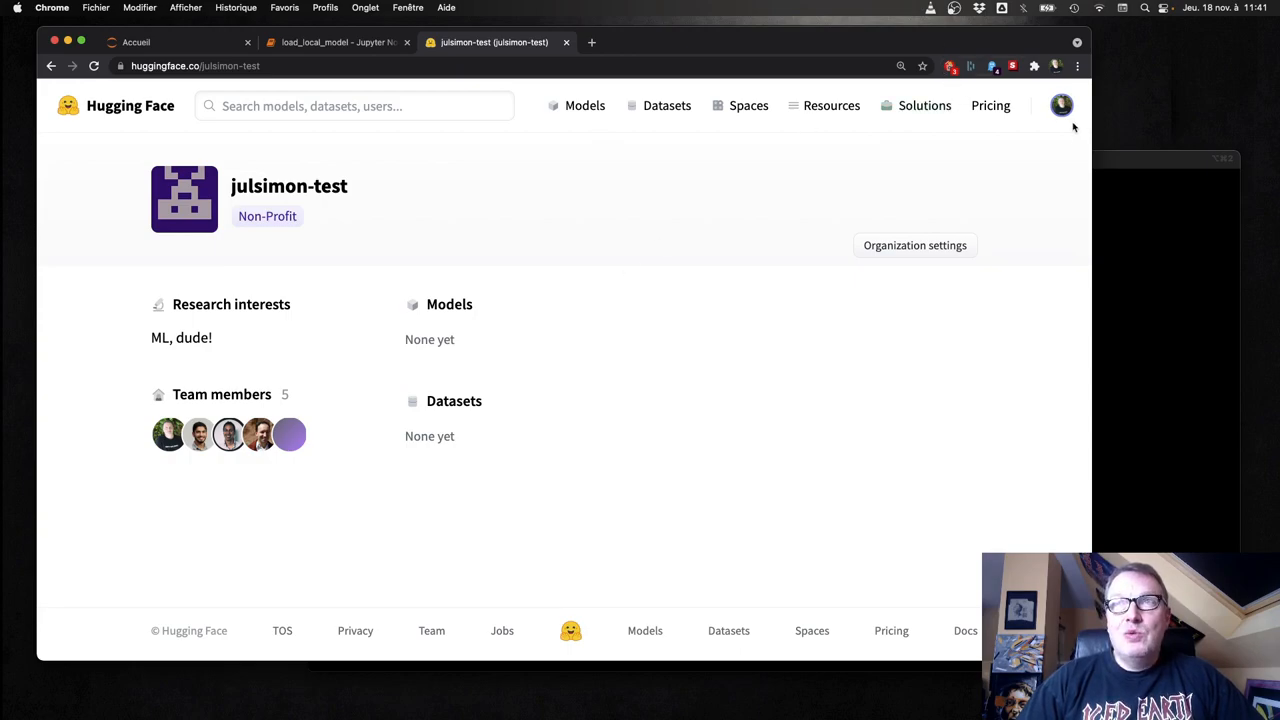
Step: Open the julsimon-test organization settings and view its profile and account settings
{"action": "left_click", "coordinate": [1061, 105]}
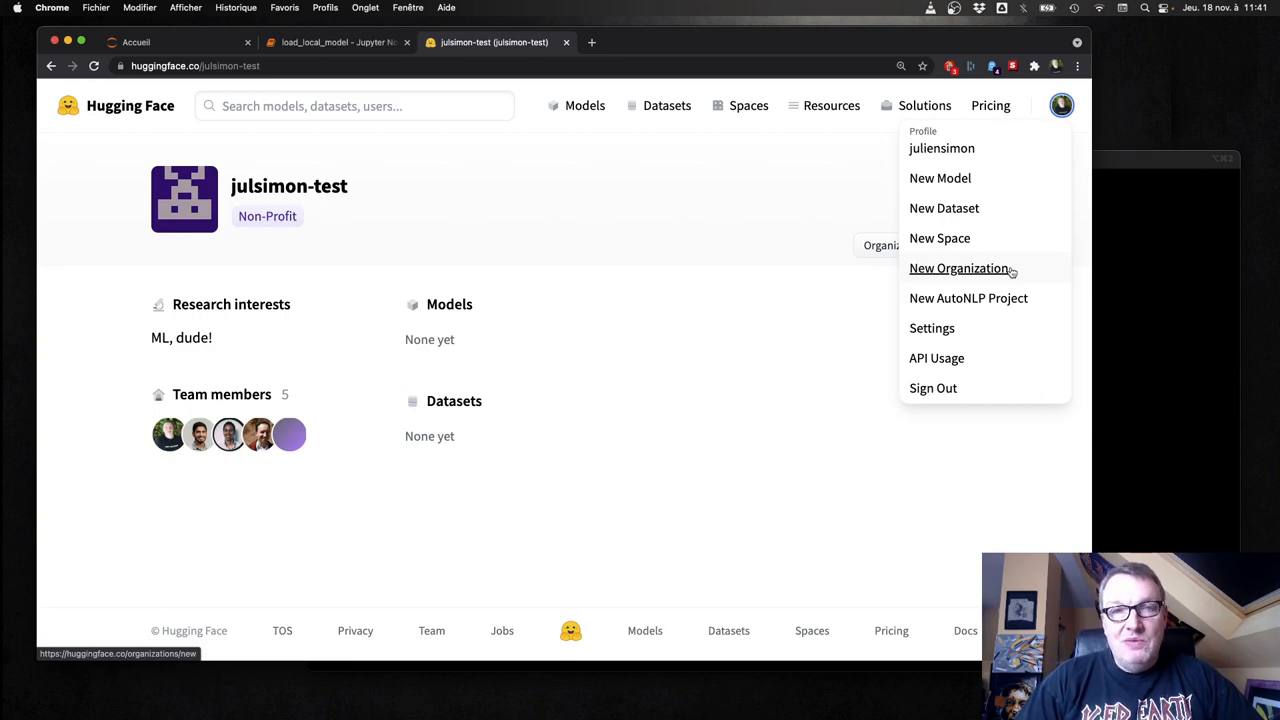
{"action": "mouse_move", "coordinate": [853, 308]}
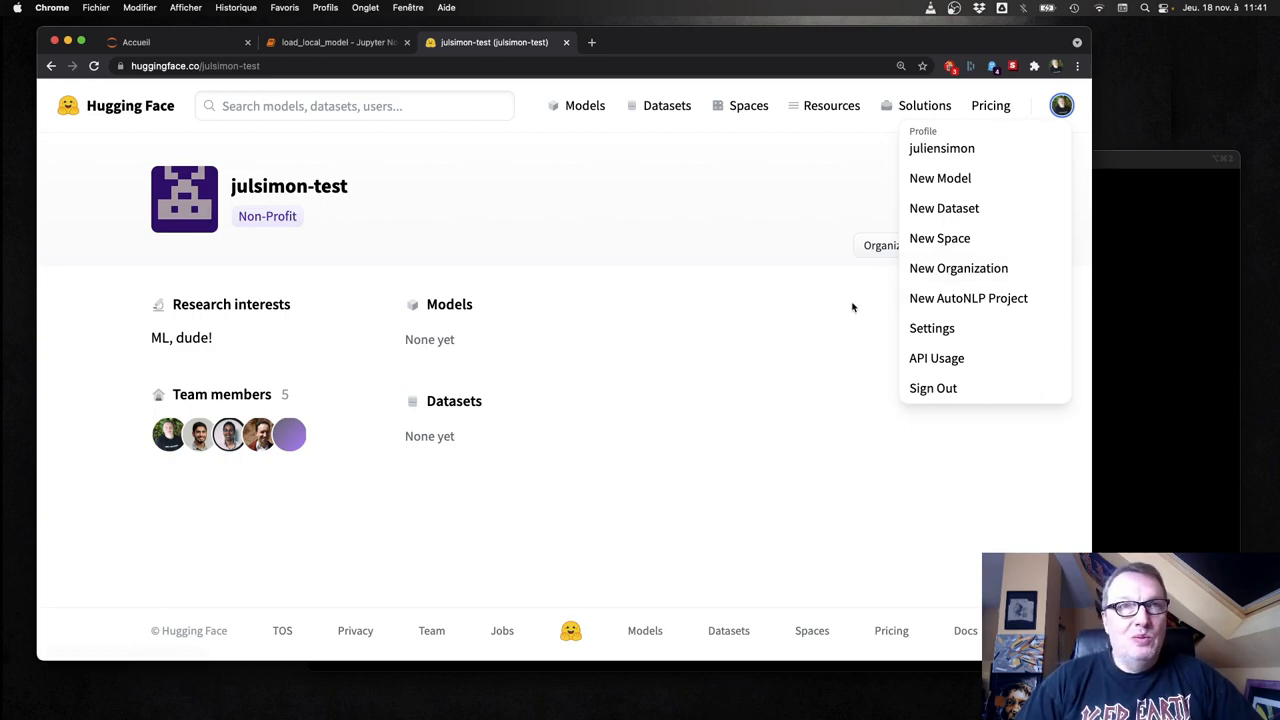
{"action": "left_click", "coordinate": [1061, 105]}
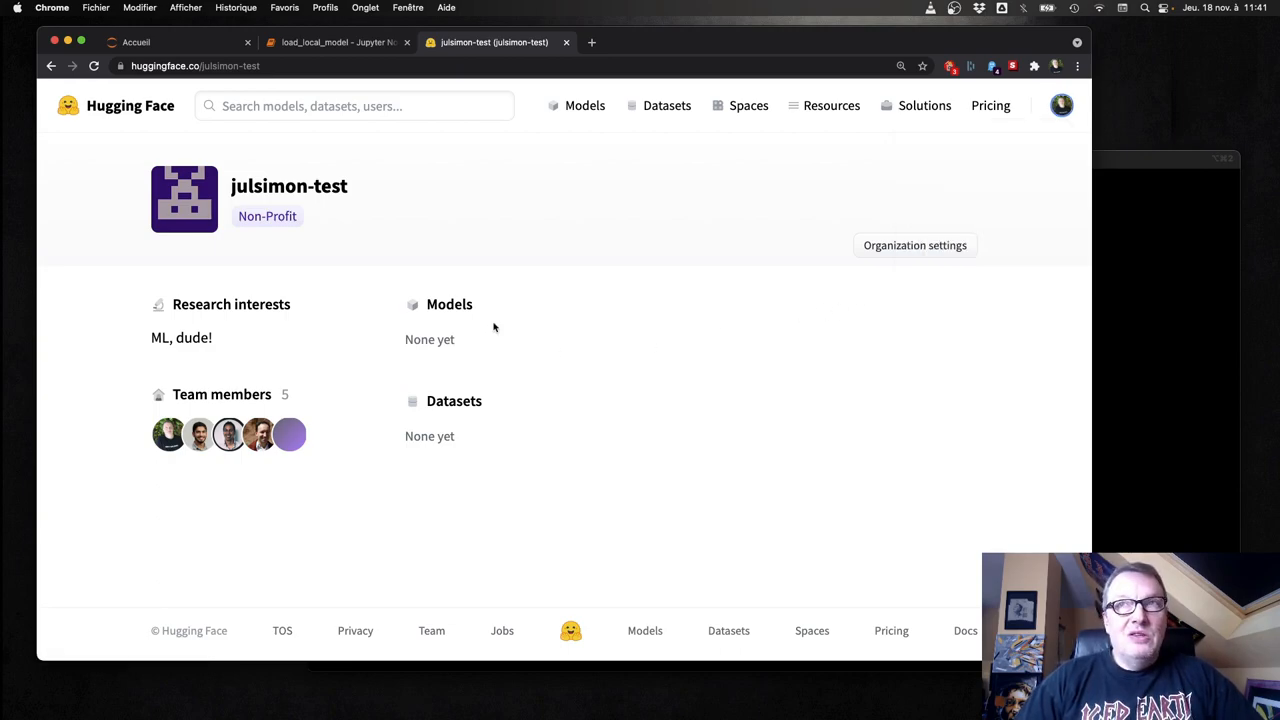
{"action": "left_click", "coordinate": [914, 245]}
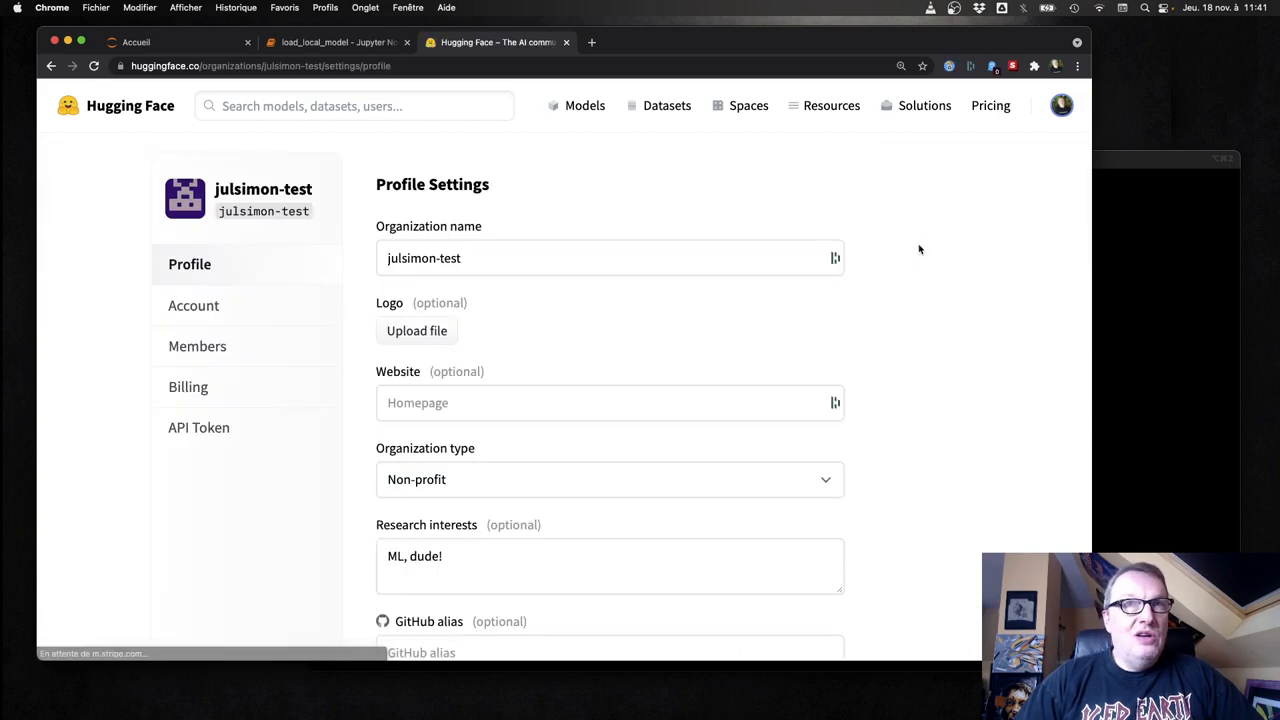
{"action": "left_click", "coordinate": [610, 258]}
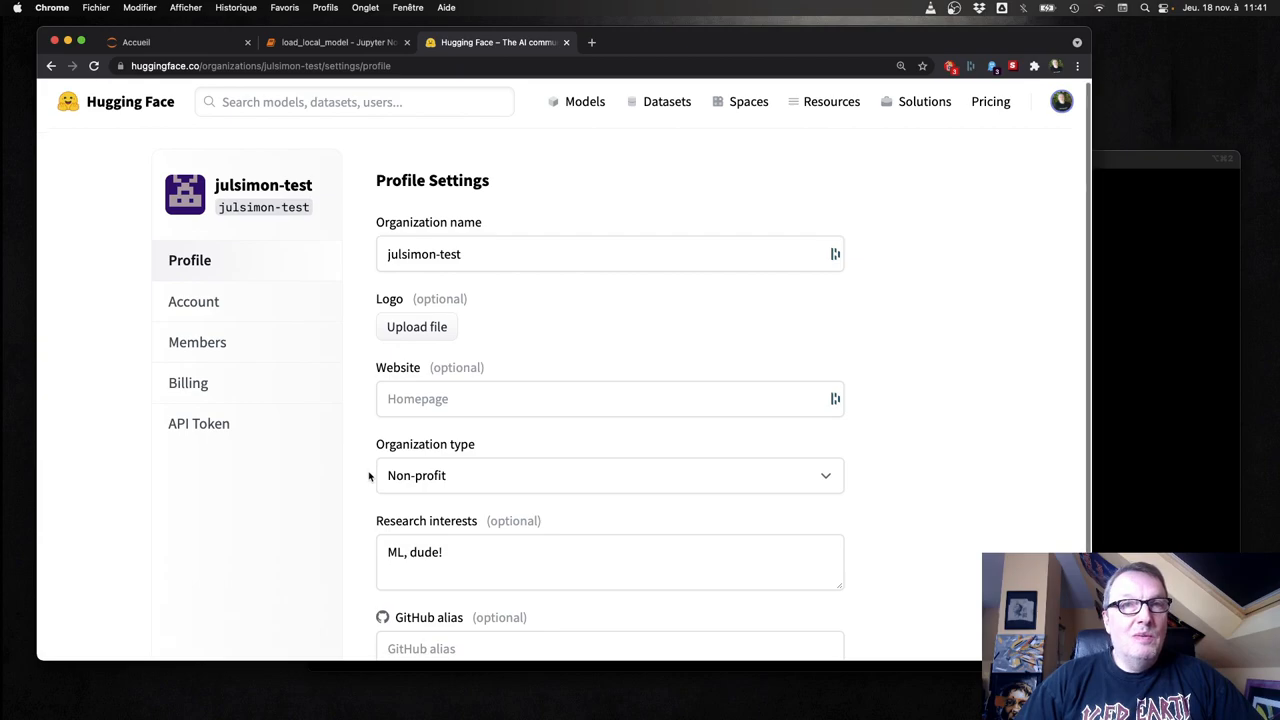
{"action": "scroll", "scroll_direction": "down", "scroll_amount": 3}
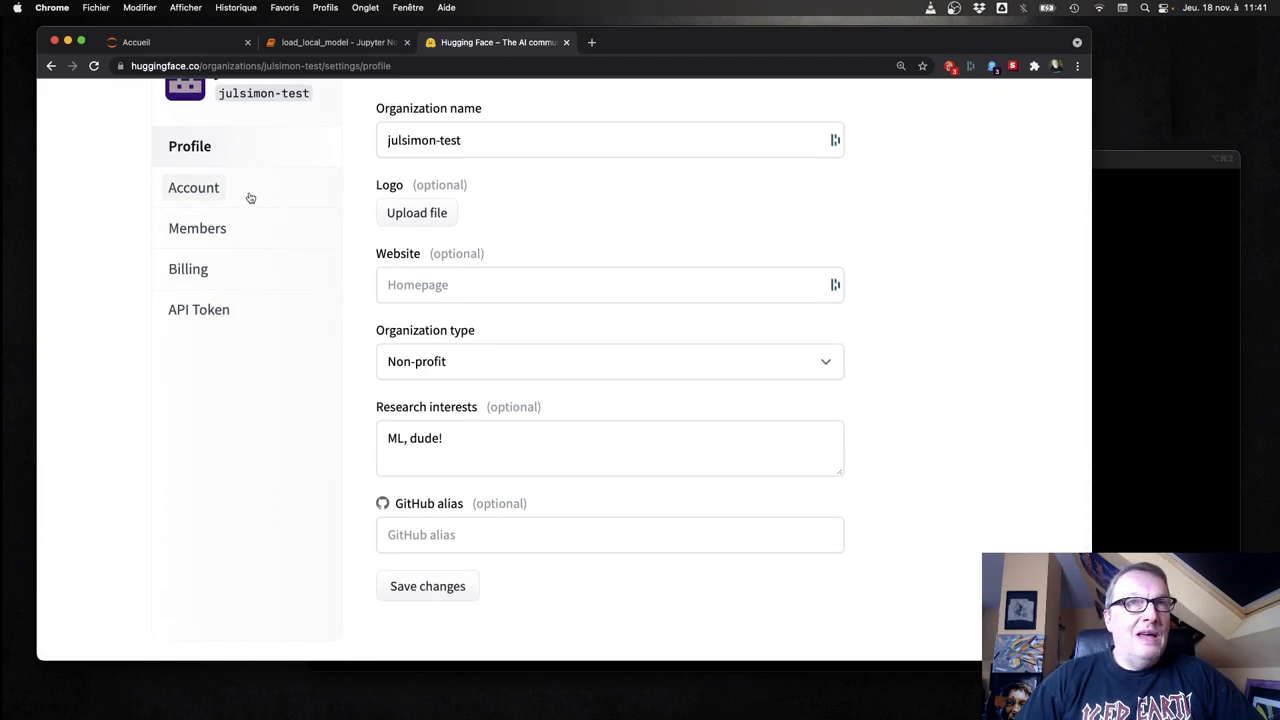
{"action": "left_click", "coordinate": [193, 187]}
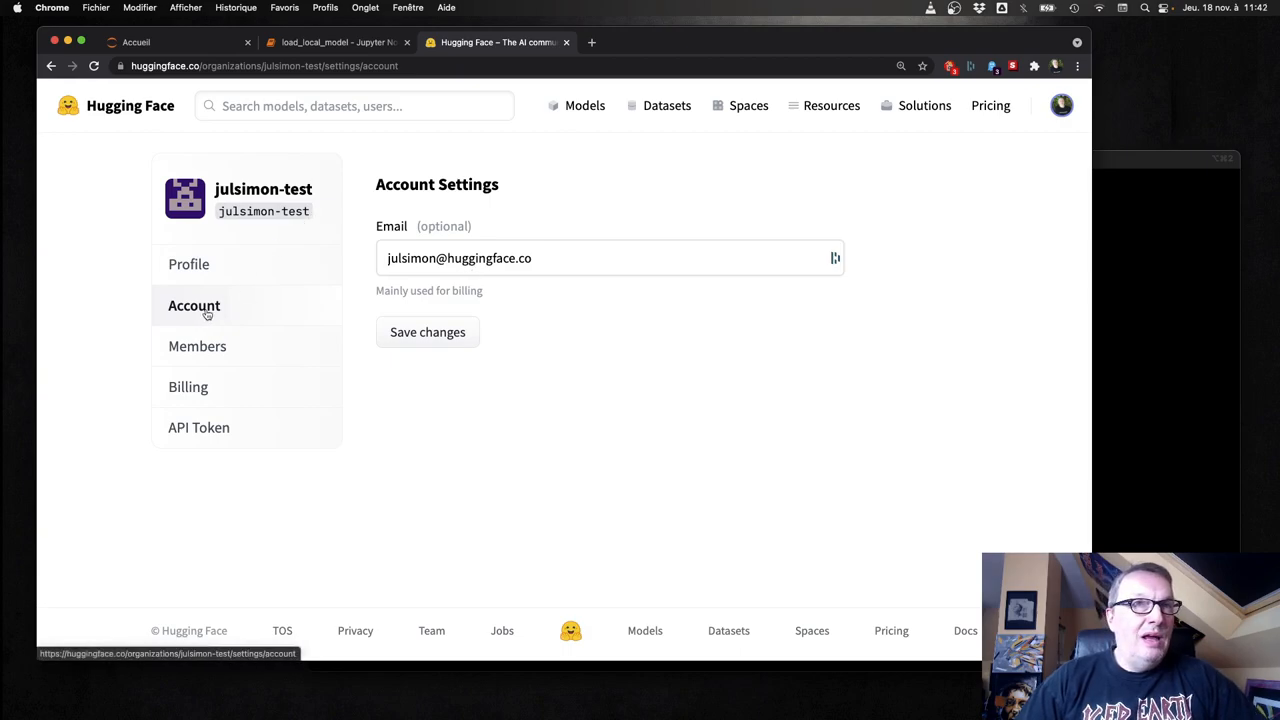
Step: Review the organization's members and join settings, billing status and API token
{"action": "left_click", "coordinate": [197, 346]}
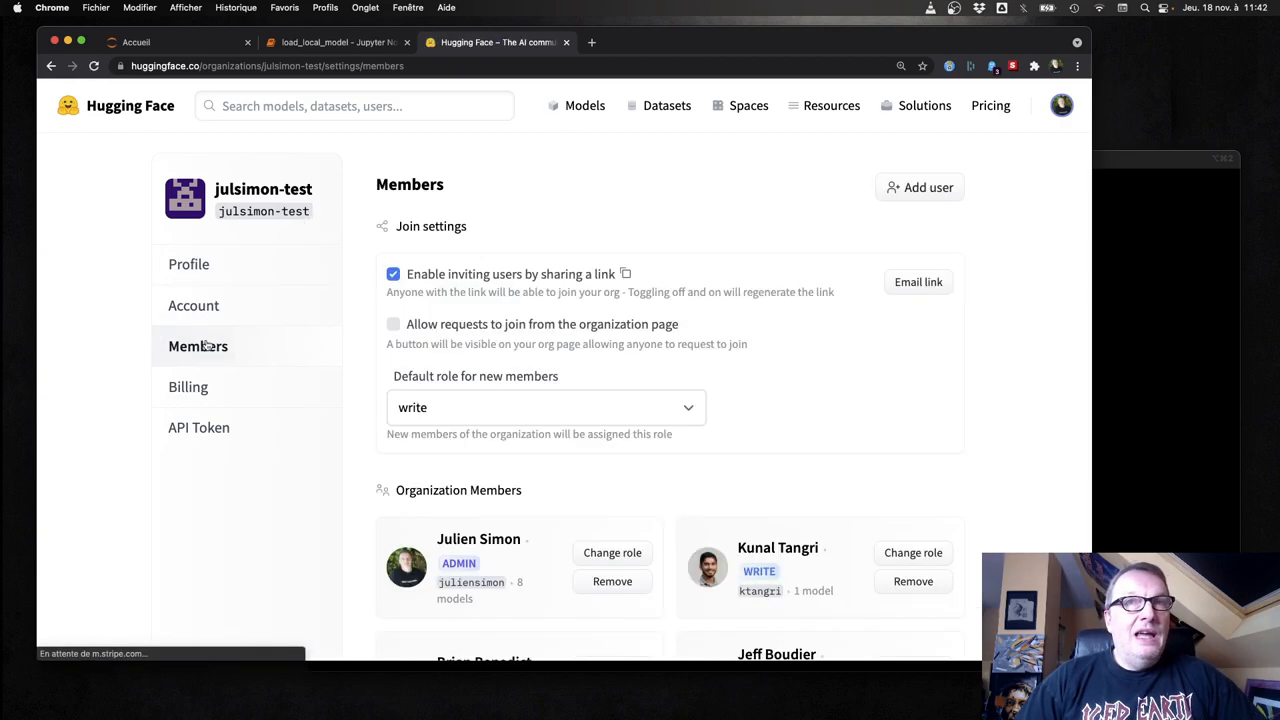
{"action": "scroll", "scroll_direction": "down", "scroll_amount": 3}
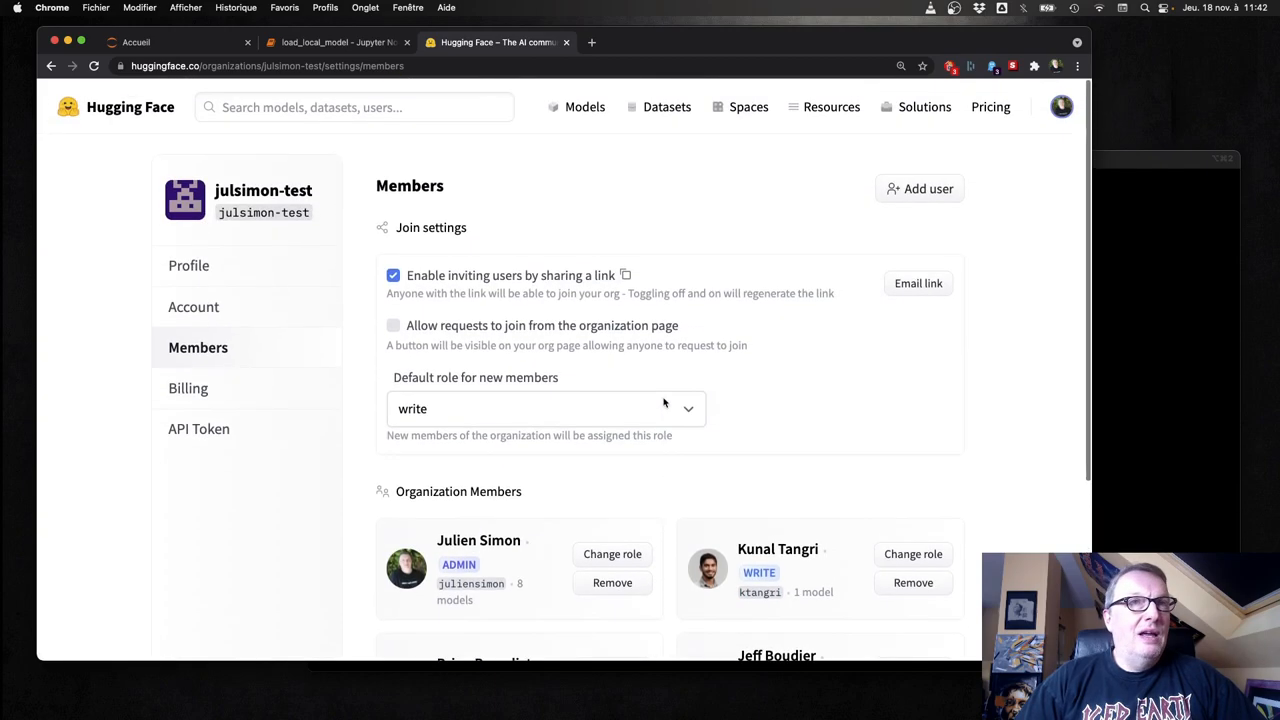
{"action": "mouse_move", "coordinate": [188, 387]}
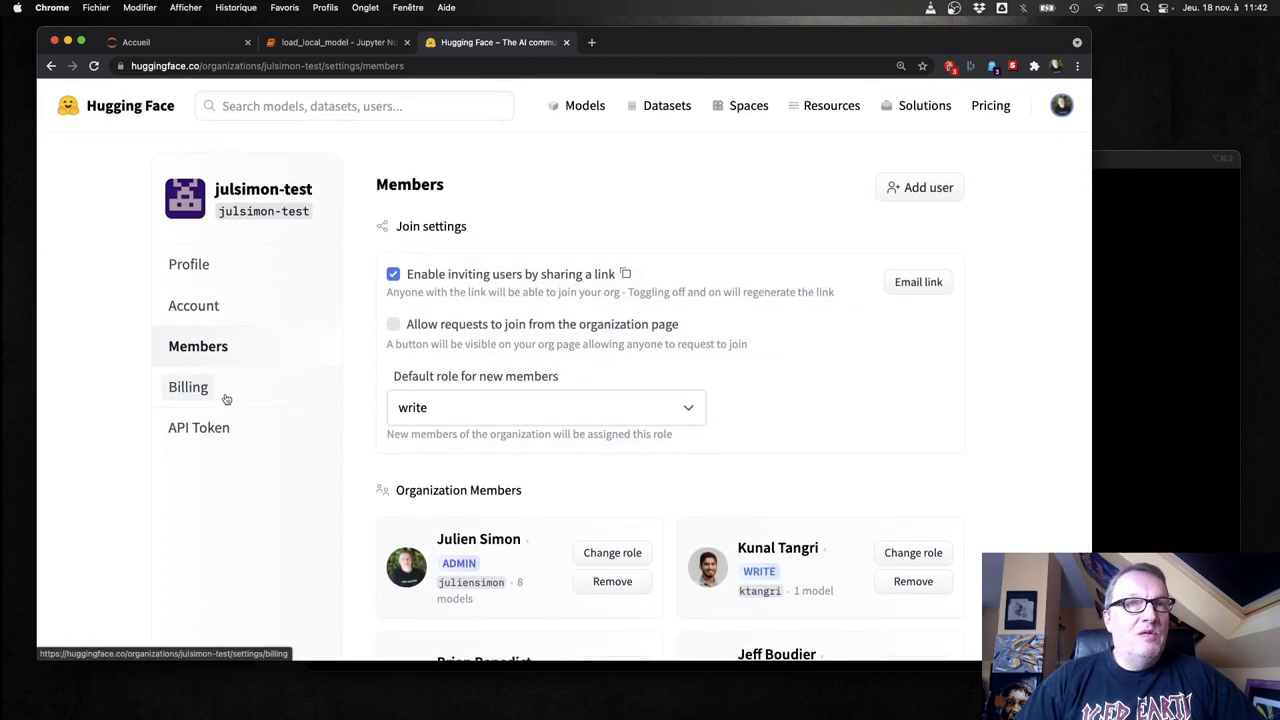
{"action": "left_click", "coordinate": [188, 387]}
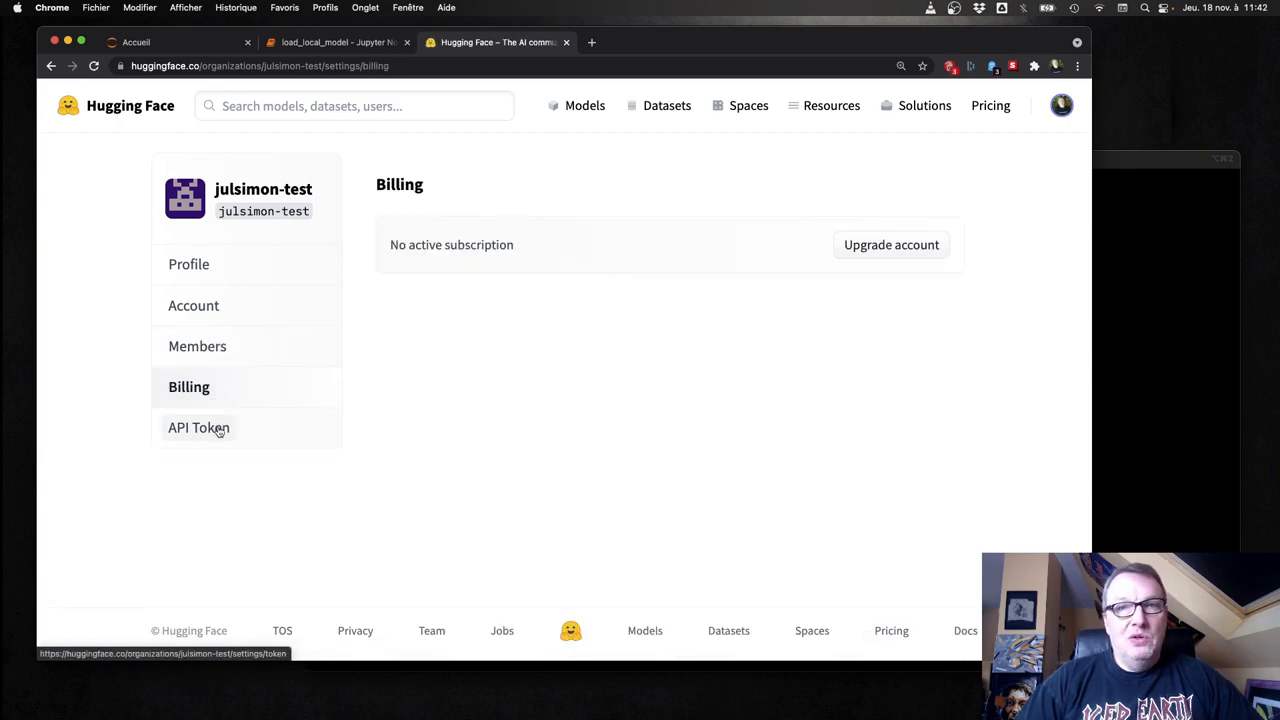
{"action": "left_click", "coordinate": [198, 427]}
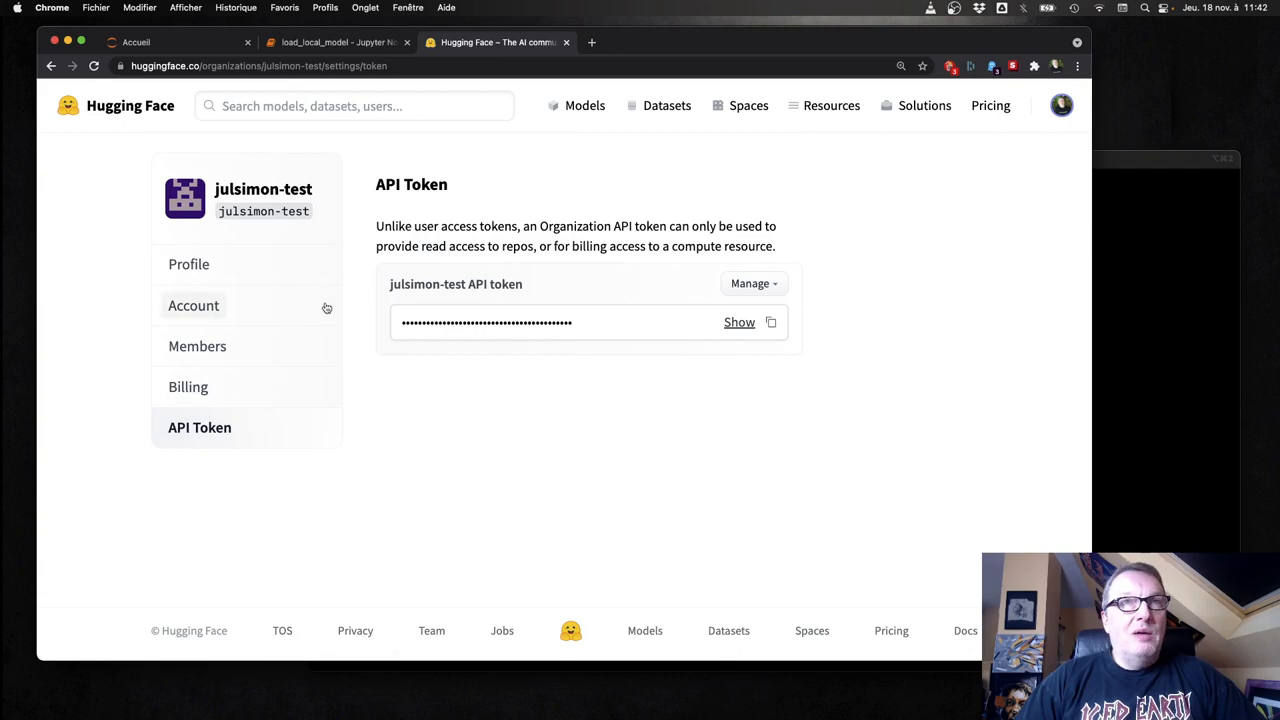
{"action": "mouse_move", "coordinate": [559, 483]}
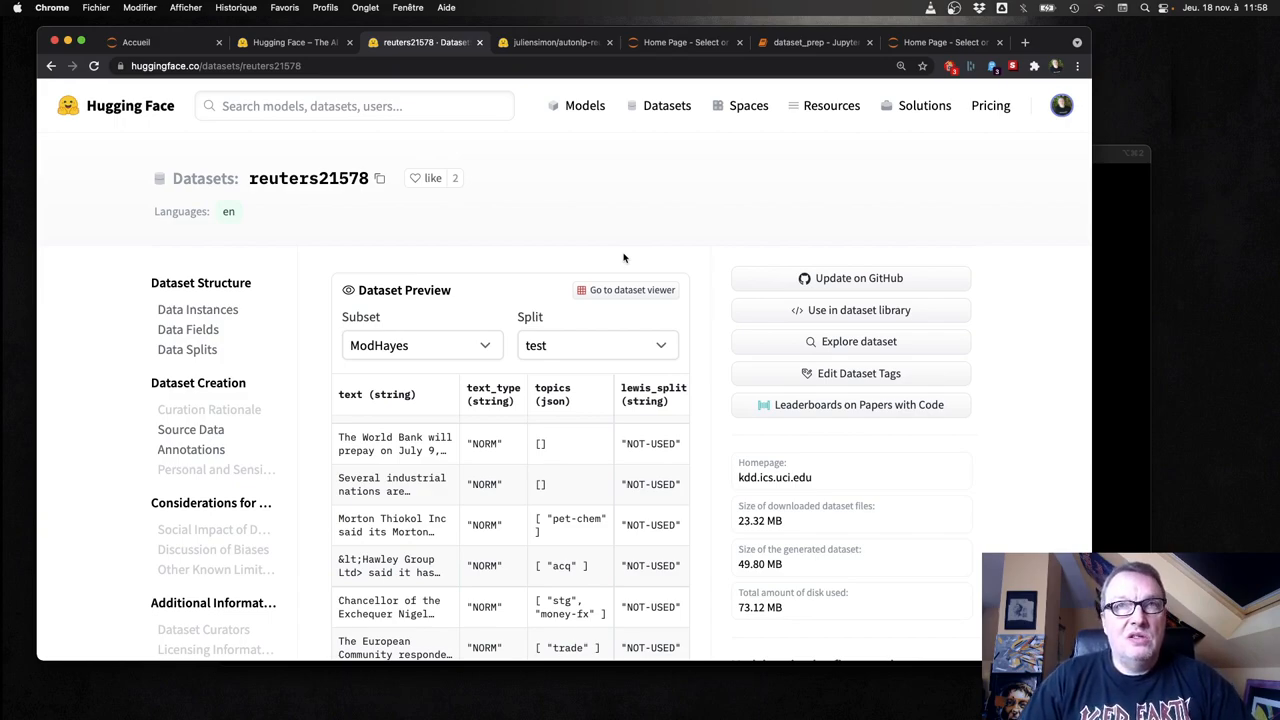
{"action": "mouse_move", "coordinate": [861, 320]}
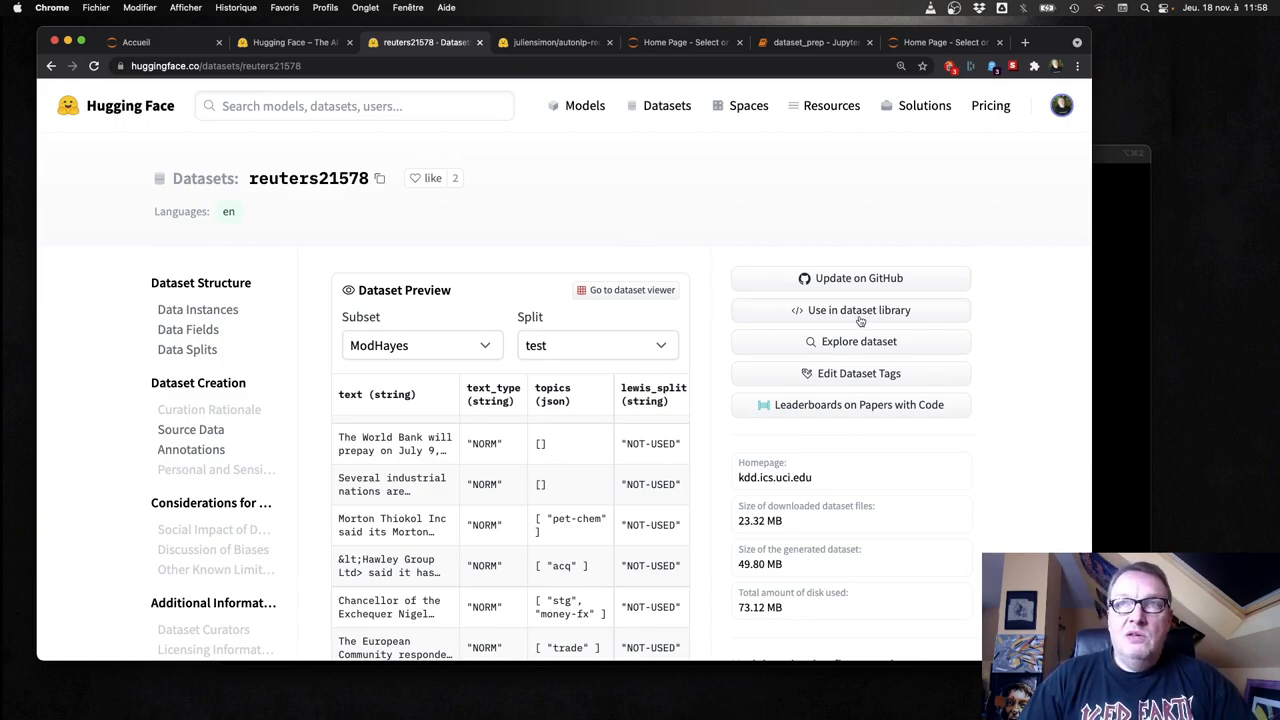
Step: Show the load_dataset code snippet on the reuters21578 dataset page
{"action": "left_click", "coordinate": [851, 309]}
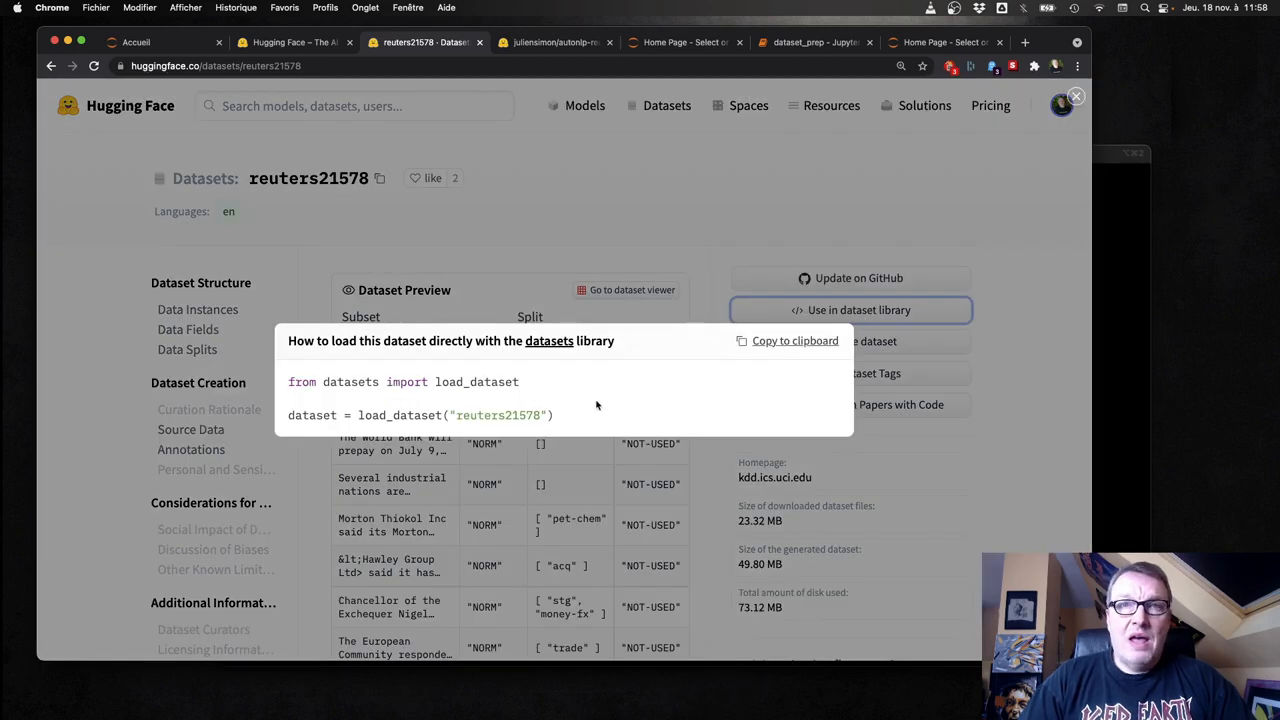
{"action": "mouse_move", "coordinate": [543, 253]}
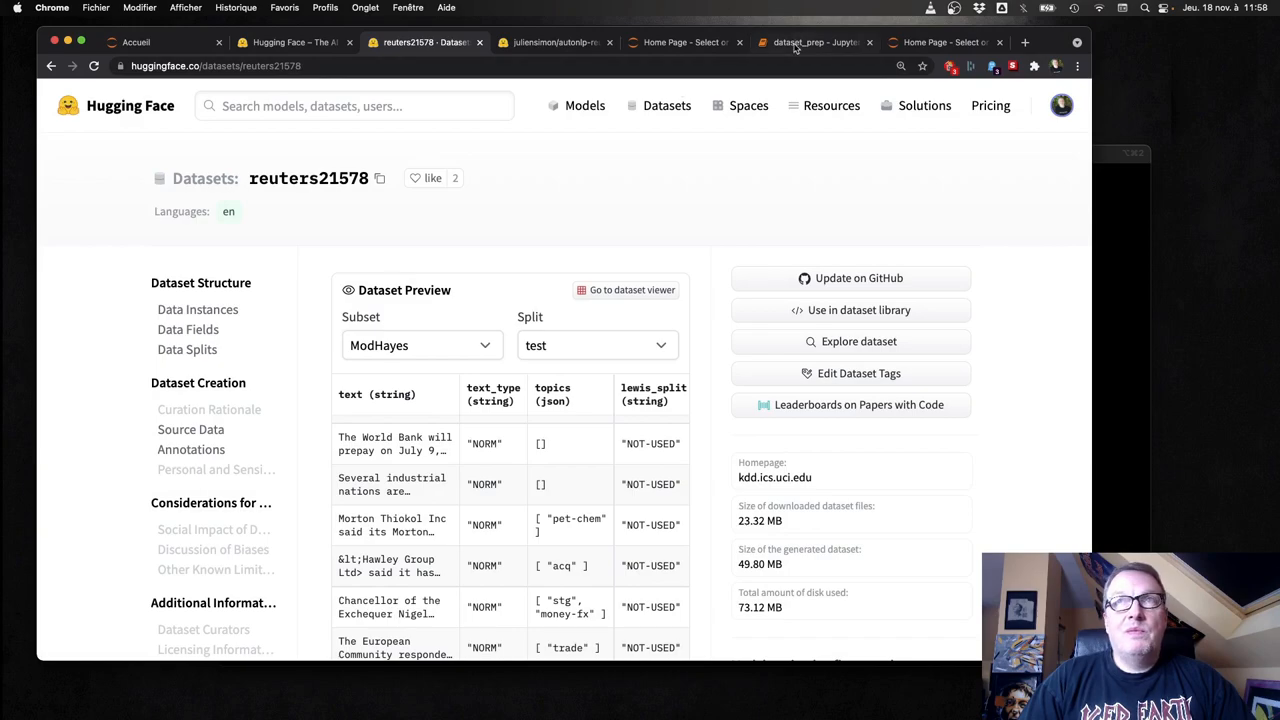
Step: Run the dataset_prep cells that load and save reuters21578 ModHayes, then scroll through its splits
{"action": "left_click", "coordinate": [815, 42]}
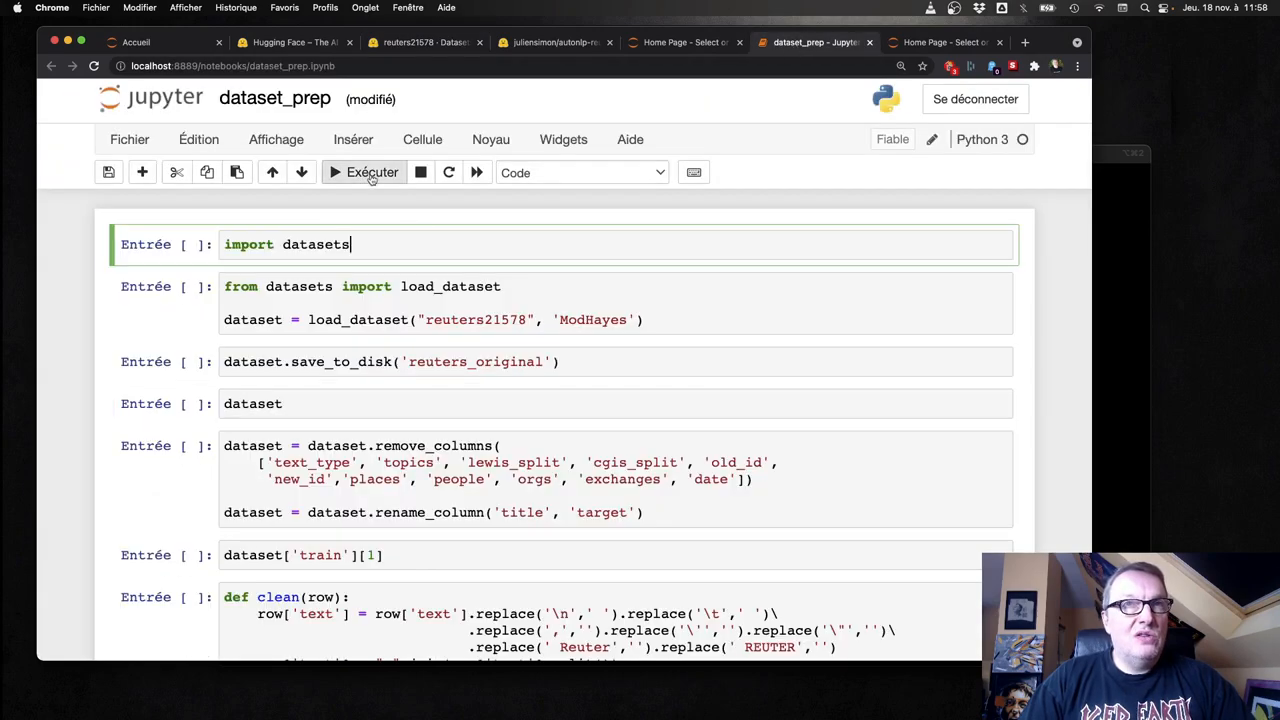
{"action": "left_click", "coordinate": [371, 172]}
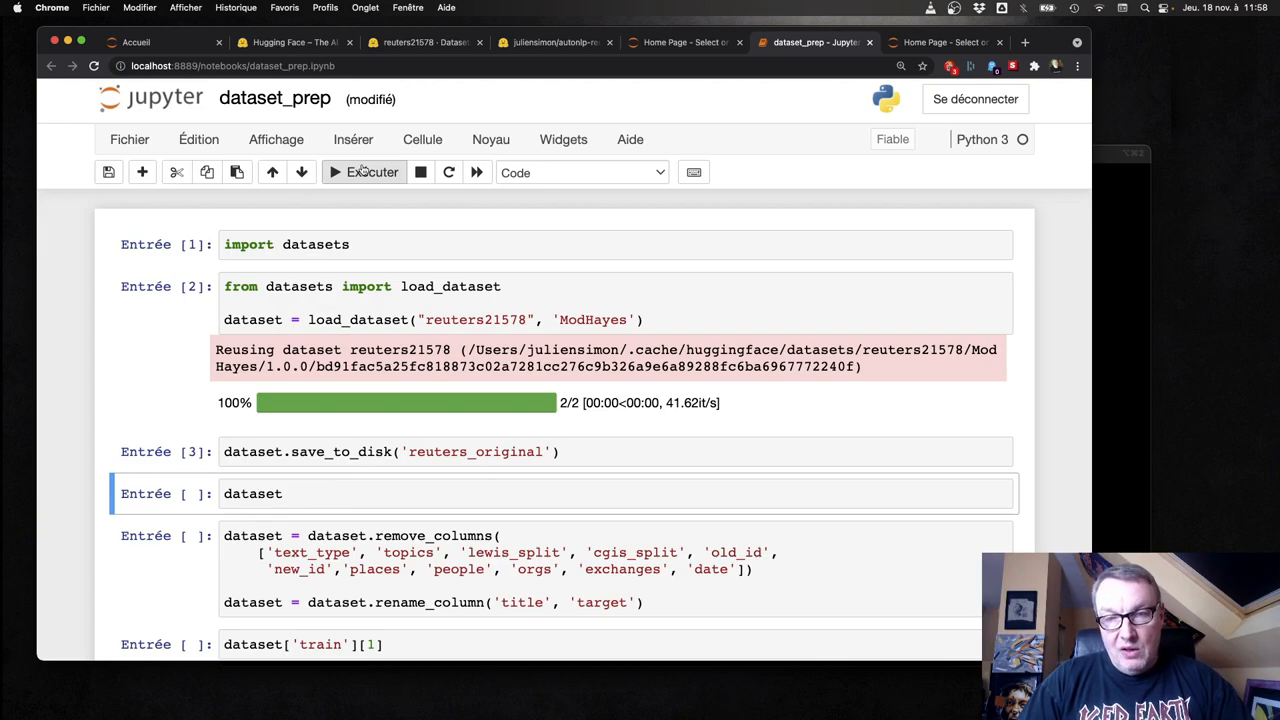
{"action": "mouse_move", "coordinate": [355, 218]}
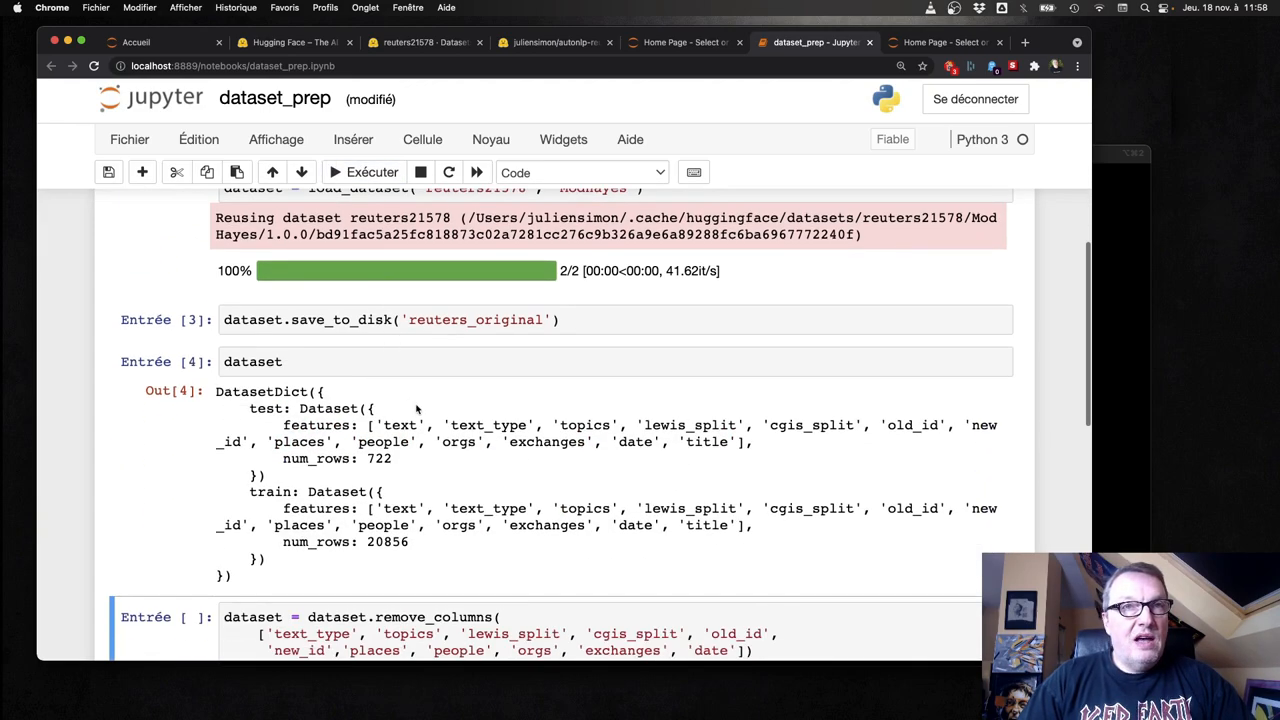
{"action": "scroll", "scroll_direction": "down", "scroll_amount": 3}
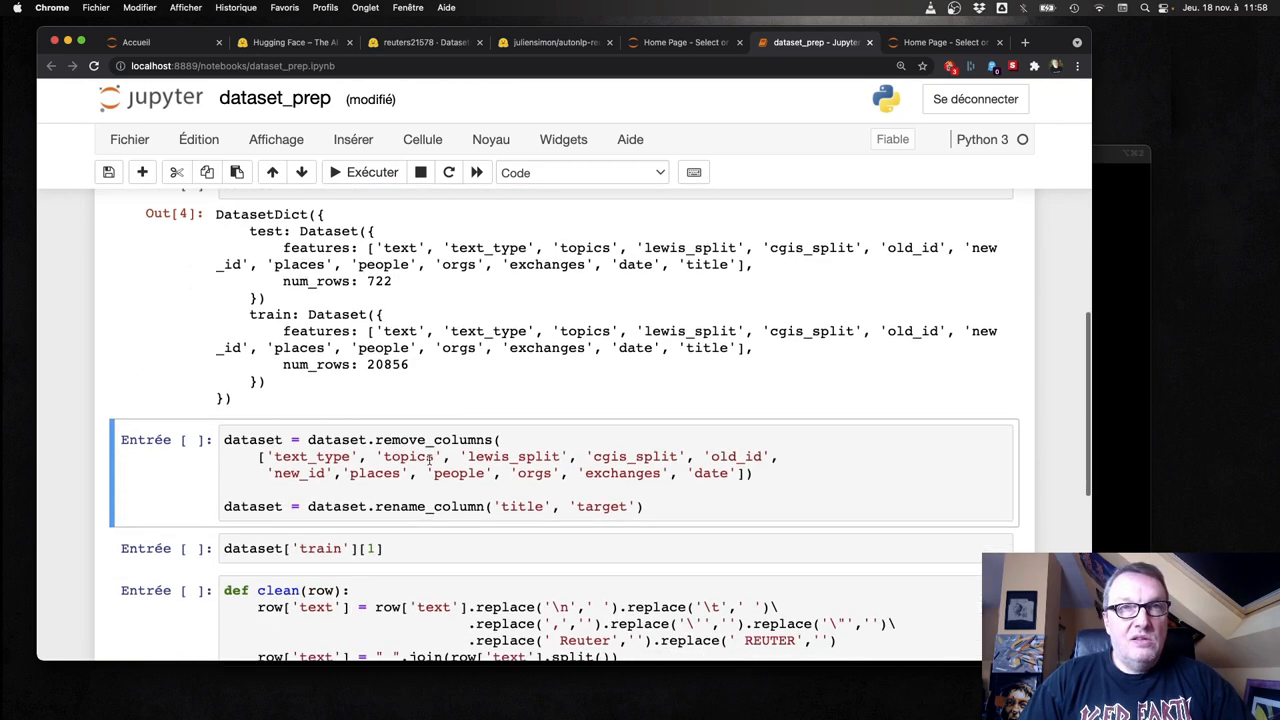
{"action": "scroll", "scroll_direction": "down", "scroll_amount": 3}
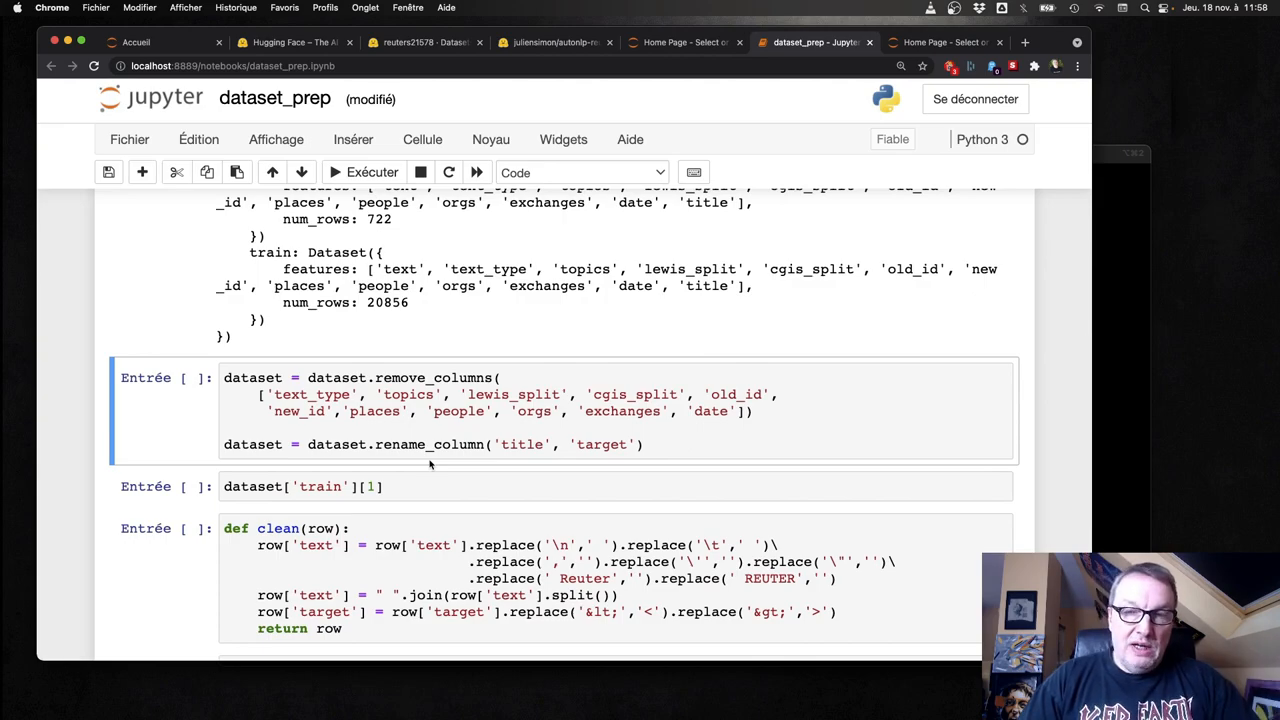
Step: Drop extra columns, rename title, and display the second training example
{"action": "left_click", "coordinate": [364, 172]}
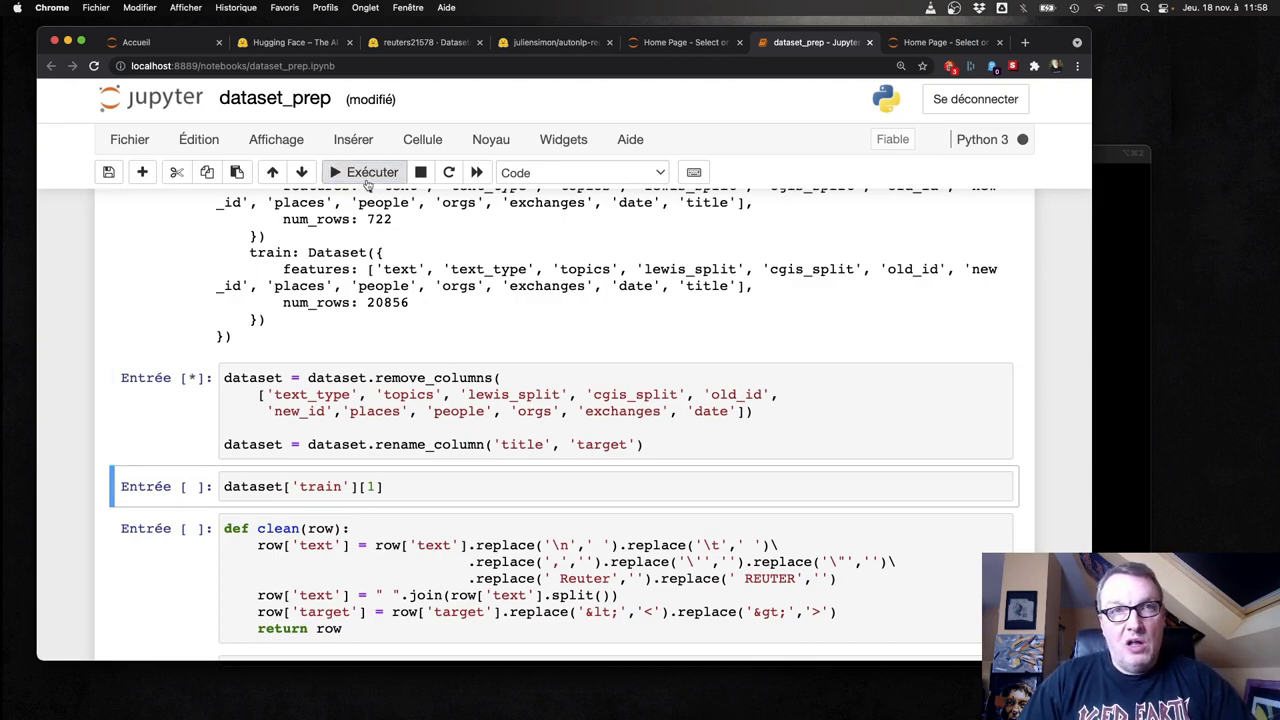
{"action": "left_click", "coordinate": [372, 172]}
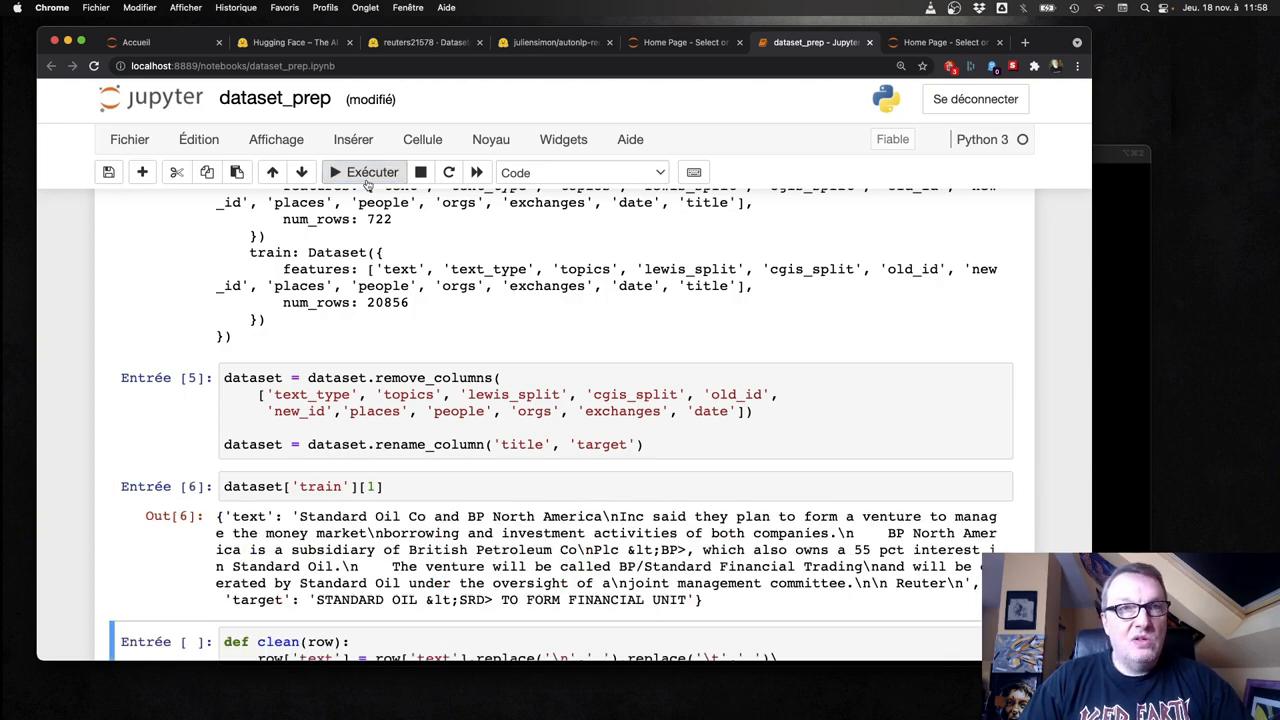
{"action": "scroll", "scroll_direction": "down", "scroll_amount": 3}
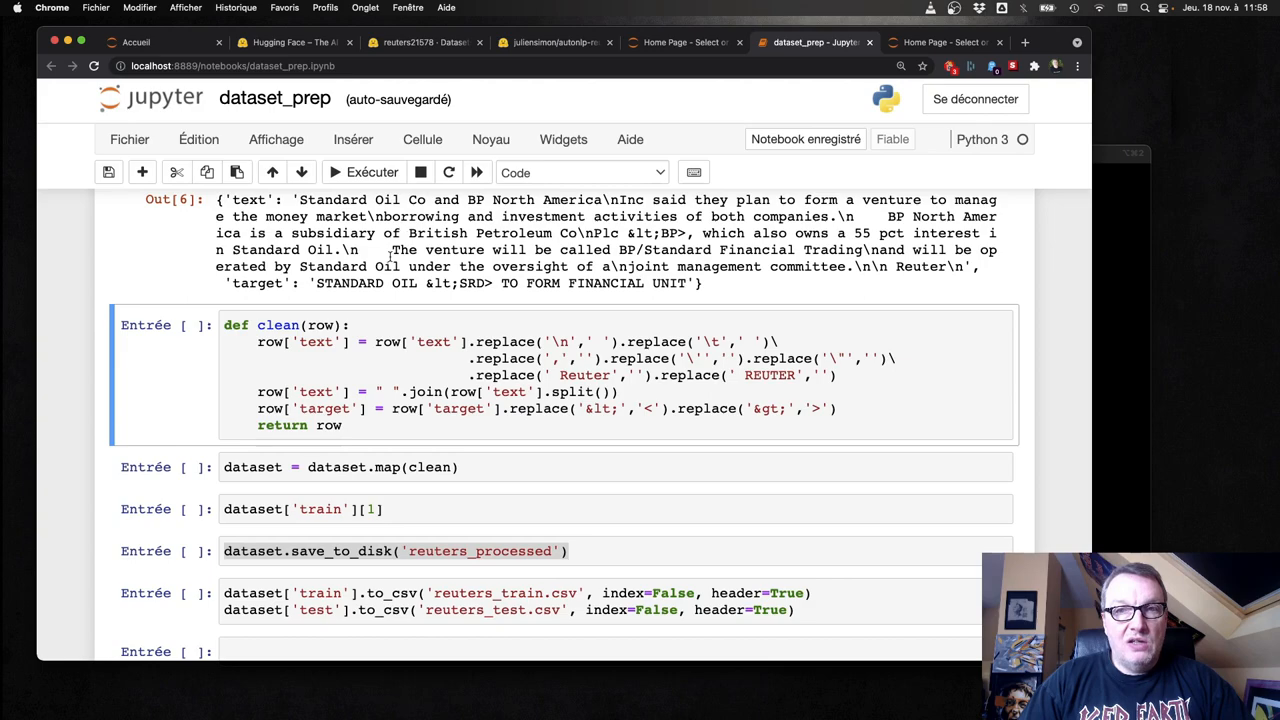
Step: Define clean(), map it over the whole dataset, and save it as reuters_processed
{"action": "left_click", "coordinate": [363, 172]}
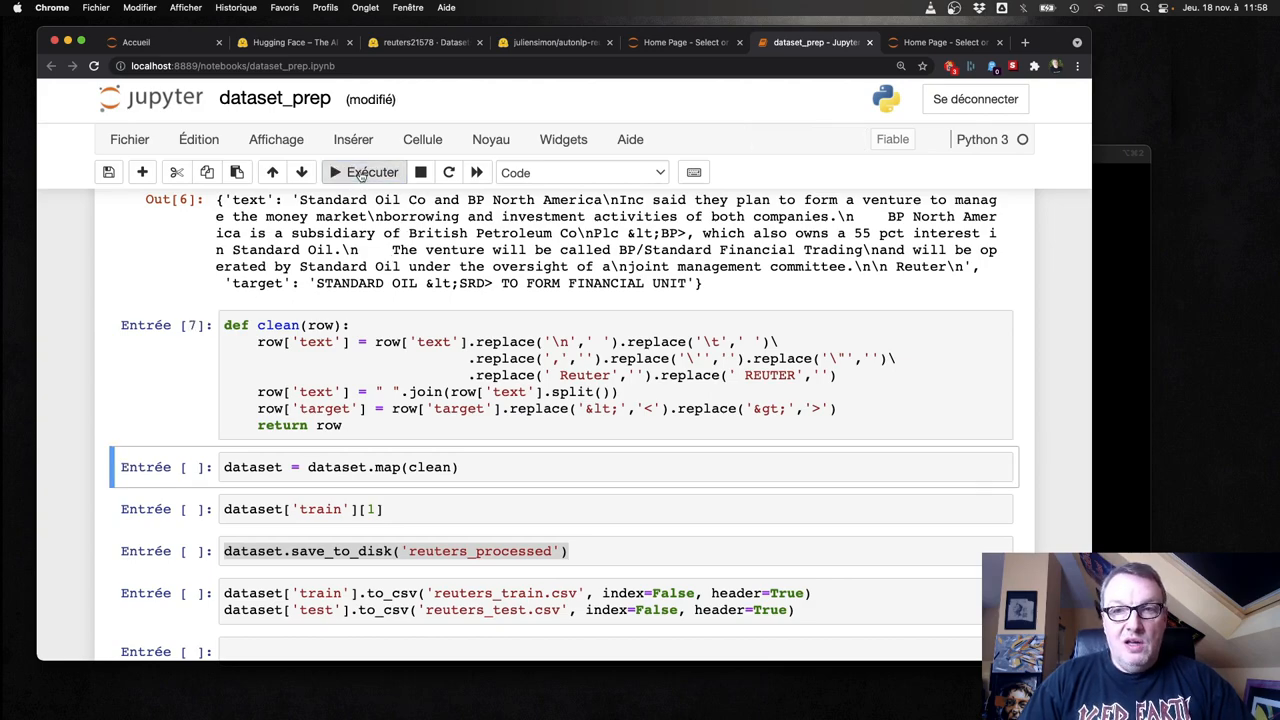
{"action": "left_click", "coordinate": [364, 172]}
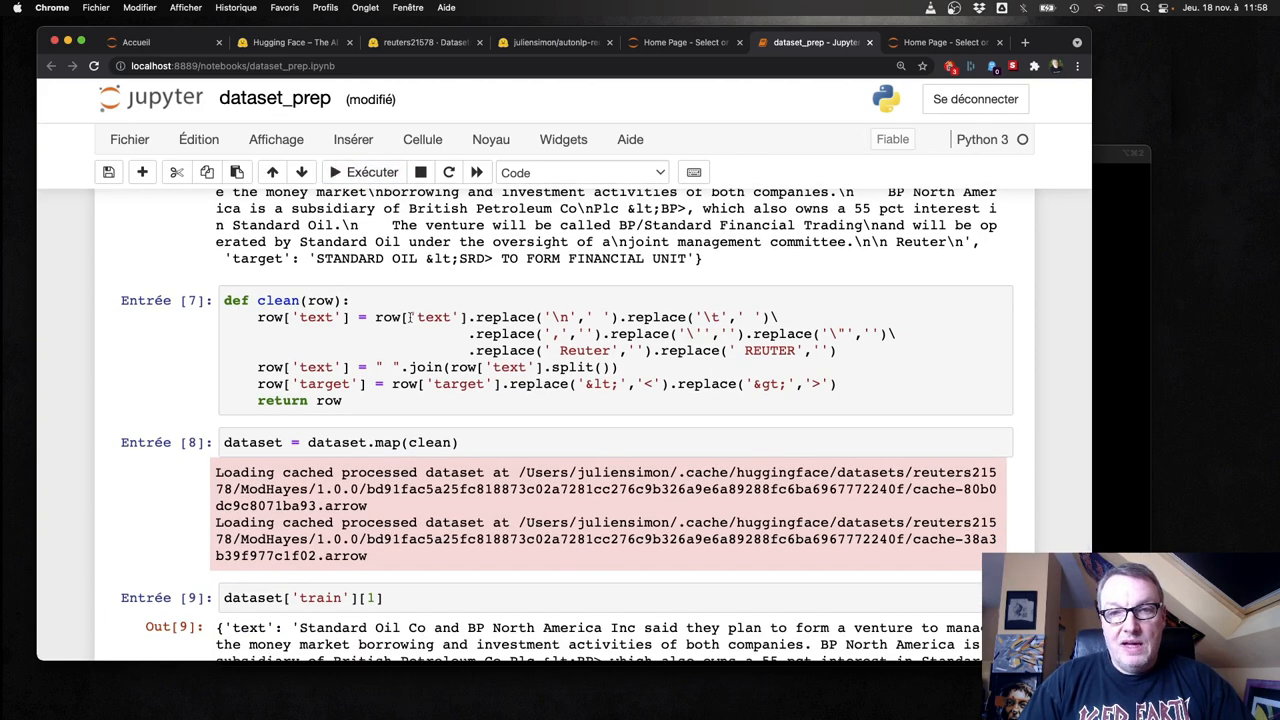
{"action": "scroll", "scroll_direction": "down", "scroll_amount": 3}
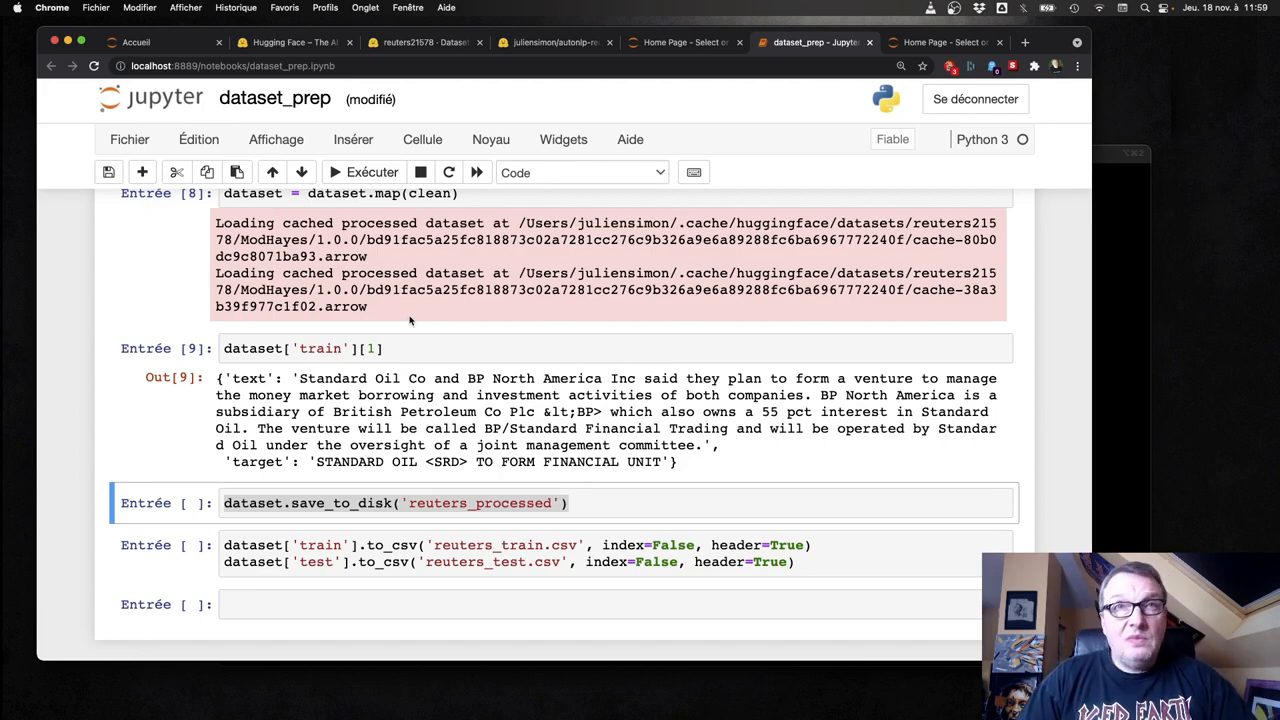
{"action": "left_click", "coordinate": [364, 172]}
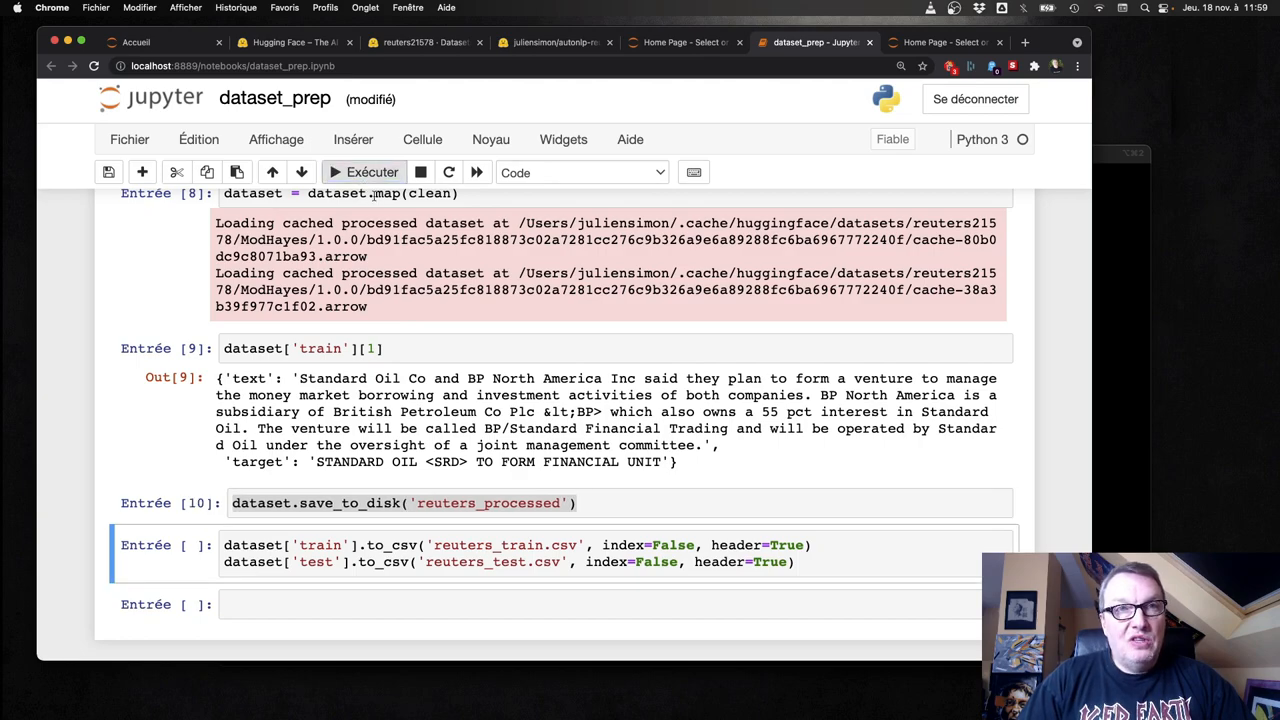
{"action": "mouse_move", "coordinate": [490, 317]}
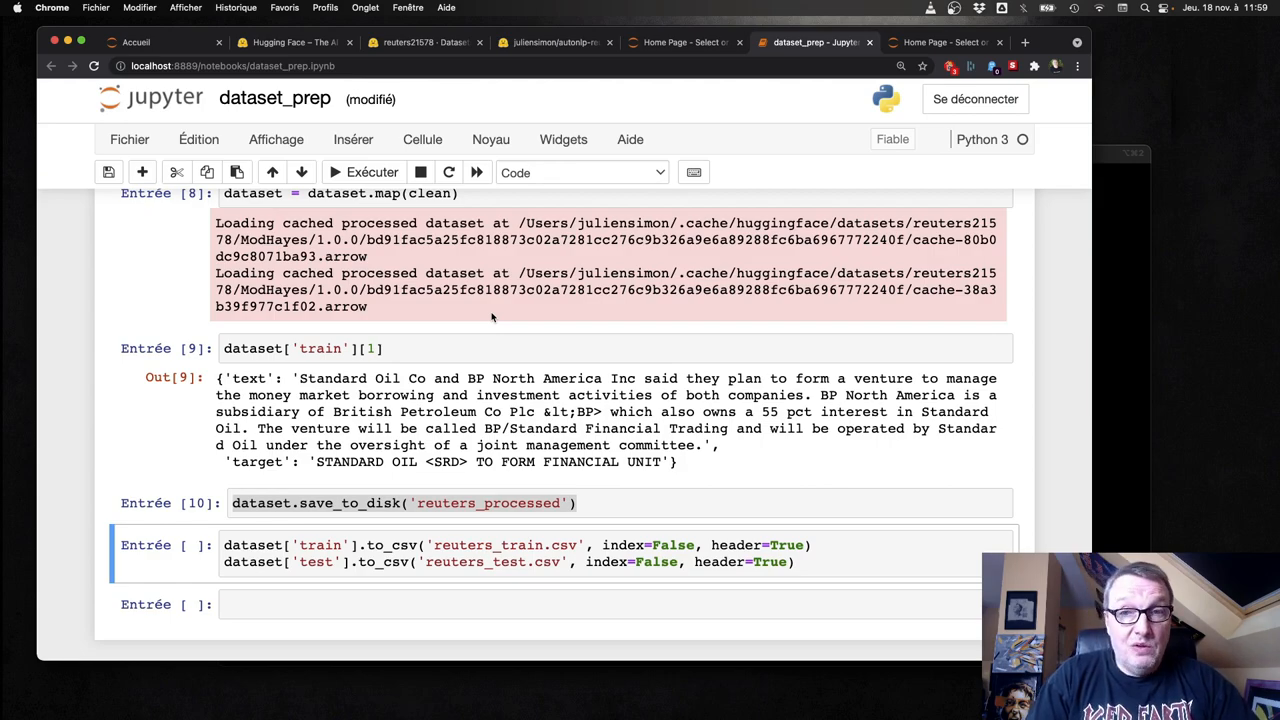
{"action": "mouse_move", "coordinate": [1143, 340]}
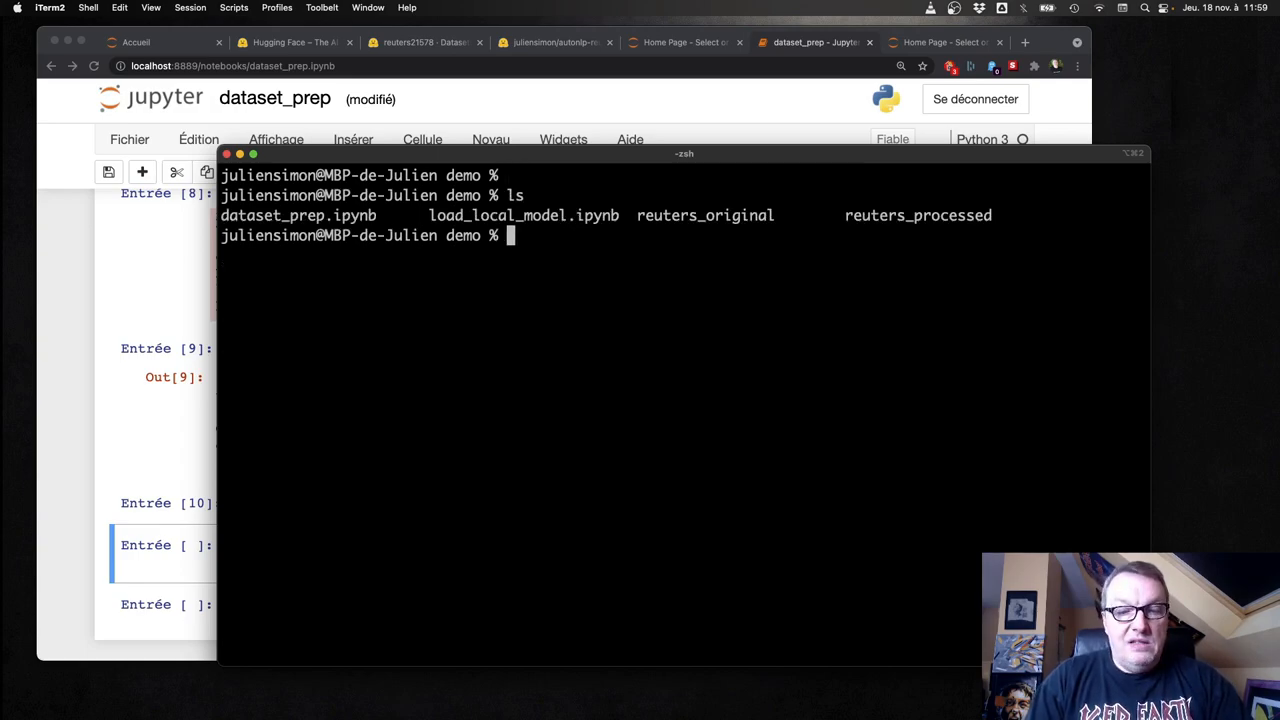
Step: List the demo folder and the reuters_original/train files with ls
{"action": "type", "text": "ls reuters_"}
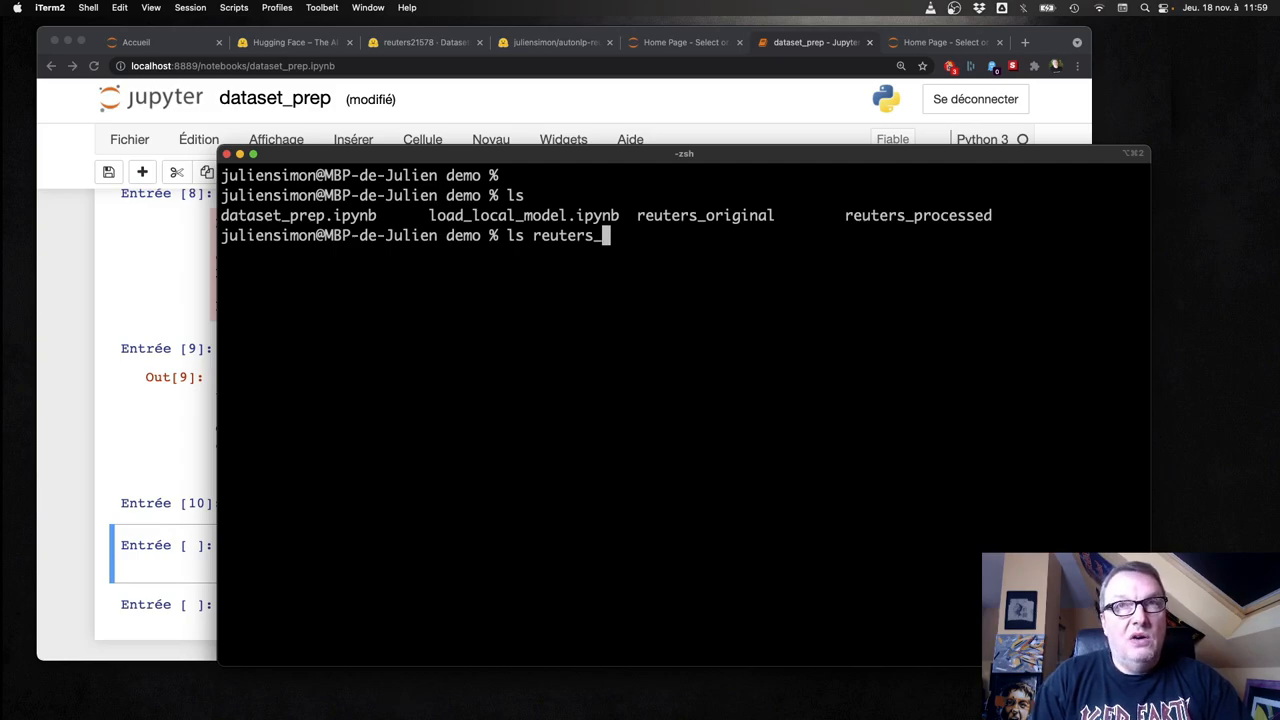
{"action": "type", "text": "original/train/"}
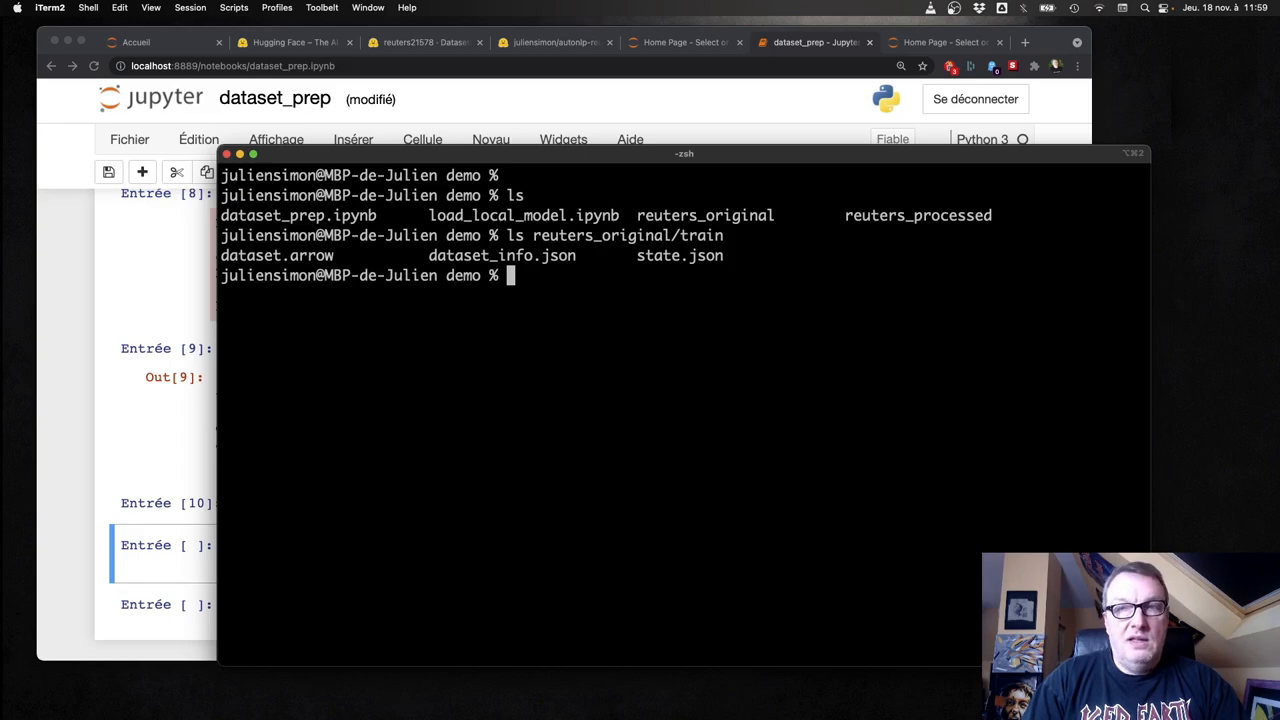
{"action": "type", "text": "ls reuters_o"}
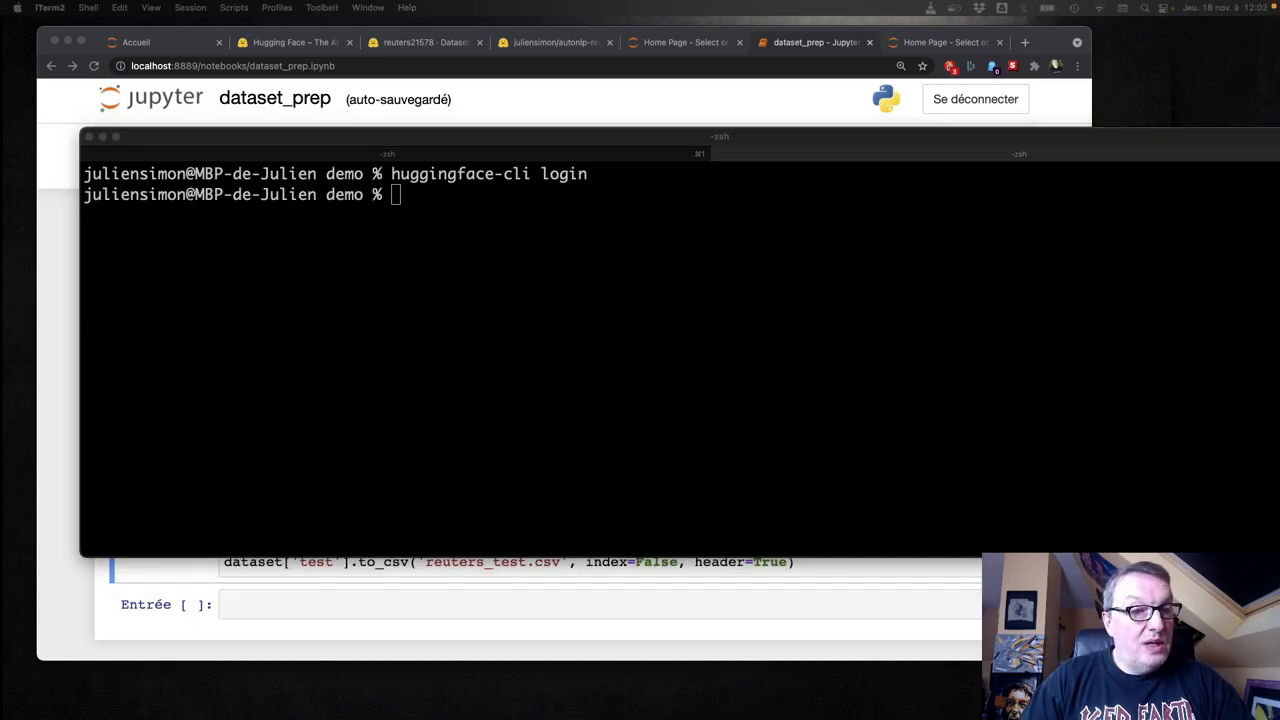
{"action": "mouse_move", "coordinate": [434, 425]}
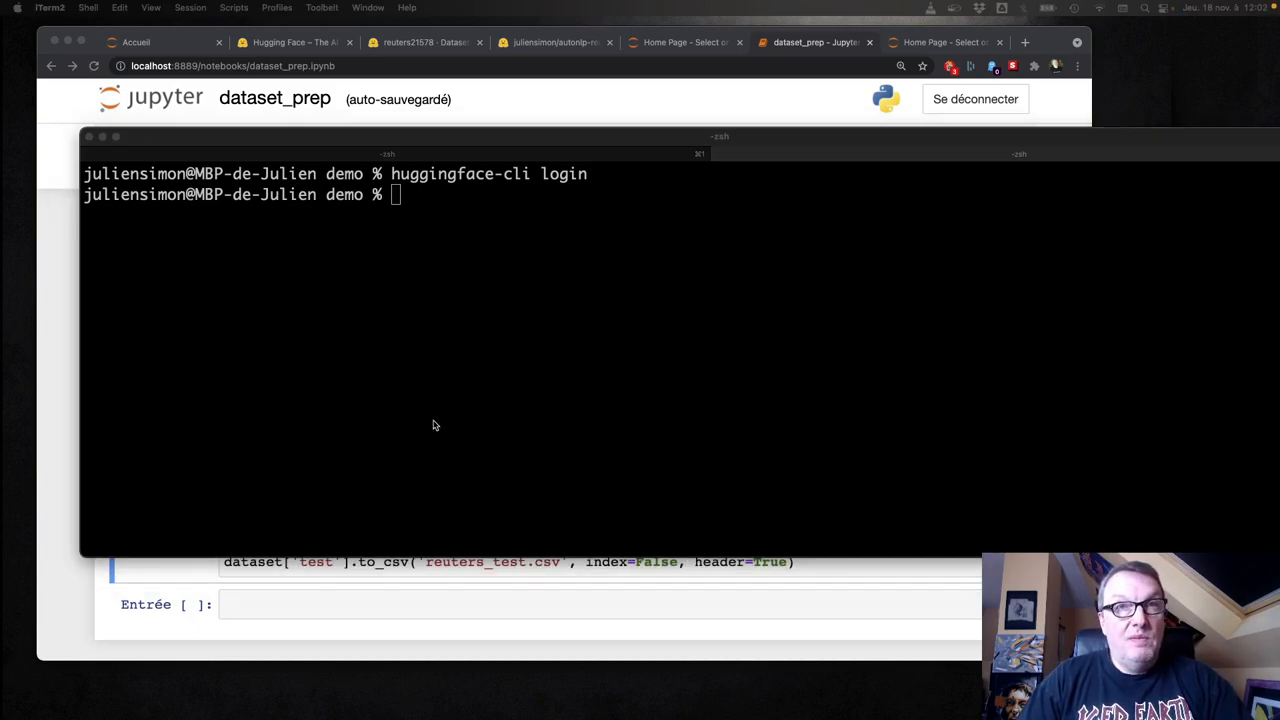
Step: Create the reuters-for-summarization dataset repo under julsimon-test with huggingface-cli repo create
{"action": "type", "text": "huggingface-cli repo create --organization julsimon-test -y reuters-for-summarization --type dataset"}
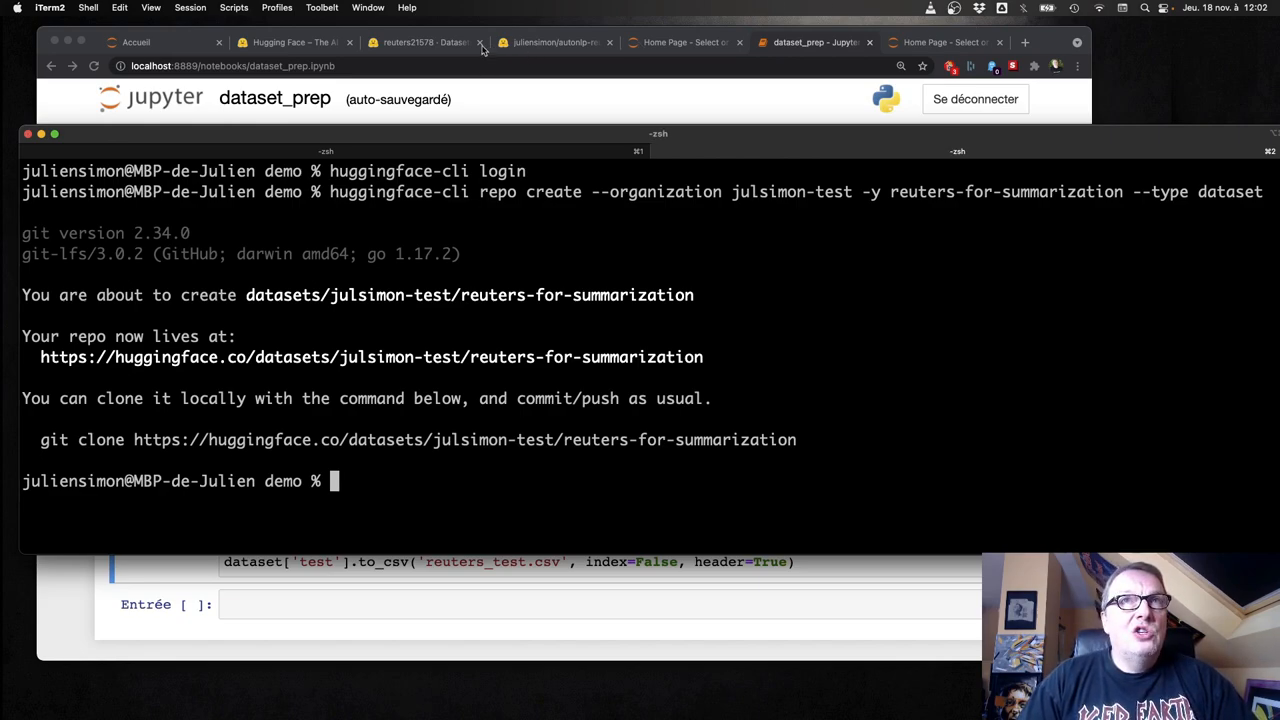
Step: Go from the Hub home page through julsimon-test to the reuters-for-summarization dataset
{"action": "left_click", "coordinate": [294, 42]}
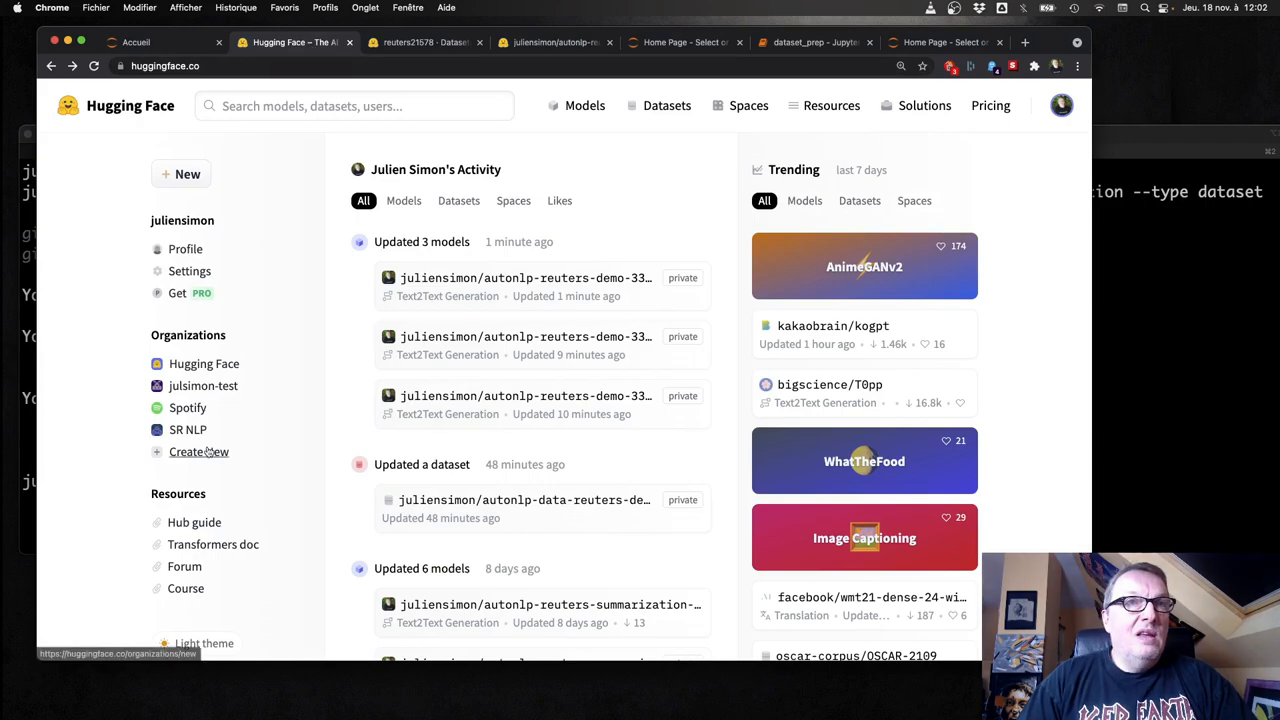
{"action": "left_click", "coordinate": [203, 385]}
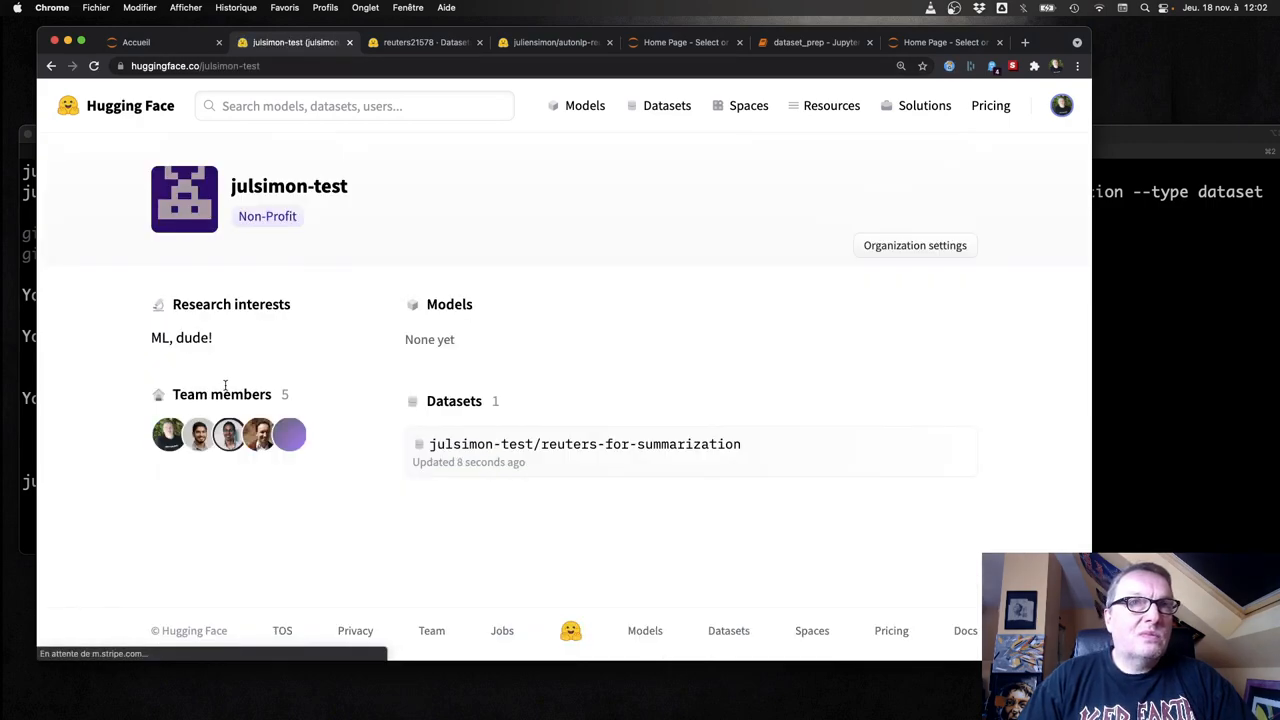
{"action": "left_click", "coordinate": [584, 444]}
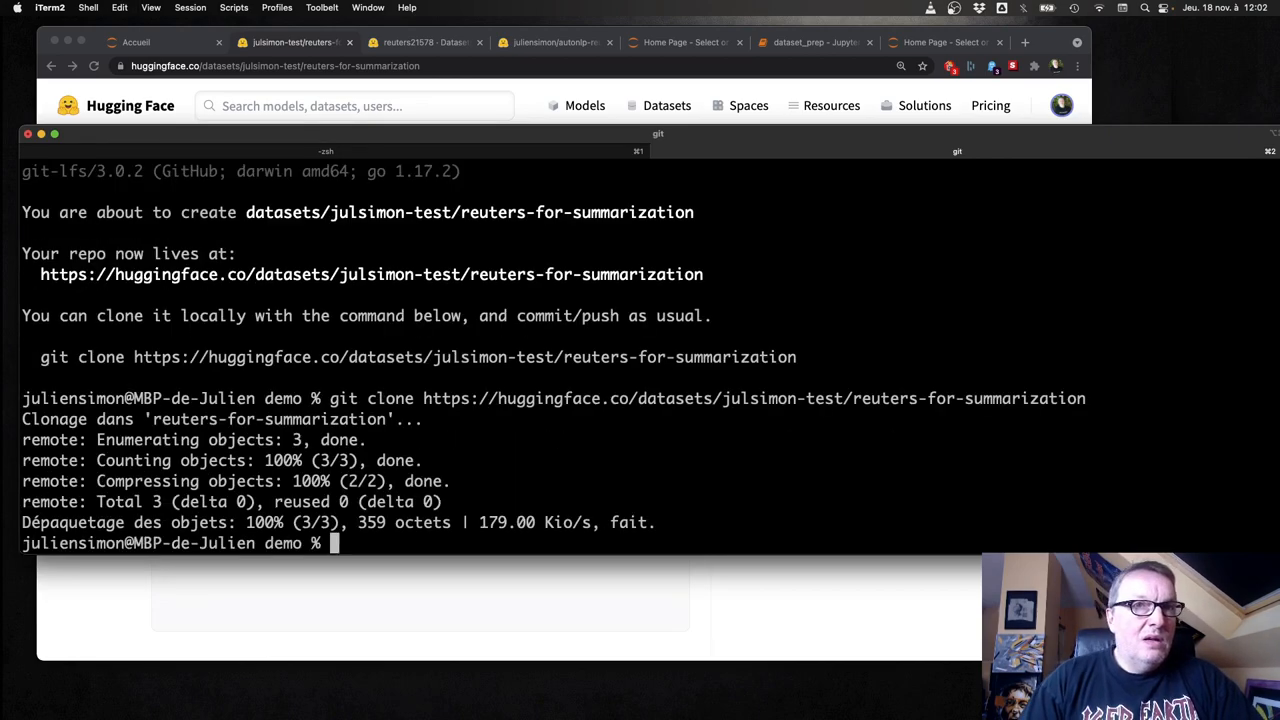
Step: Enter the cloned reuters-for-summarization folder and copy ../reuters_original/* into it
{"action": "type", "text": "cd"}
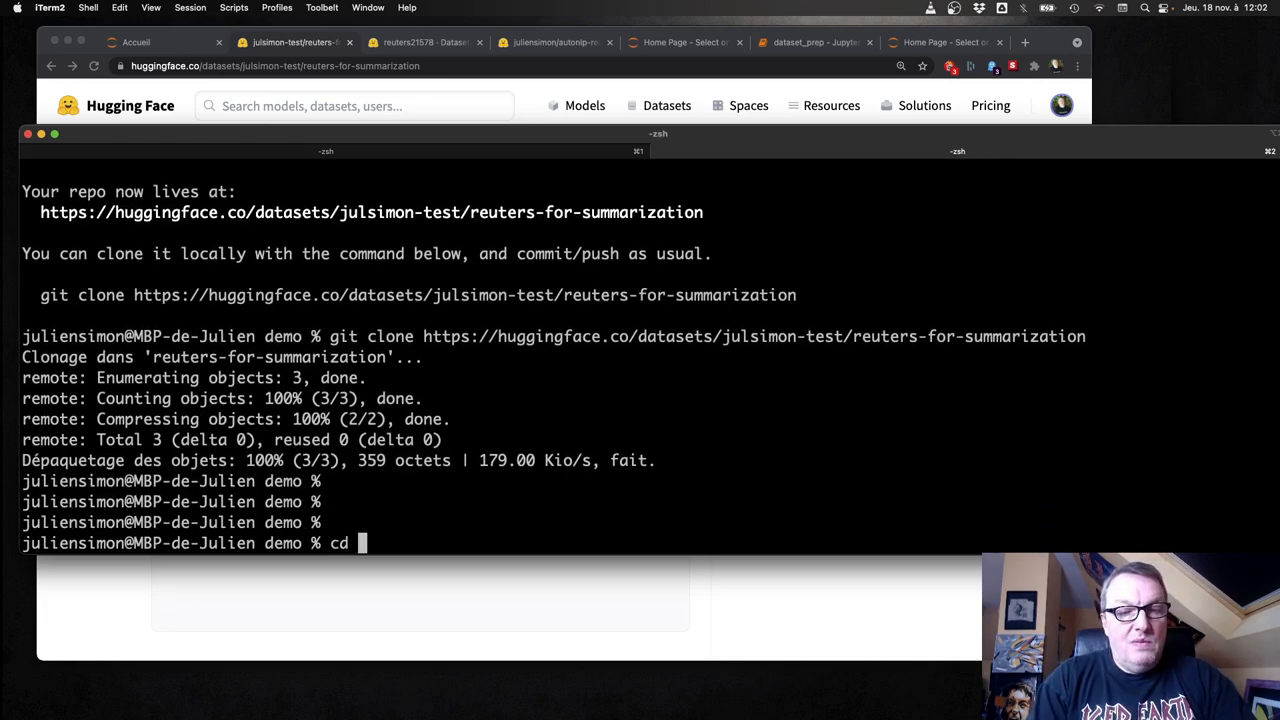
{"action": "type", "text": "reuters-for-summarization"}
{"action": "type", "text": "ls"}
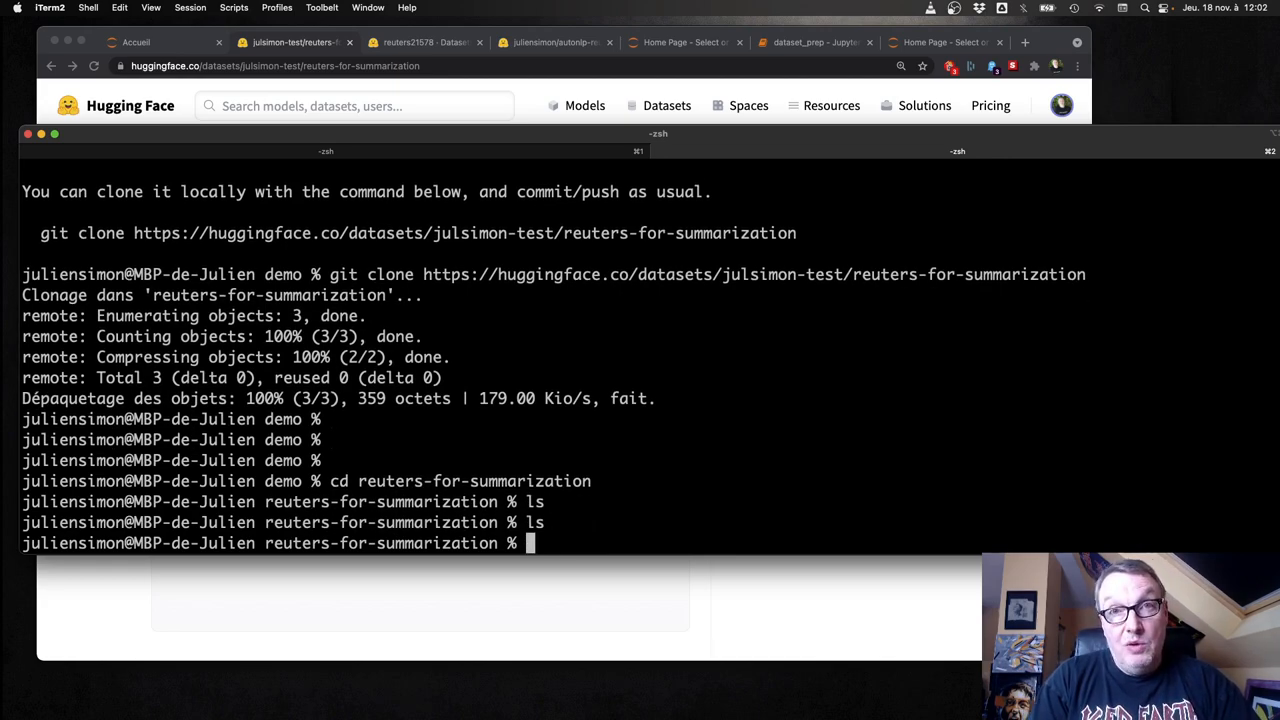
{"action": "type", "text": "cp"}
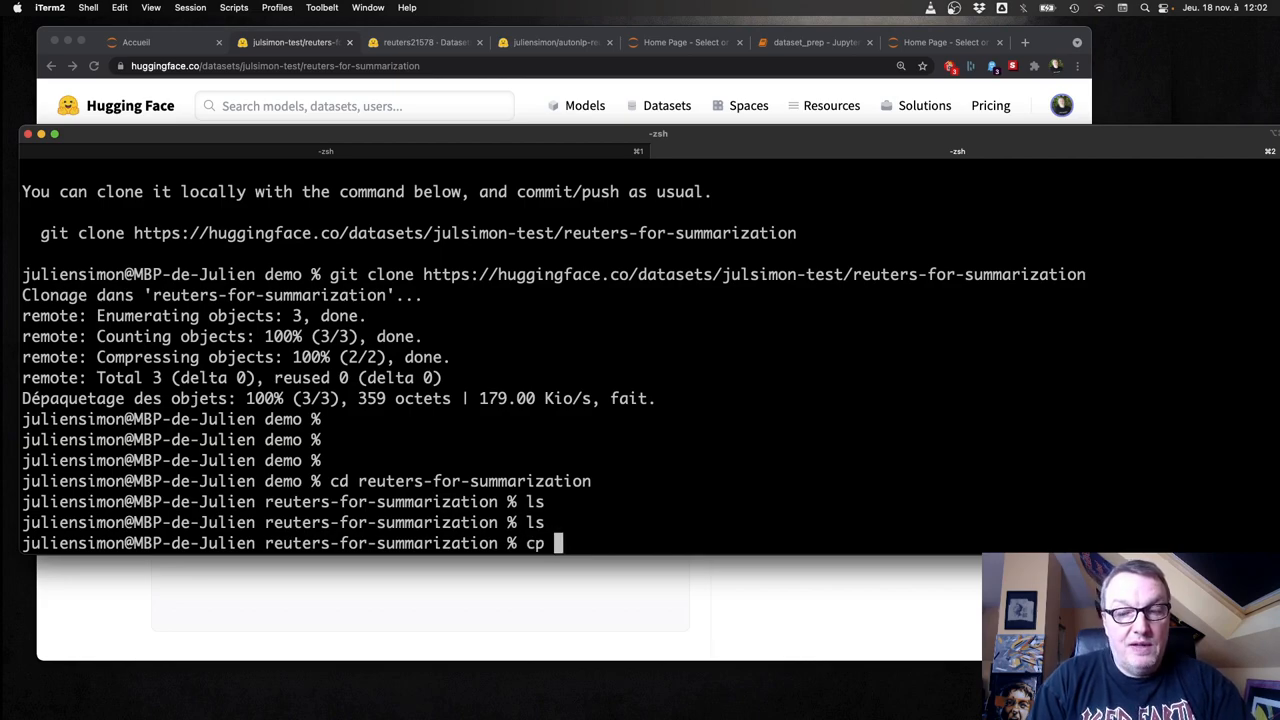
{"action": "type", "text": "../reuters"}
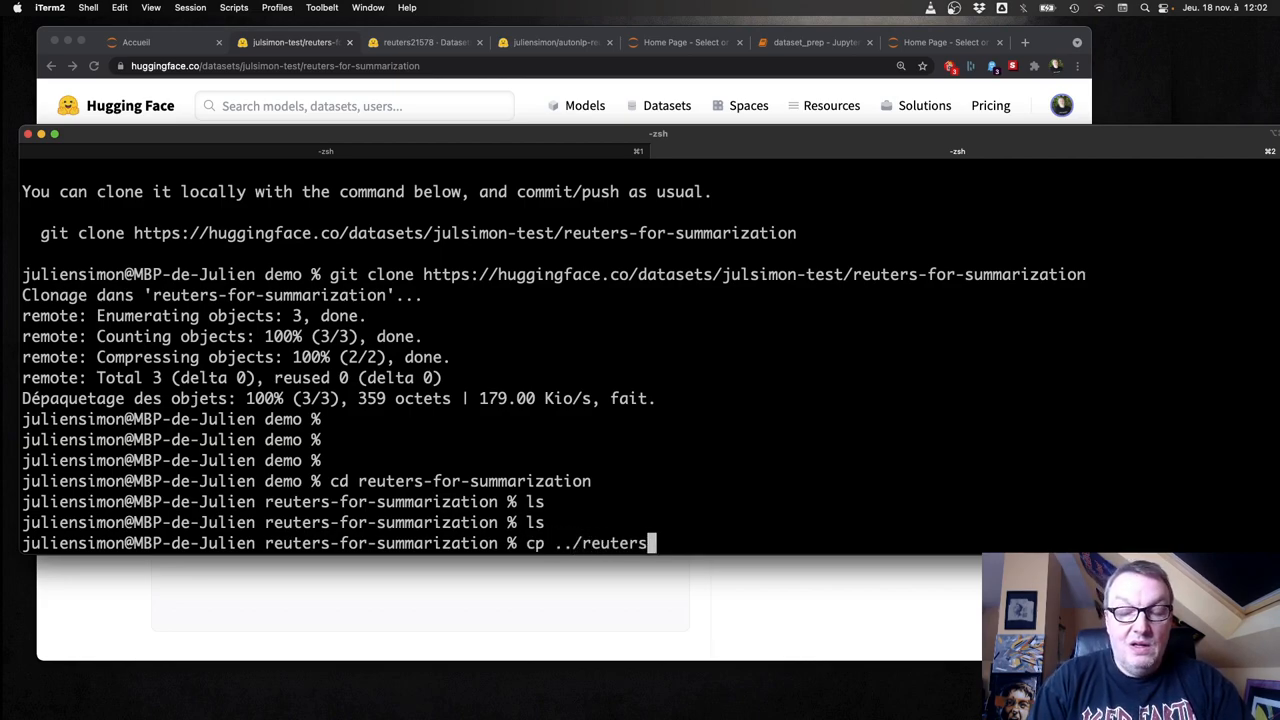
{"action": "type", "text": "_original/"}
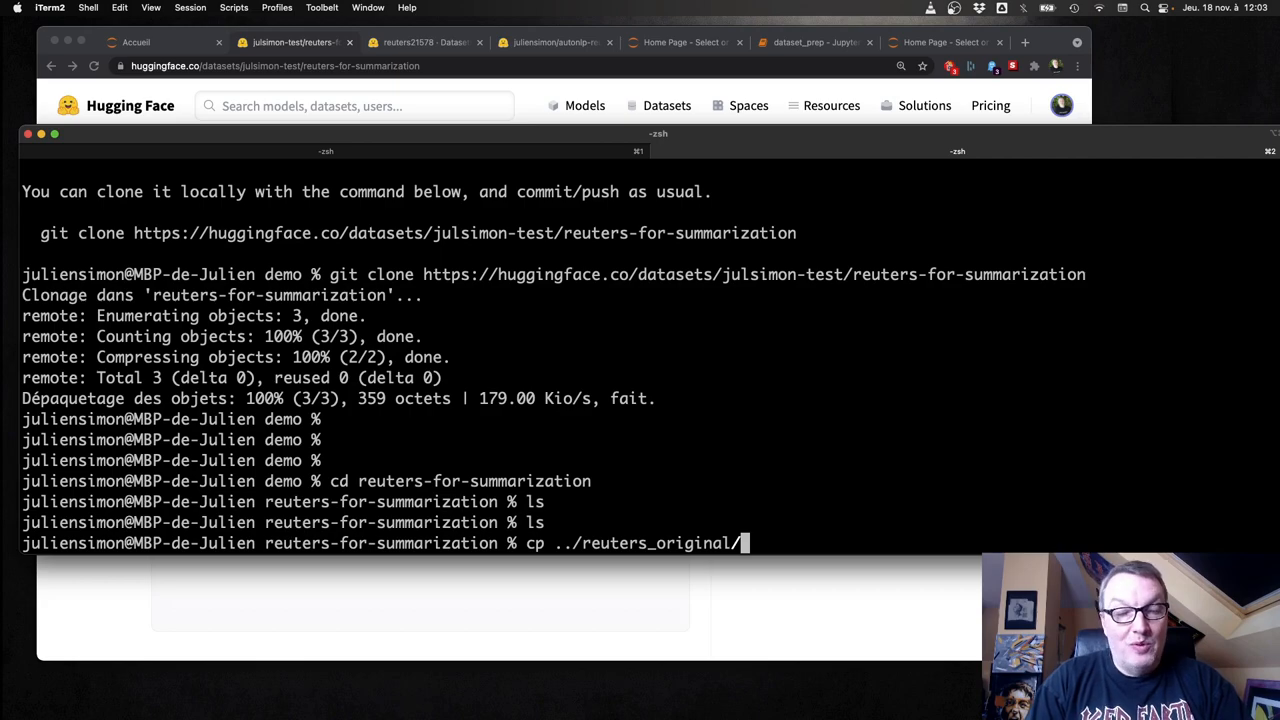
{"action": "type", "text": "*"}
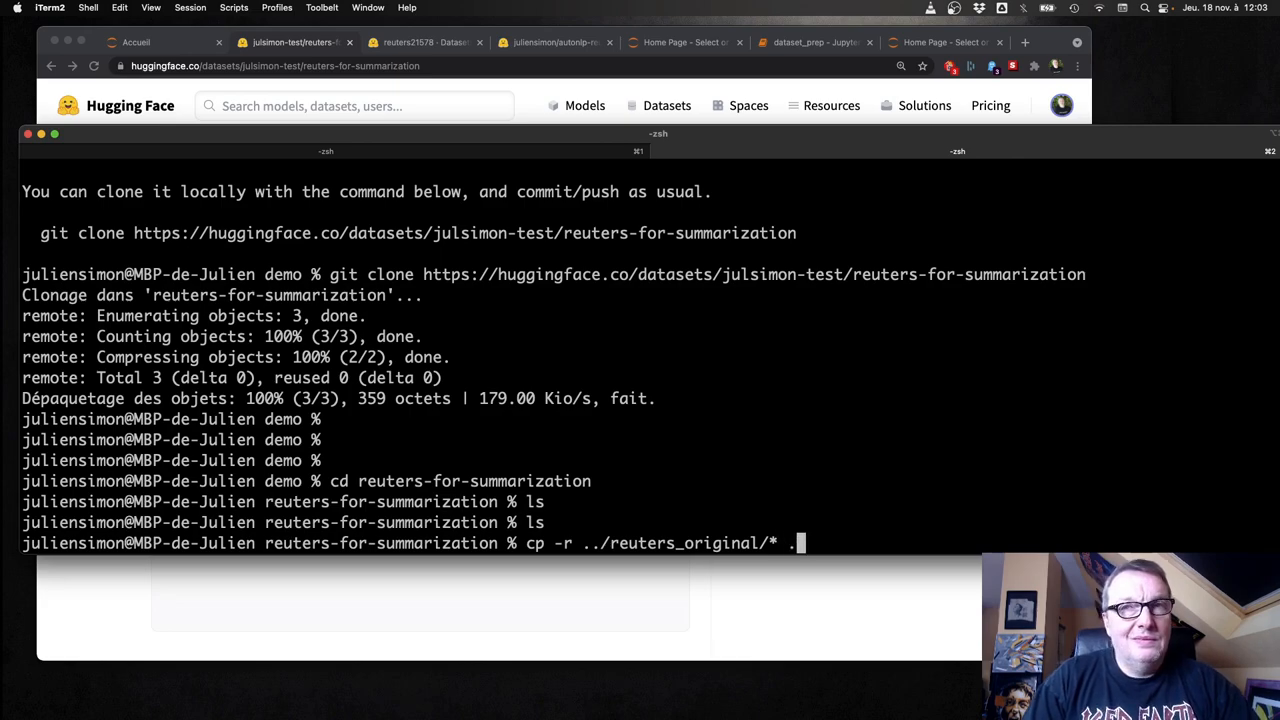
{"action": "key", "text": "Return"}
{"action": "type", "text": "ls"}
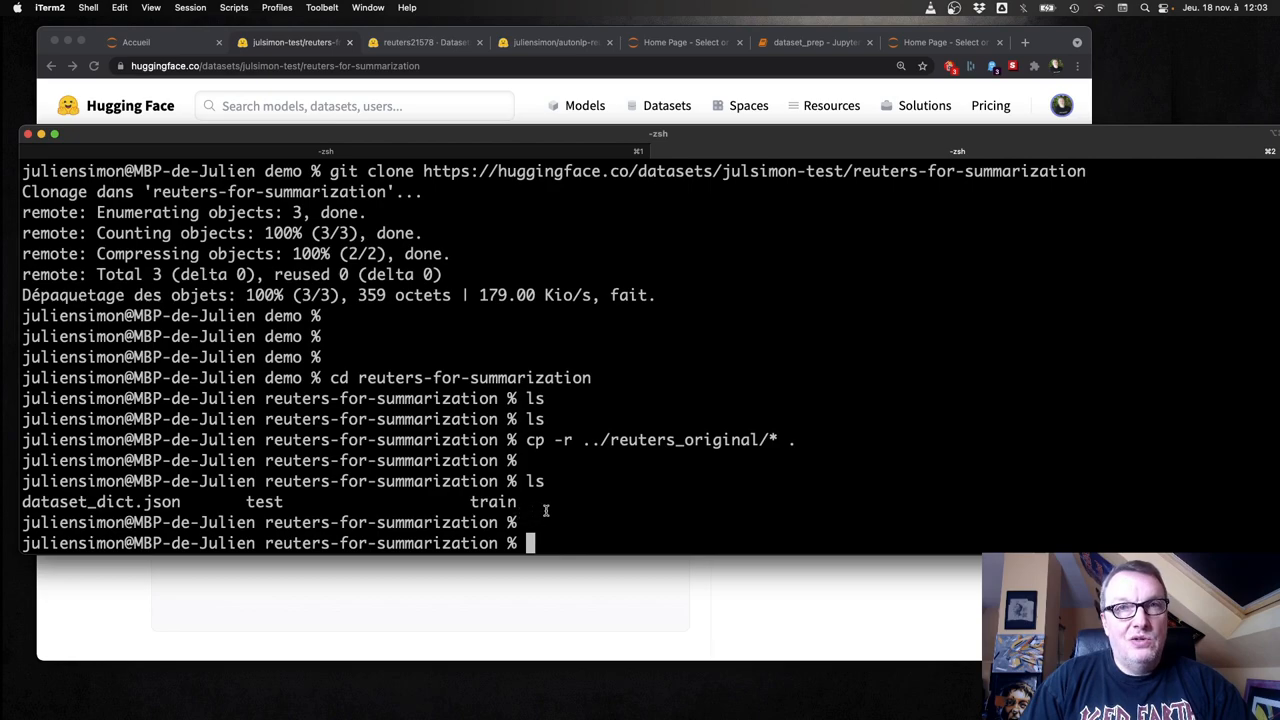
Step: Stage the files, commit them as 'Initial version', and push to the Hub
{"action": "type", "text": "git add"}
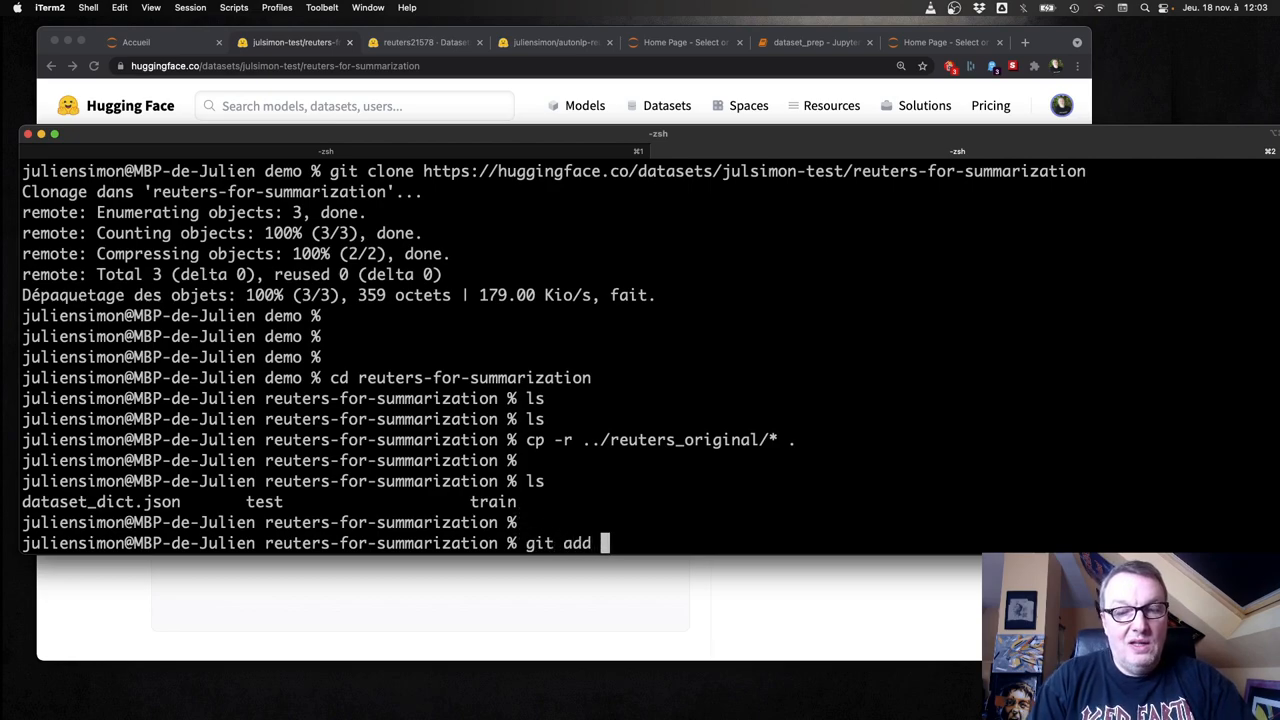
{"action": "key", "text": "Enter"}
{"action": "type", "text": "git commit -m"}
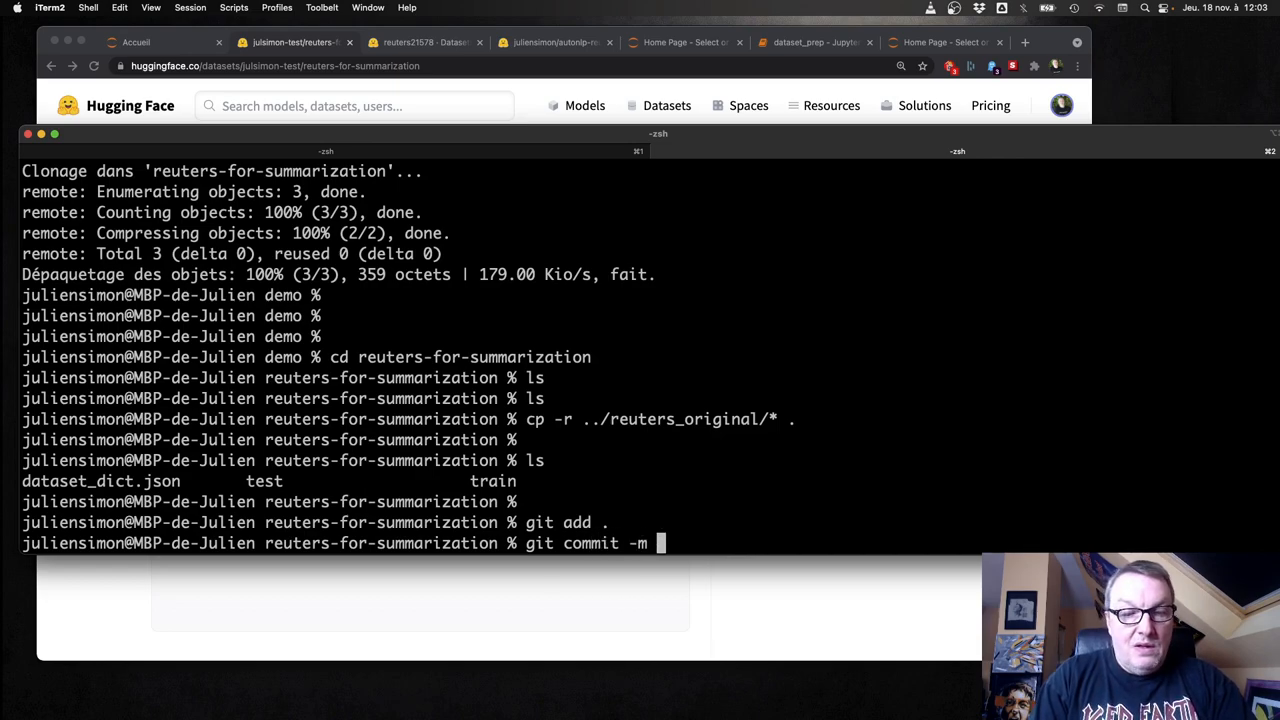
{"action": "type", "text": "'Initial"}
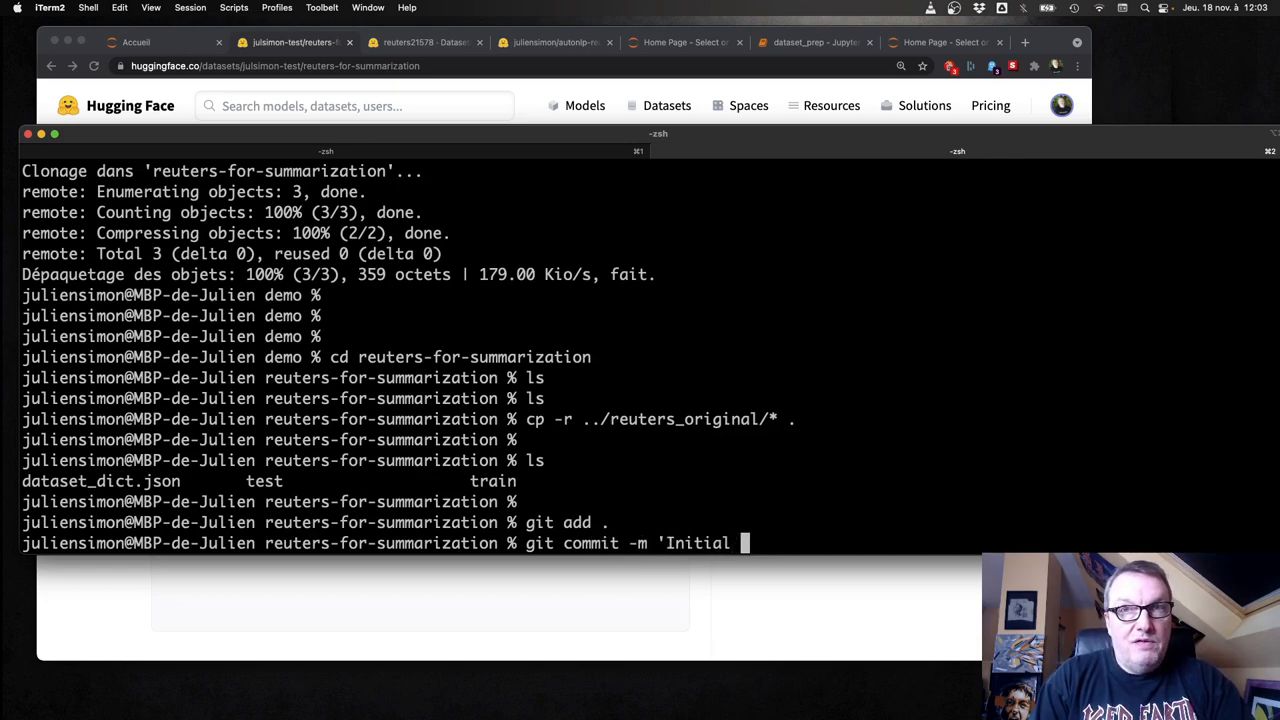
{"action": "type", "text": "versio'"}
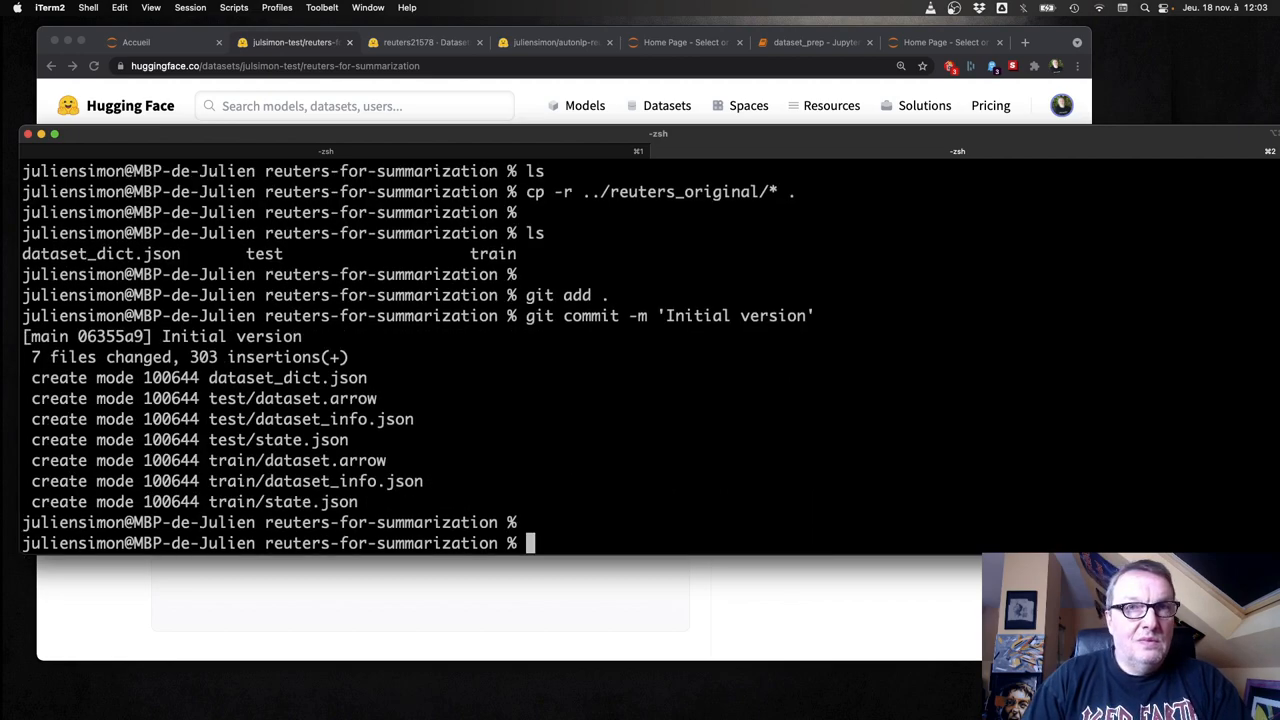
{"action": "type", "text": "git push"}
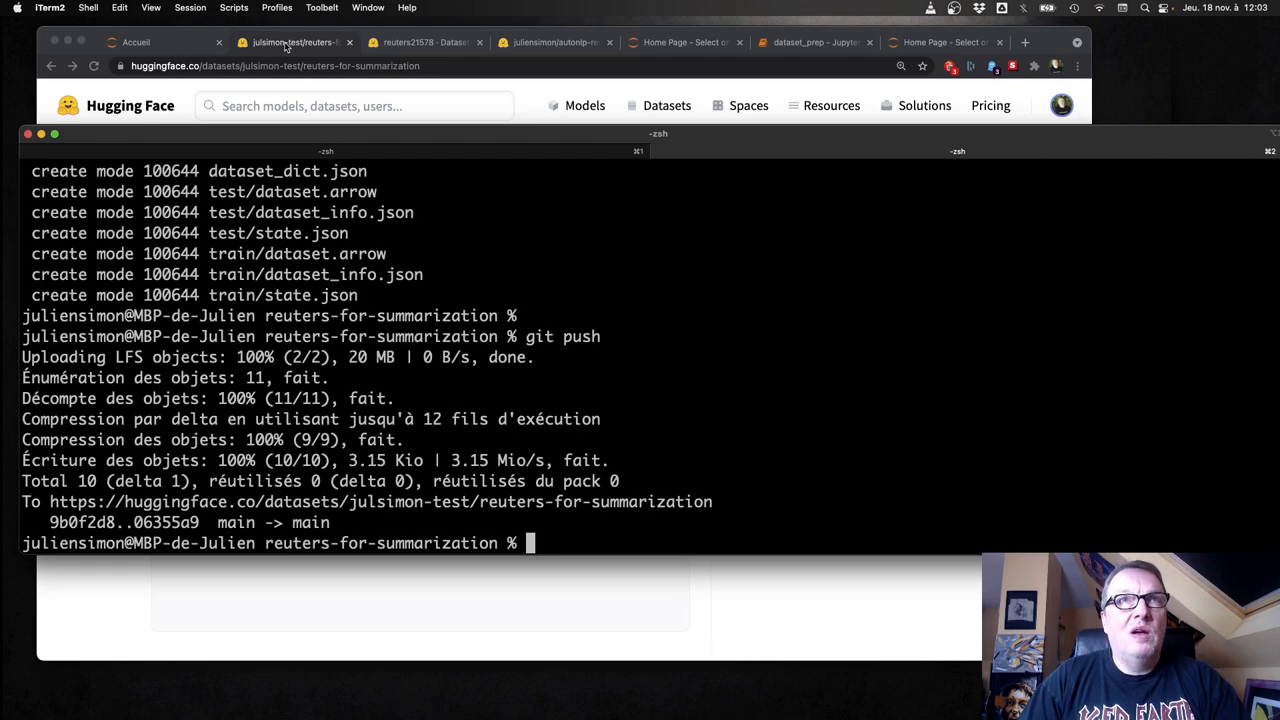
Step: Check the pushed dataset files, then open a new README.md via Add dataset card
{"action": "left_click", "coordinate": [290, 42]}
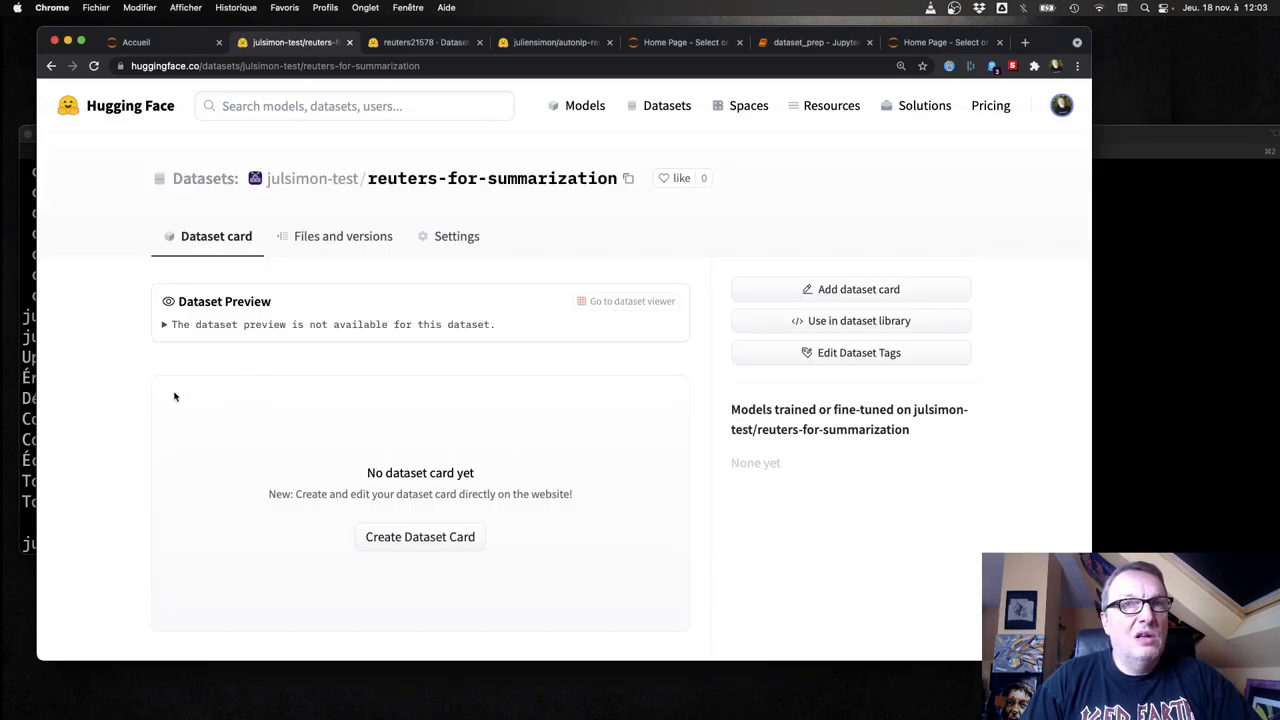
{"action": "left_click", "coordinate": [343, 236]}
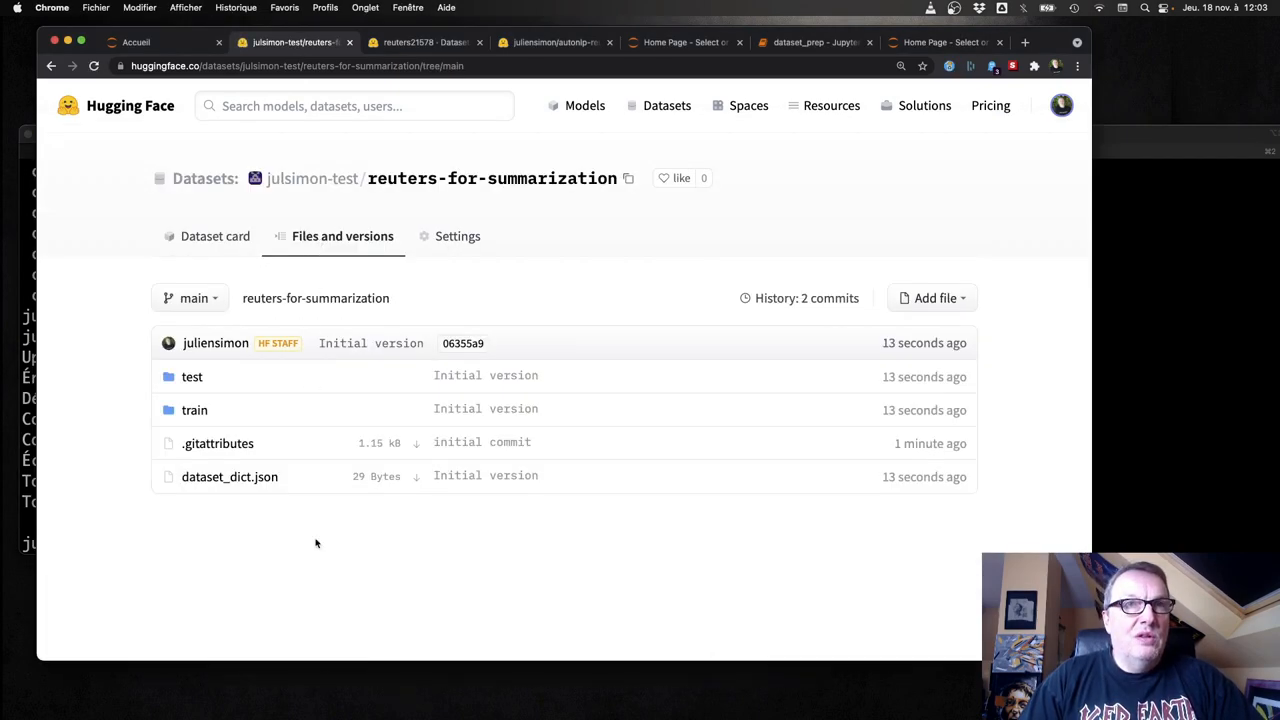
{"action": "mouse_move", "coordinate": [326, 565]}
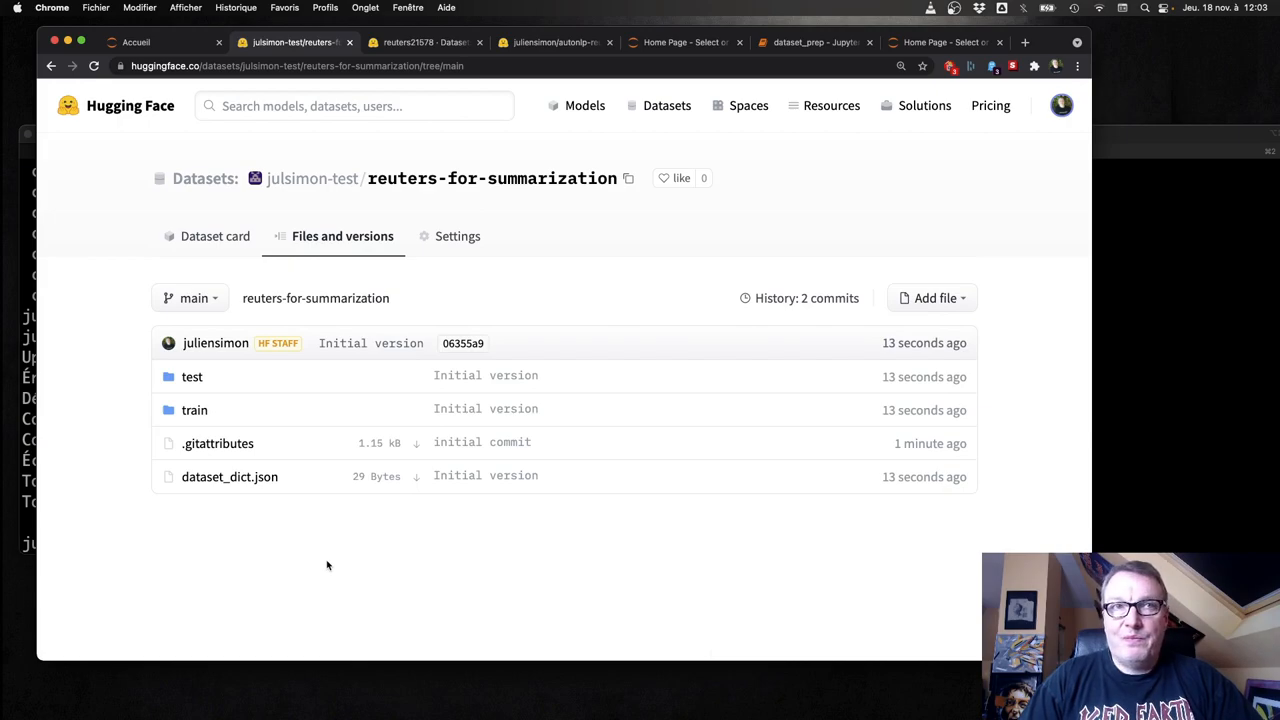
{"action": "left_click", "coordinate": [214, 236]}
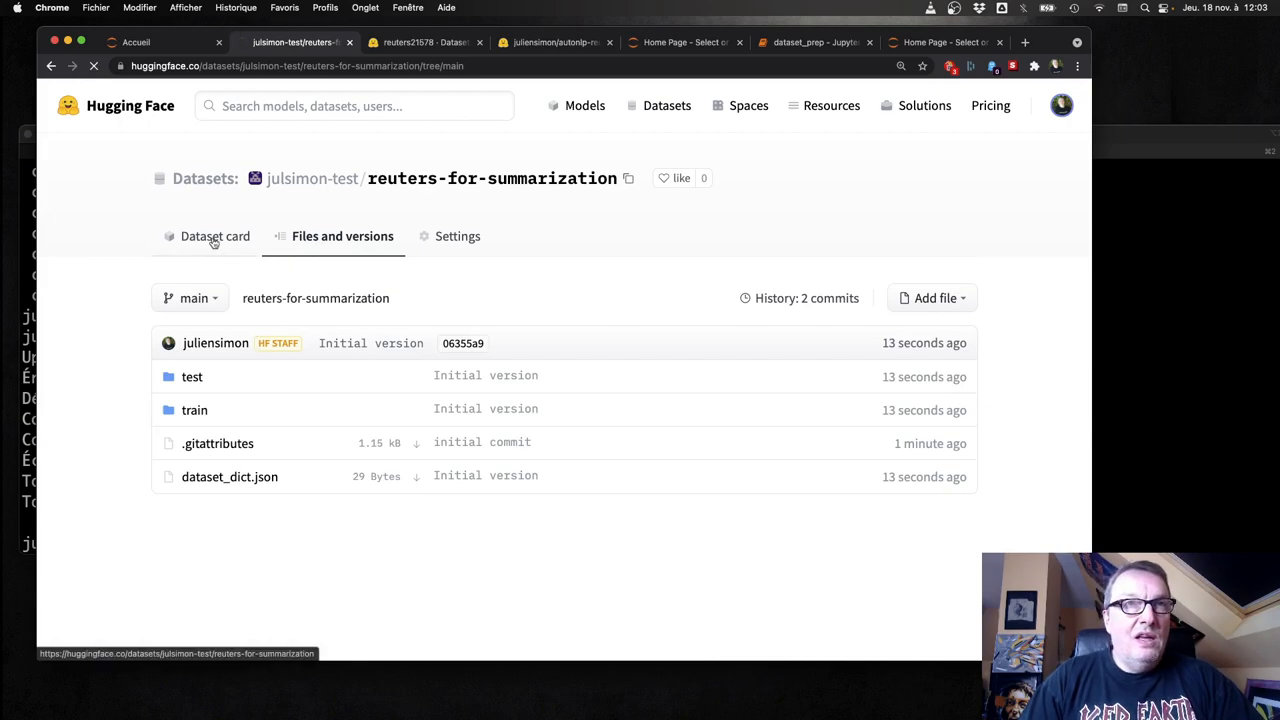
{"action": "left_click", "coordinate": [215, 236]}
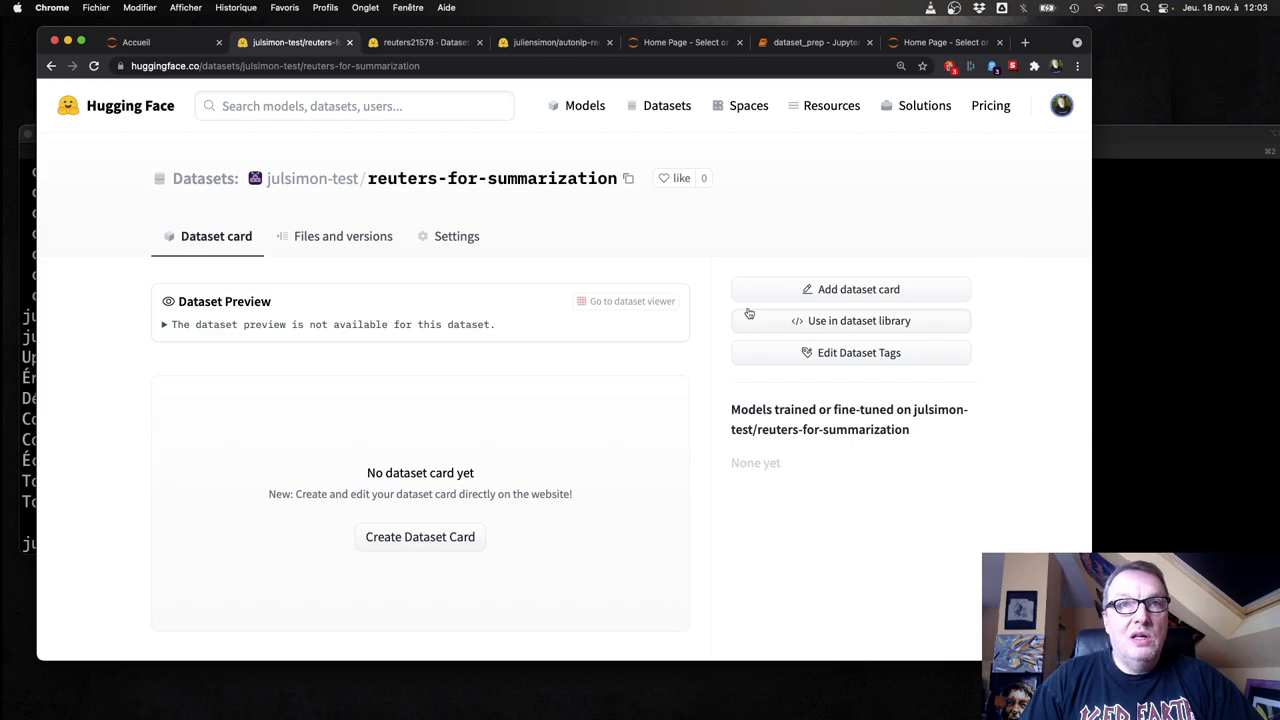
{"action": "left_click", "coordinate": [420, 537]}
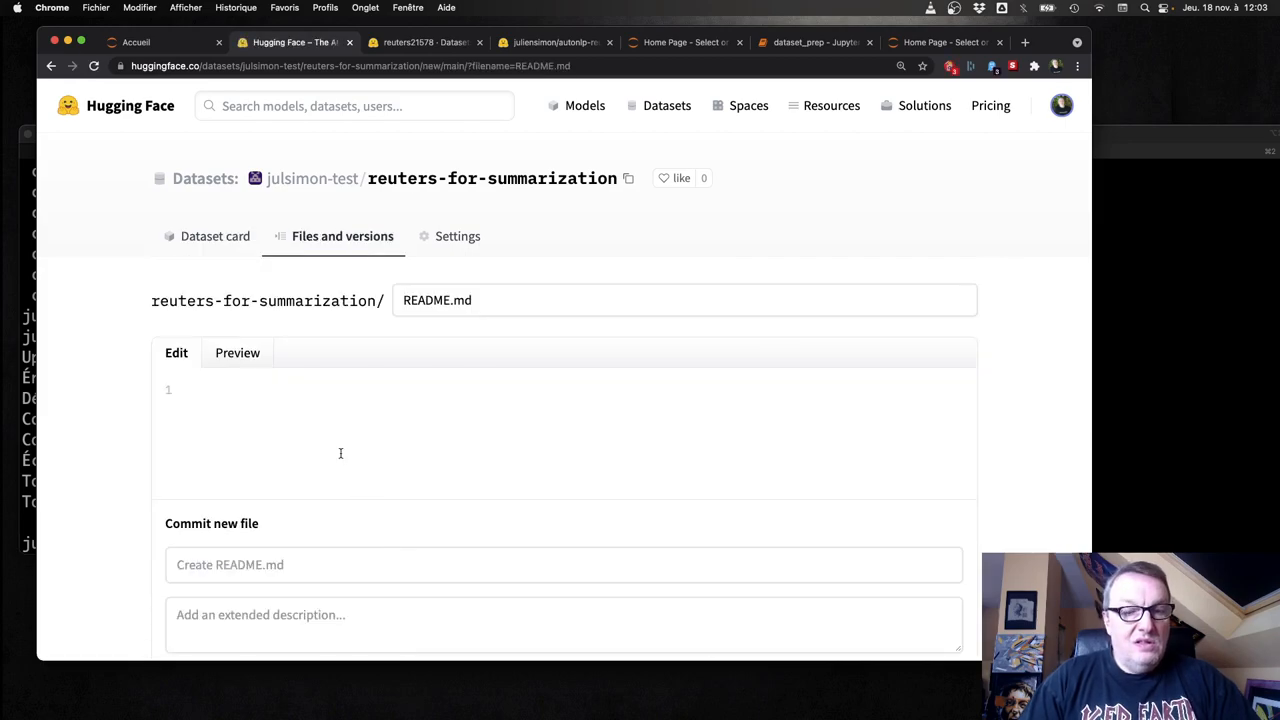
Step: Type the description 'Test Reuters model for my projet' into the README editor
{"action": "type", "text": "Test"}
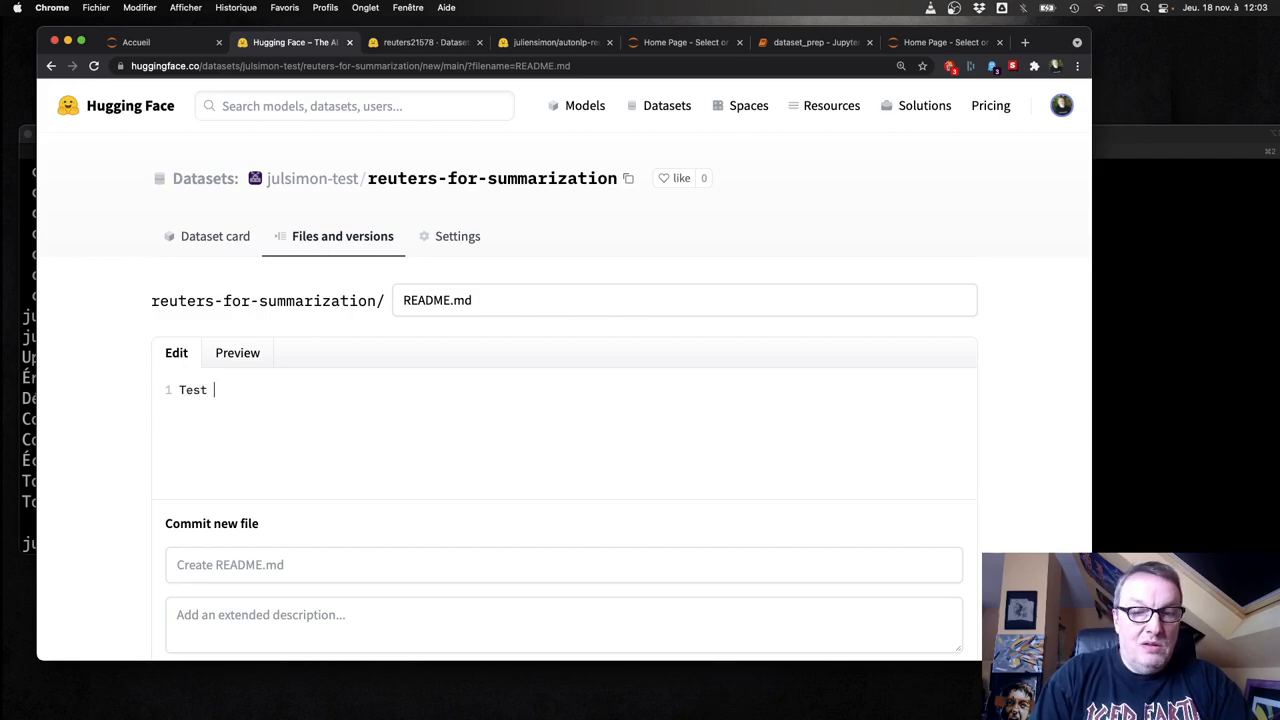
{"action": "type", "text": "Reuters mo"}
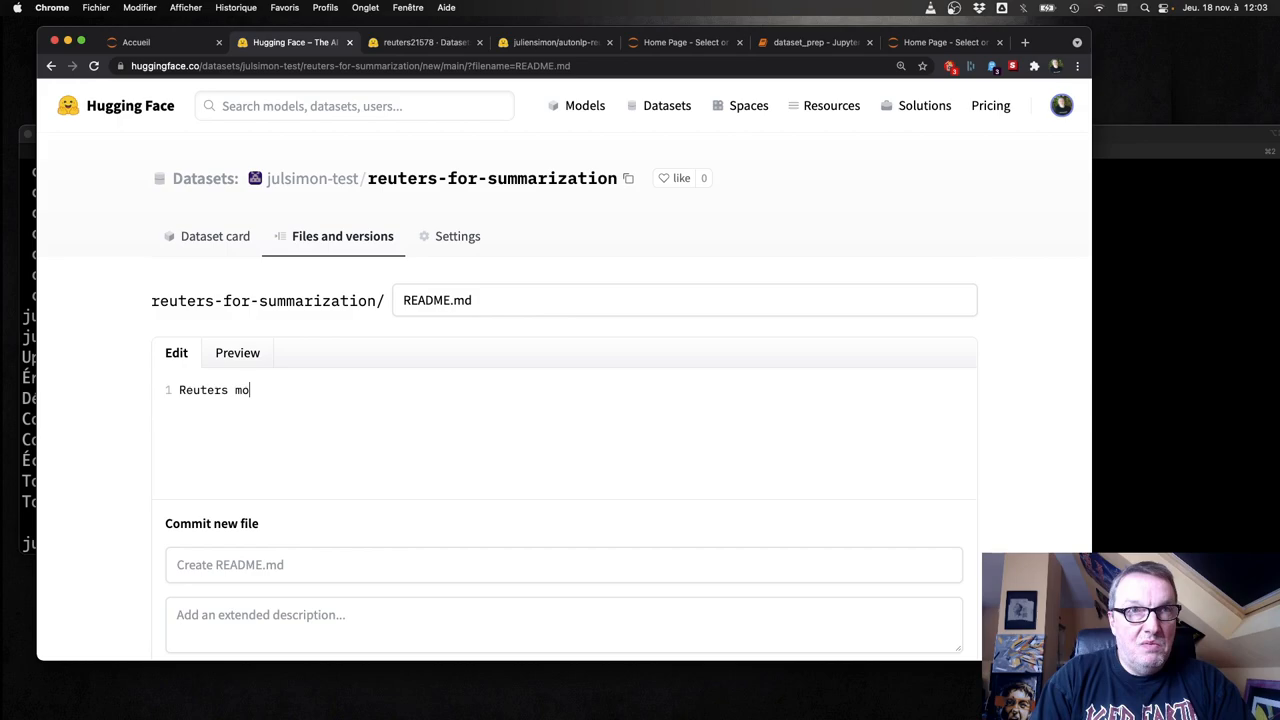
{"action": "type", "text": "del for"}
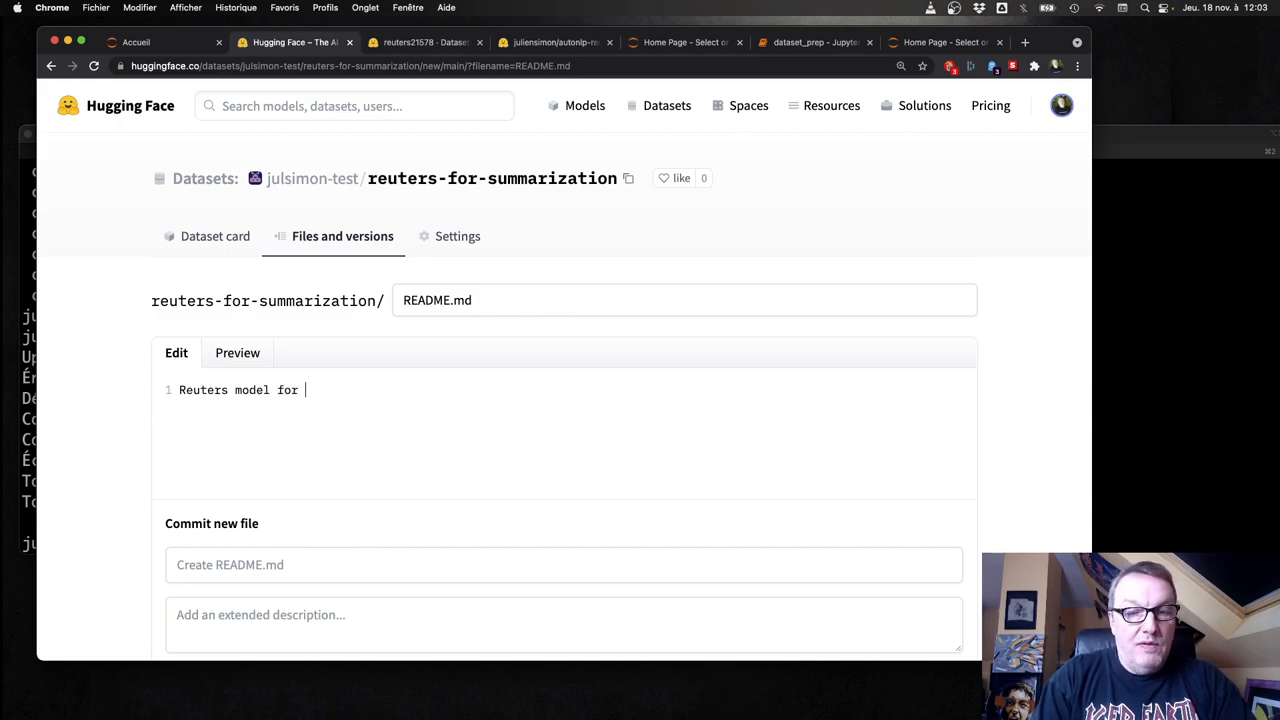
{"action": "type", "text": "my projet"}
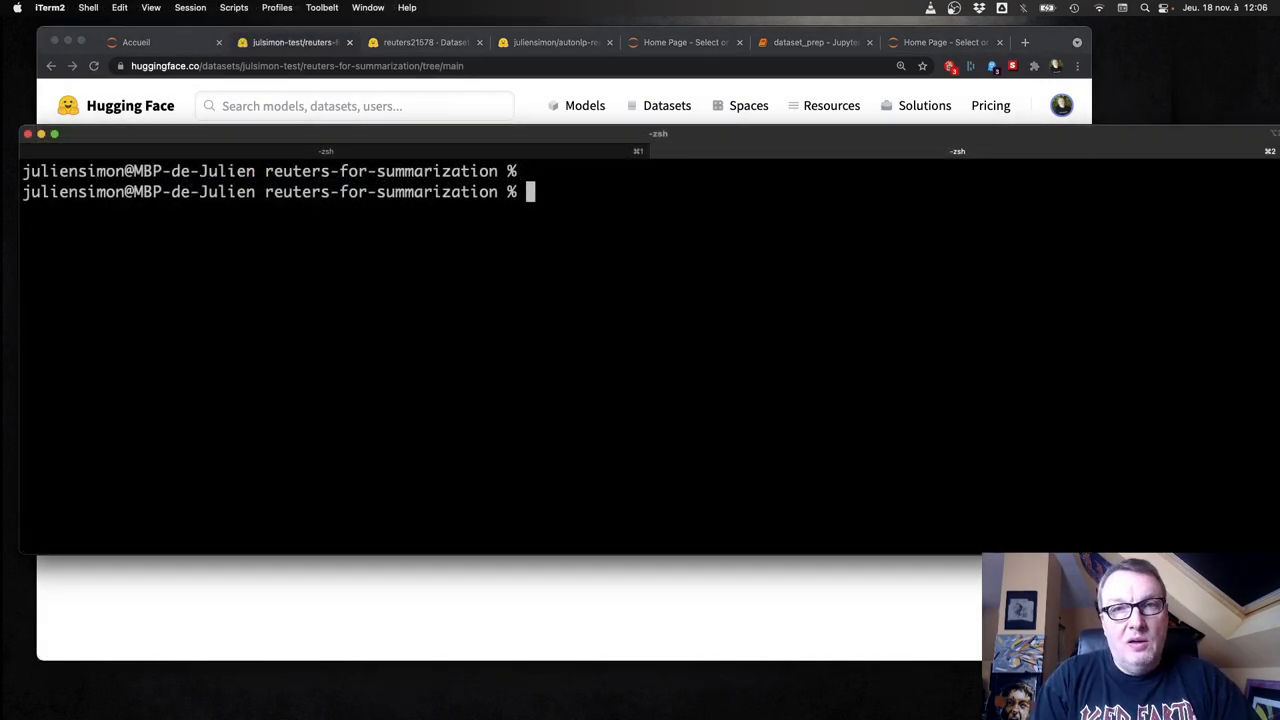
Step: Pull the latest README and copy the processed Reuters files into the dataset repo
{"action": "type", "text": "git pull"}
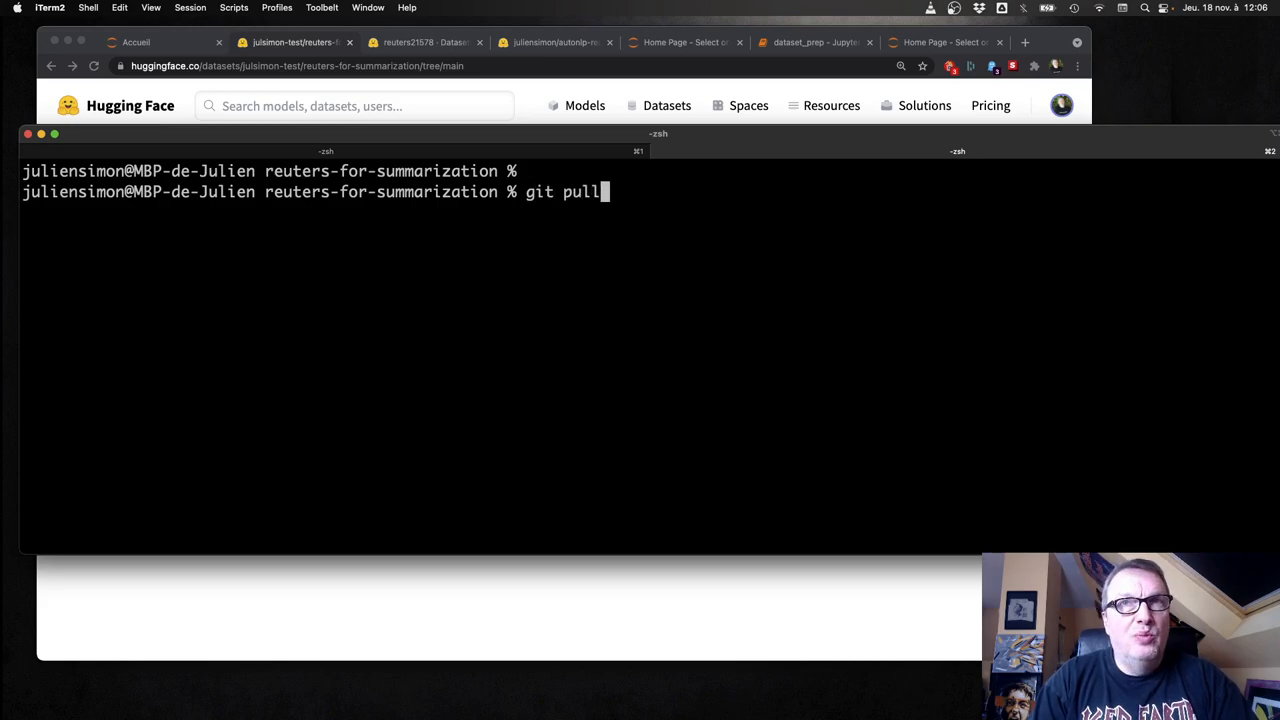
{"action": "key", "text": "Enter"}
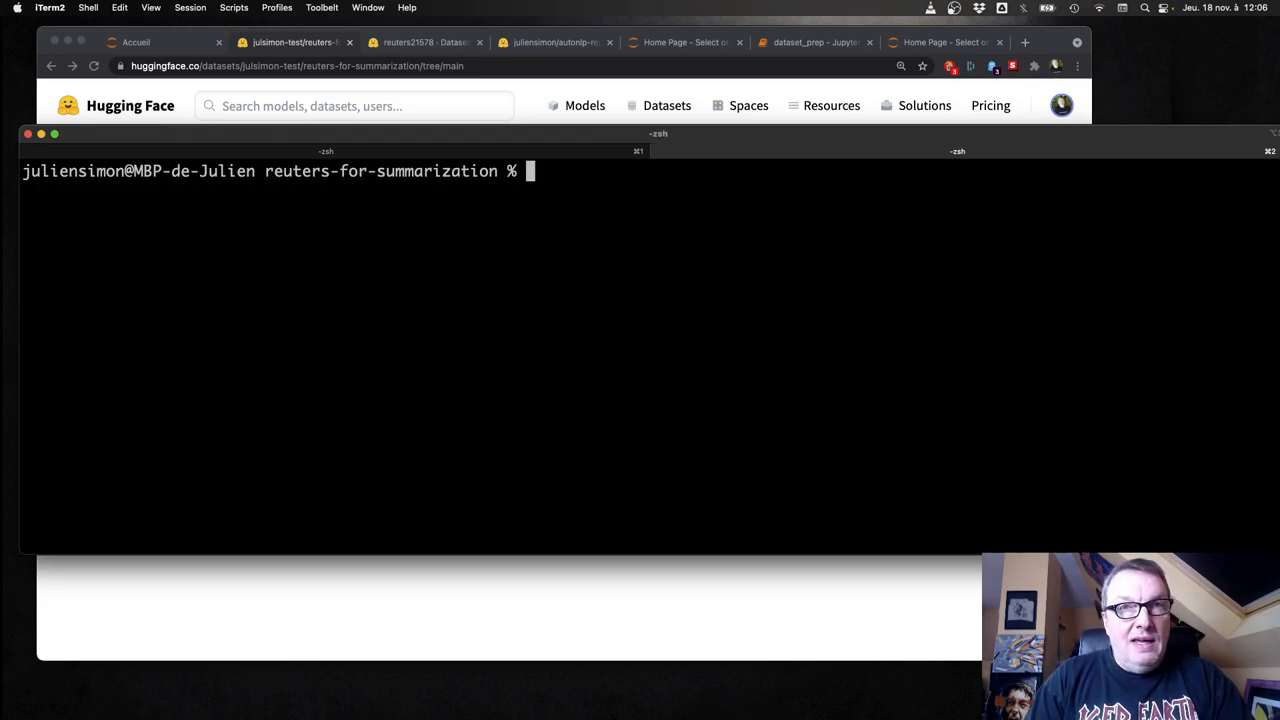
{"action": "type", "text": "git status"}
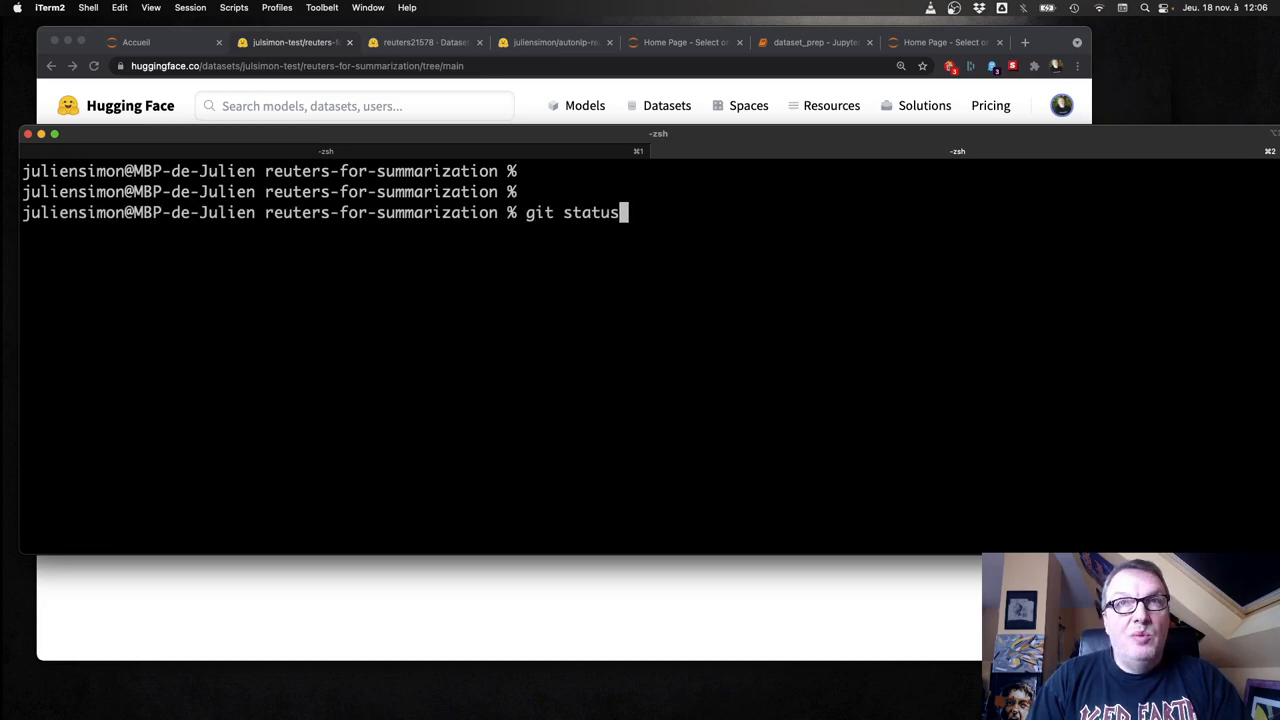
{"action": "type", "text": "cp -r ../reuters_original* ."}
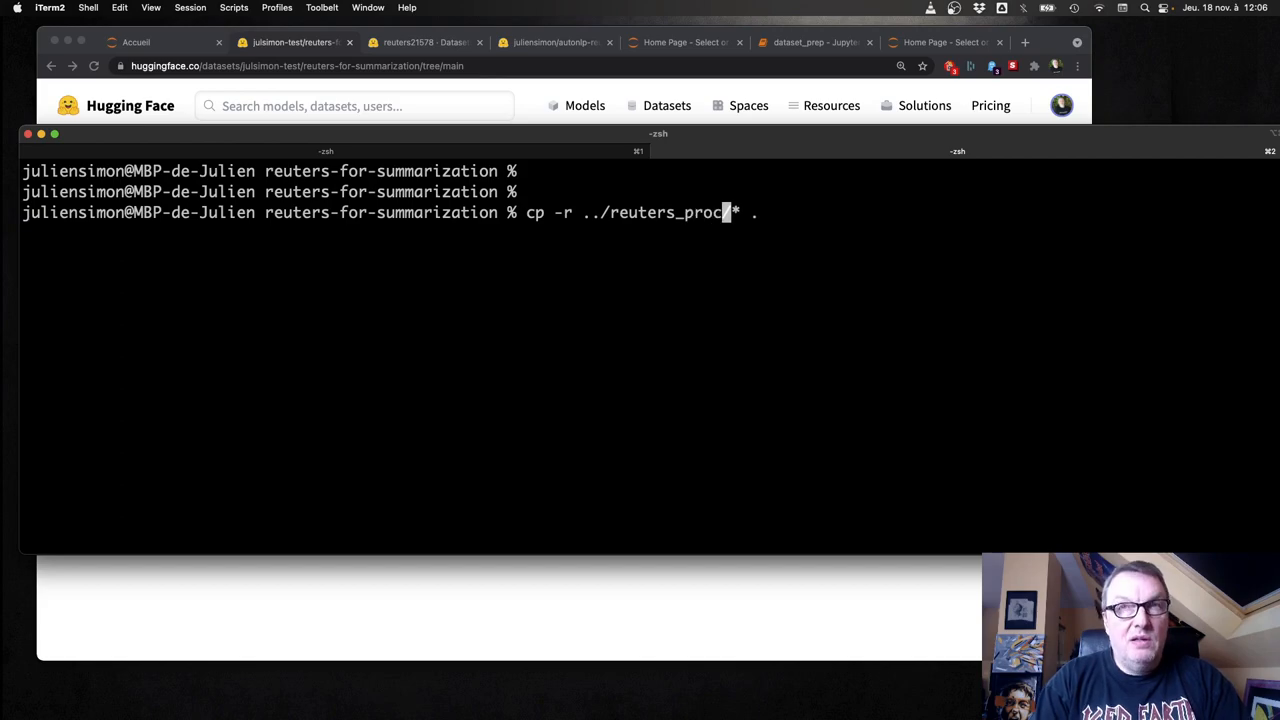
{"action": "type", "text": "essed/"}
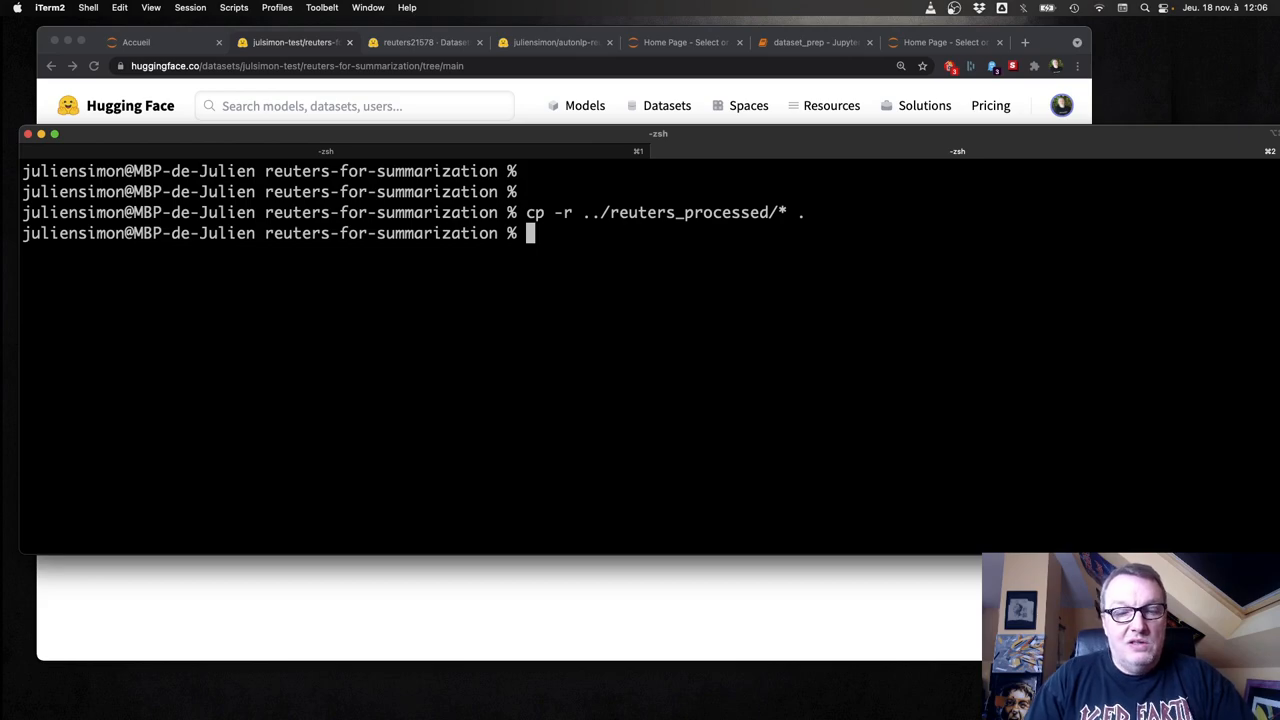
Step: Commit the processed files as 'Processed version' and push them to the Hub
{"action": "type", "text": "git status ."}
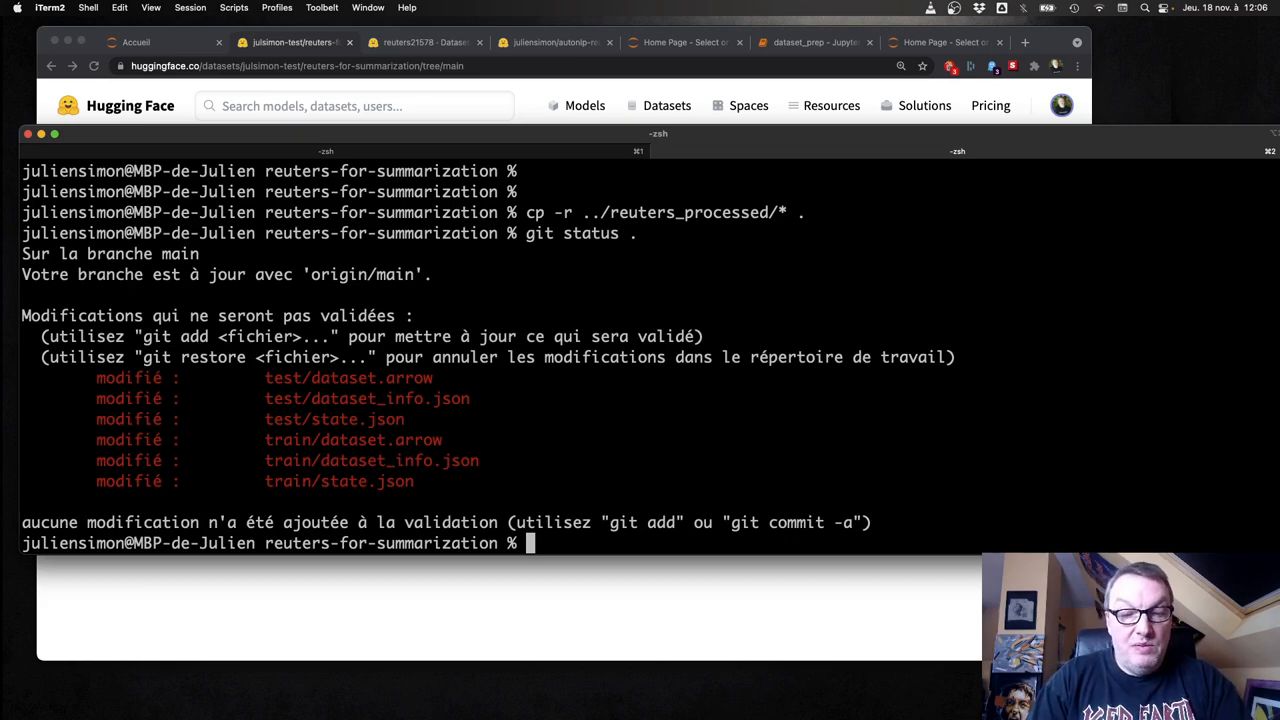
{"action": "type", "text": "git add ."}
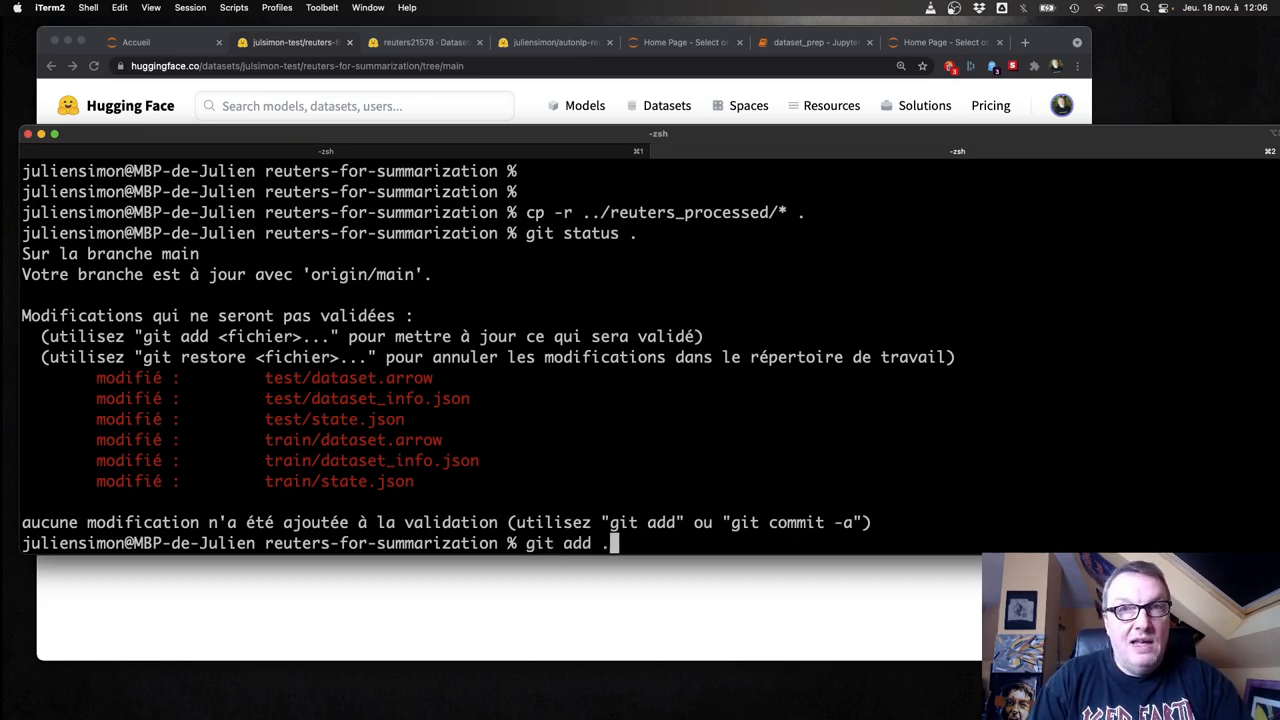
{"action": "type", "text": "git commit -m 'Processe"}
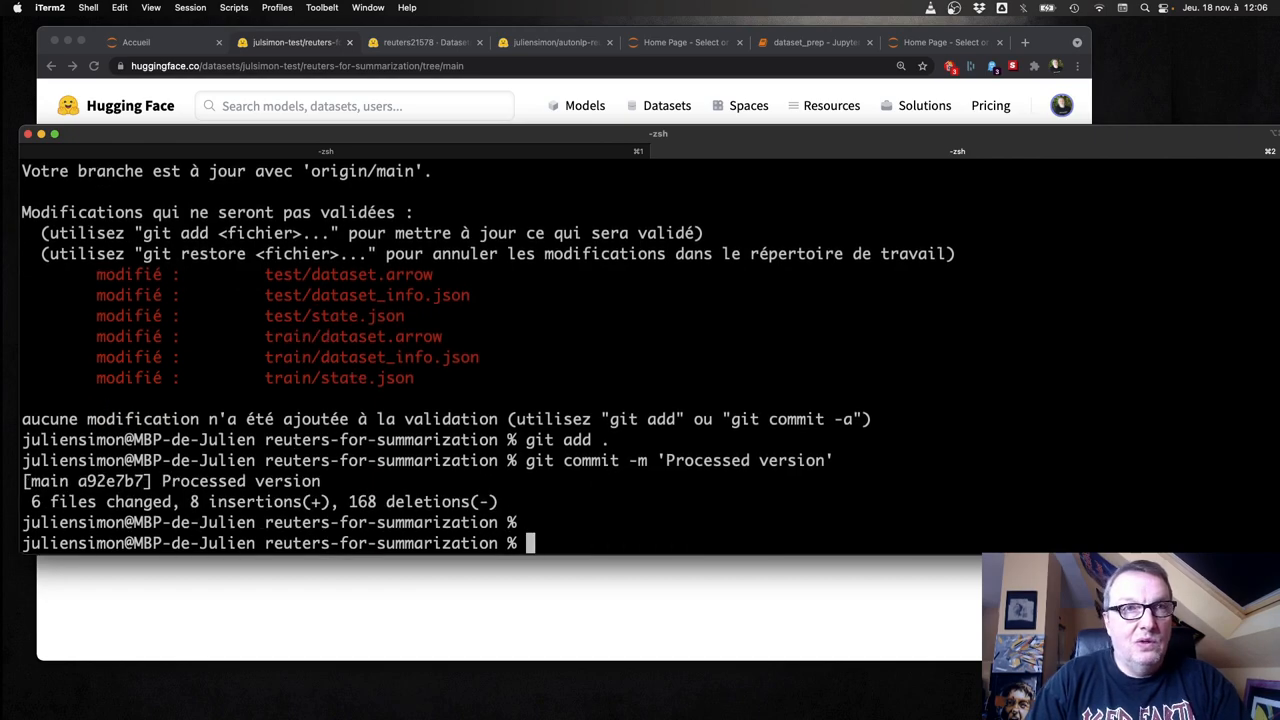
{"action": "type", "text": "git push"}
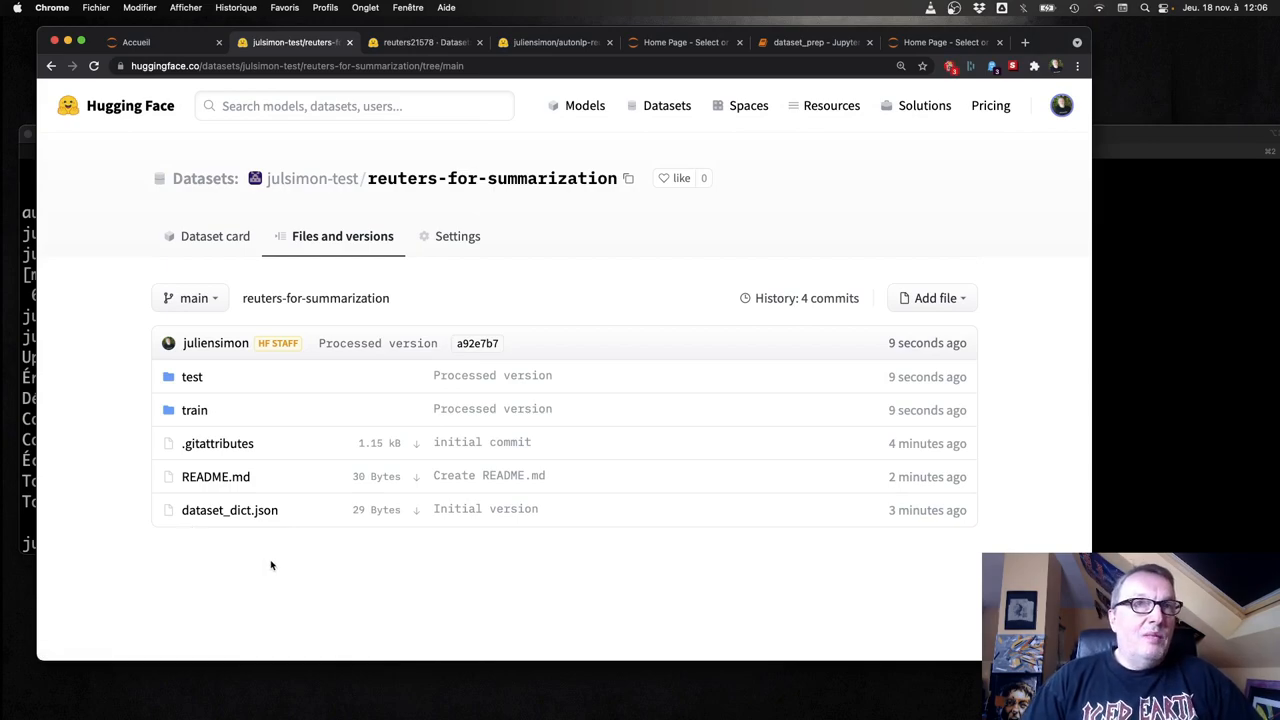
{"action": "mouse_move", "coordinate": [377, 343]}
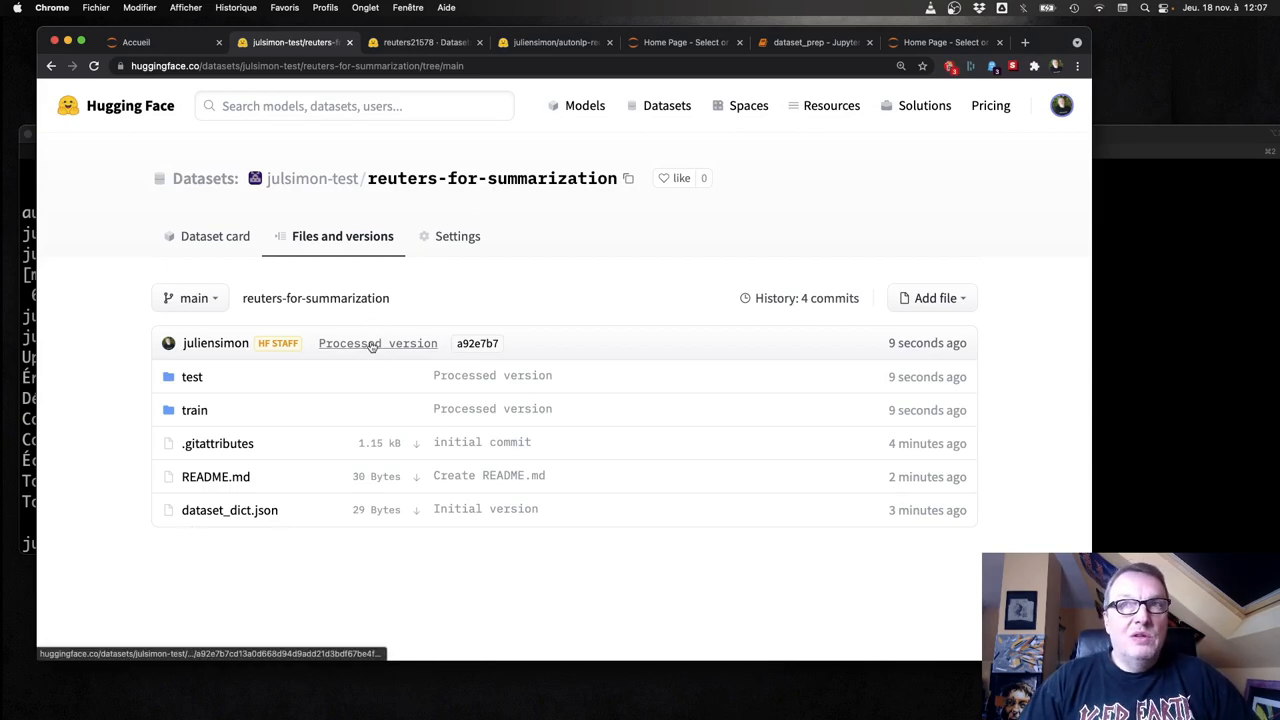
Step: Review the dataset's four-commit history, then return to the Reuters dataset card
{"action": "left_click", "coordinate": [806, 298]}
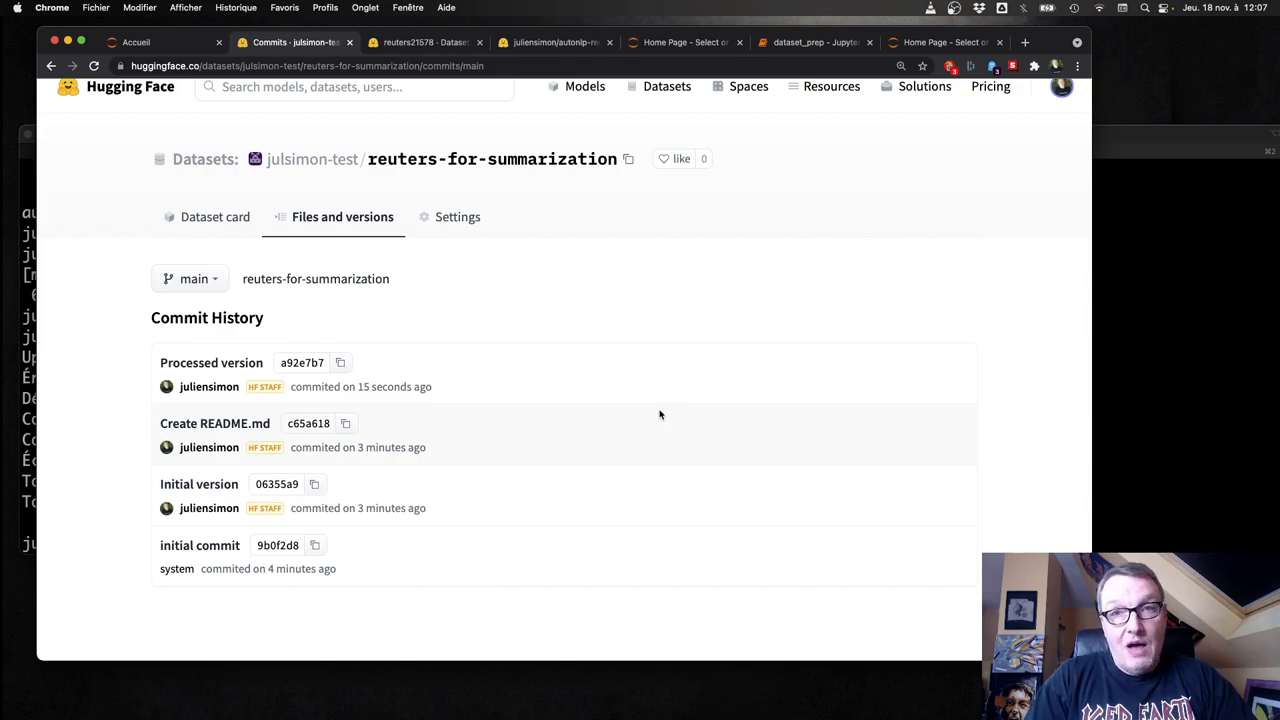
{"action": "mouse_move", "coordinate": [658, 415]}
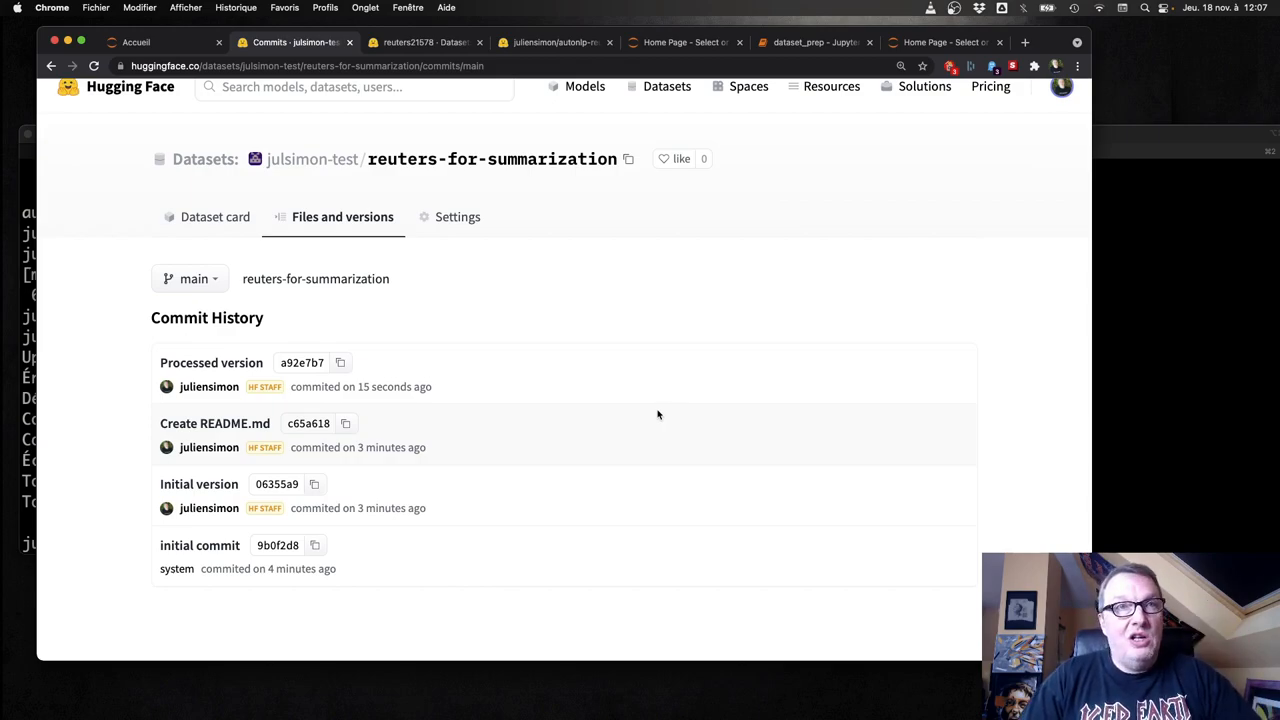
{"action": "mouse_move", "coordinate": [437, 617]}
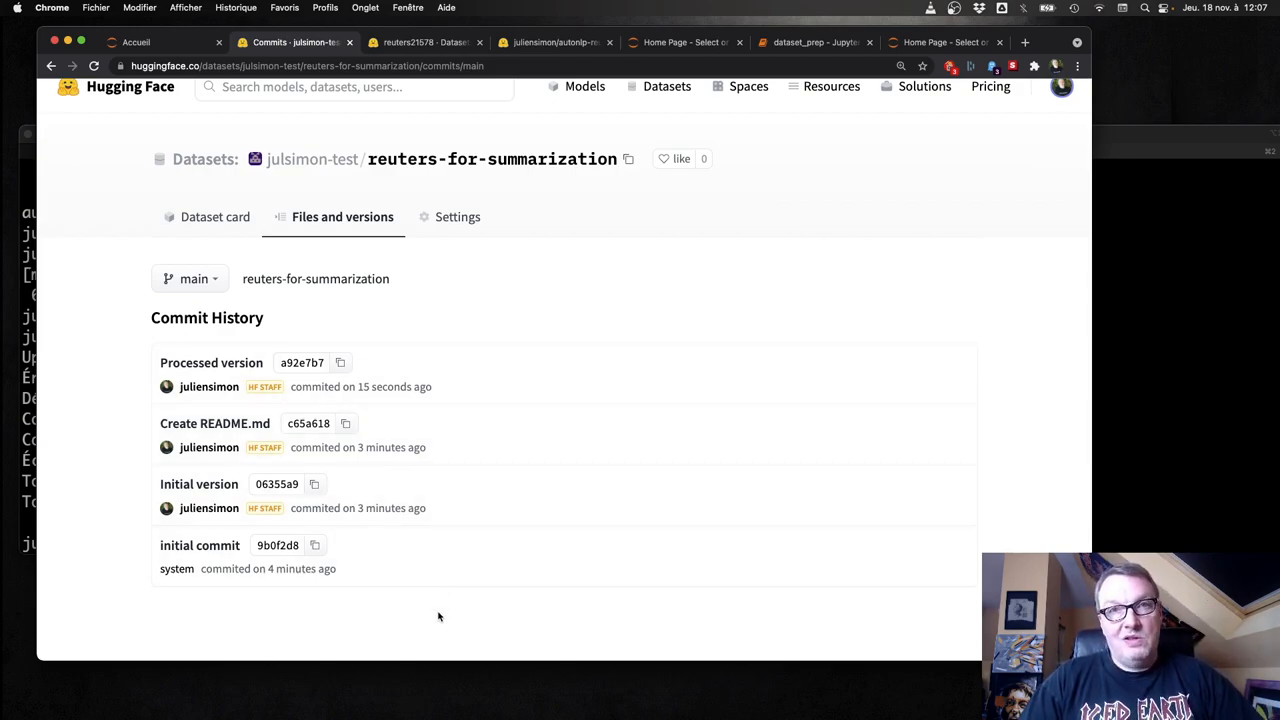
{"action": "mouse_move", "coordinate": [445, 610]}
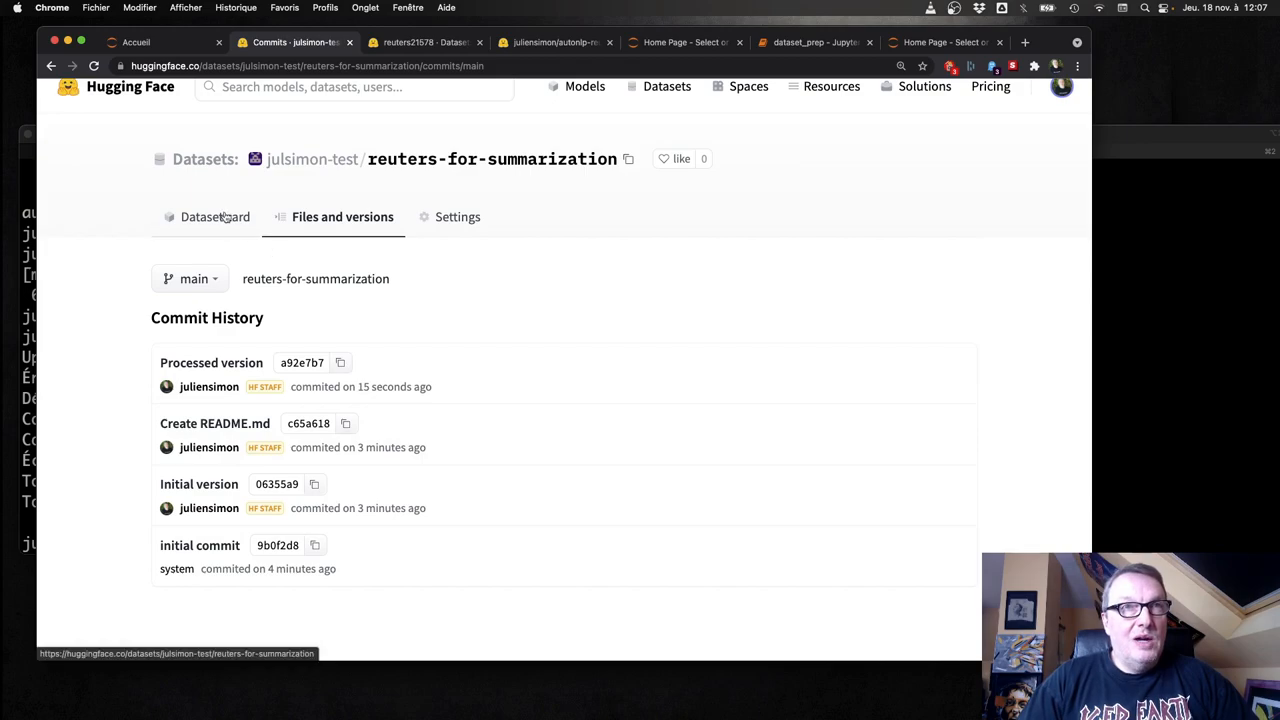
{"action": "left_click", "coordinate": [214, 216]}
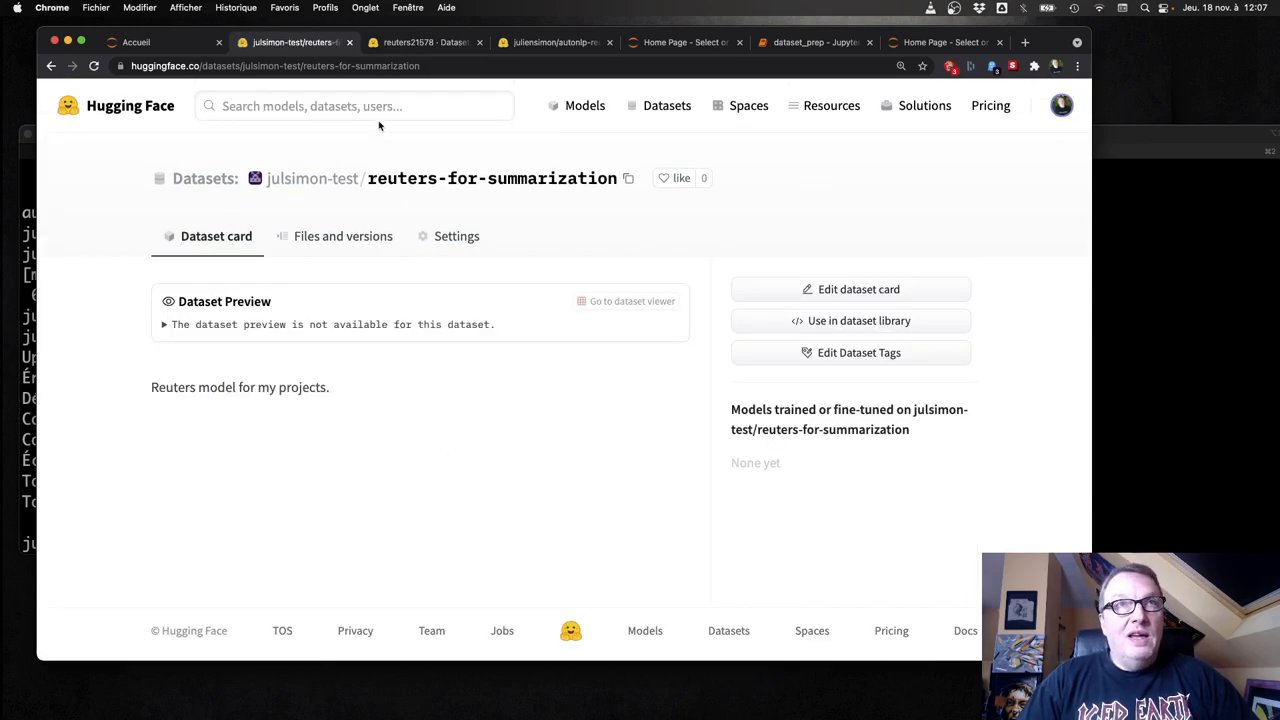
Step: Switch the reuters-for-summarization dataset's visibility to private from its Settings tab
{"action": "left_click", "coordinate": [456, 236]}
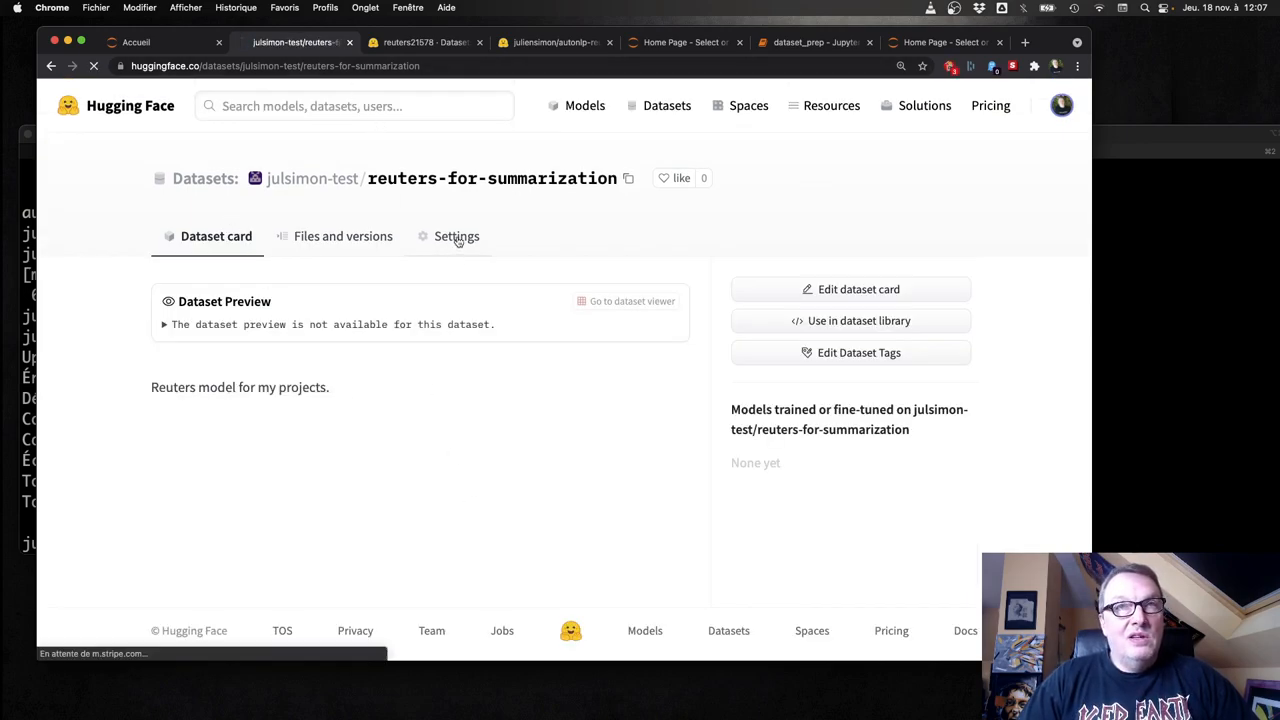
{"action": "left_click", "coordinate": [456, 236]}
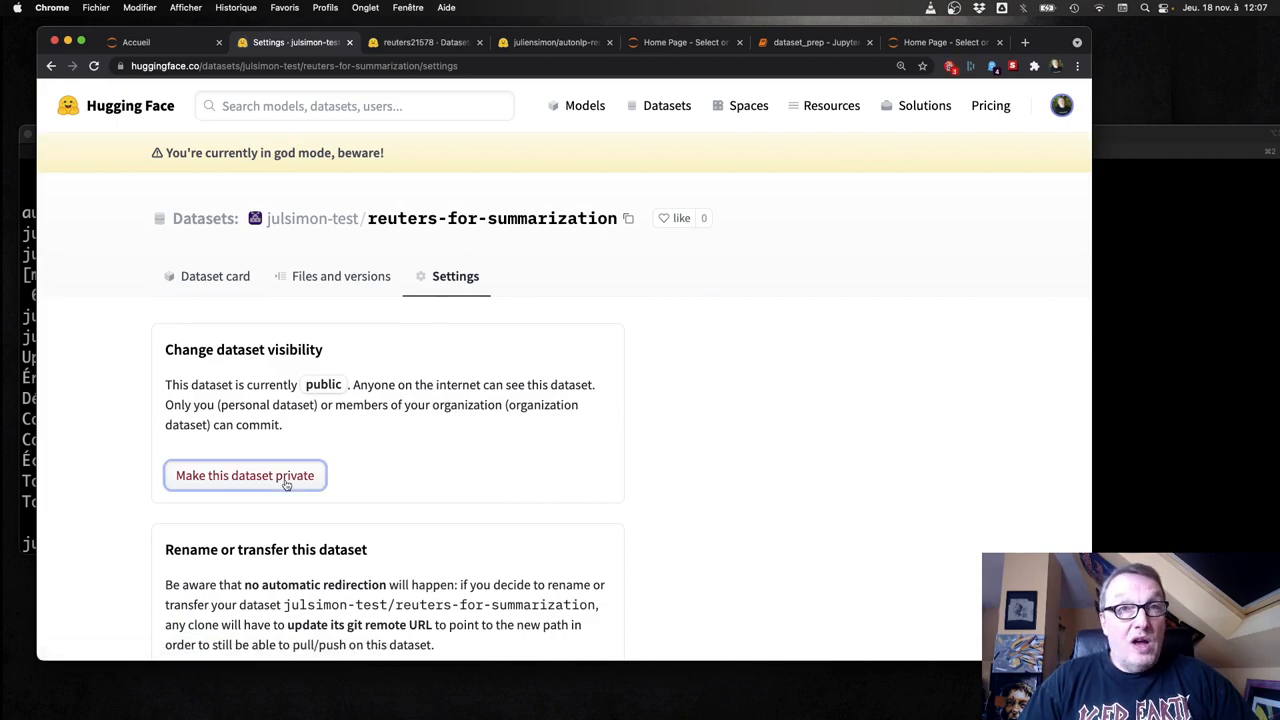
{"action": "left_click", "coordinate": [244, 475]}
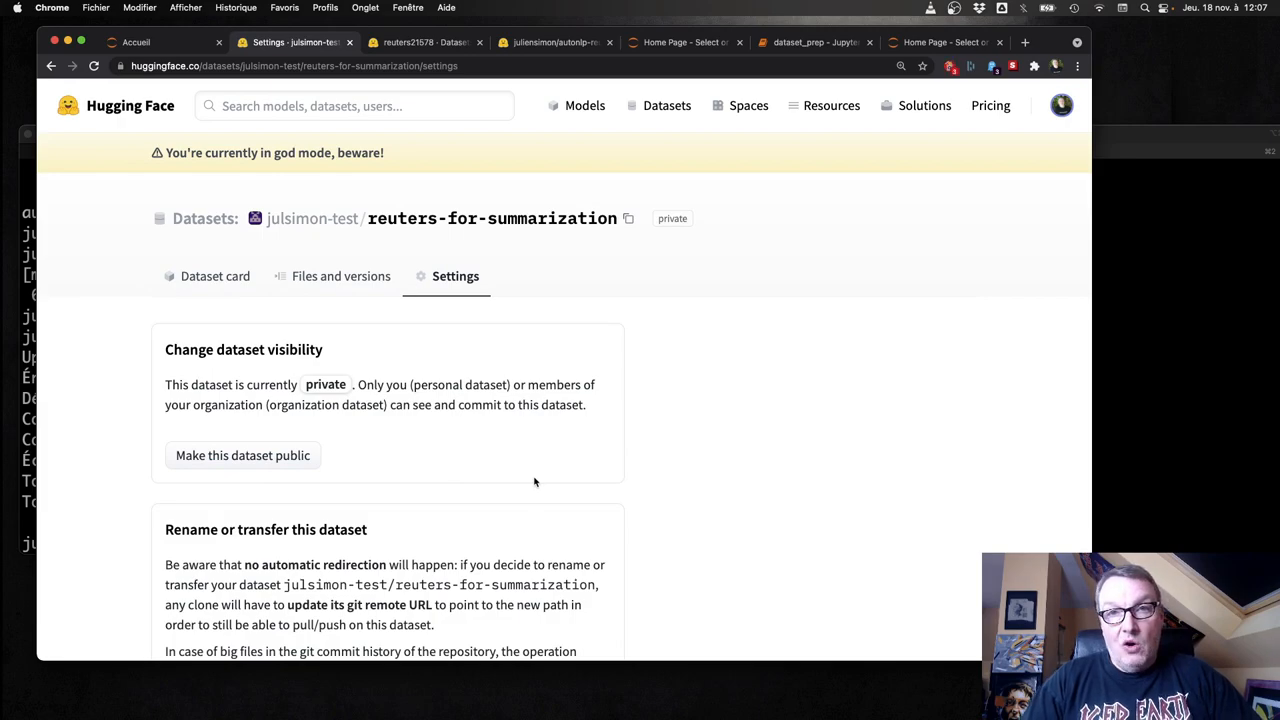
{"action": "scroll", "scroll_direction": "down", "scroll_amount": 3}
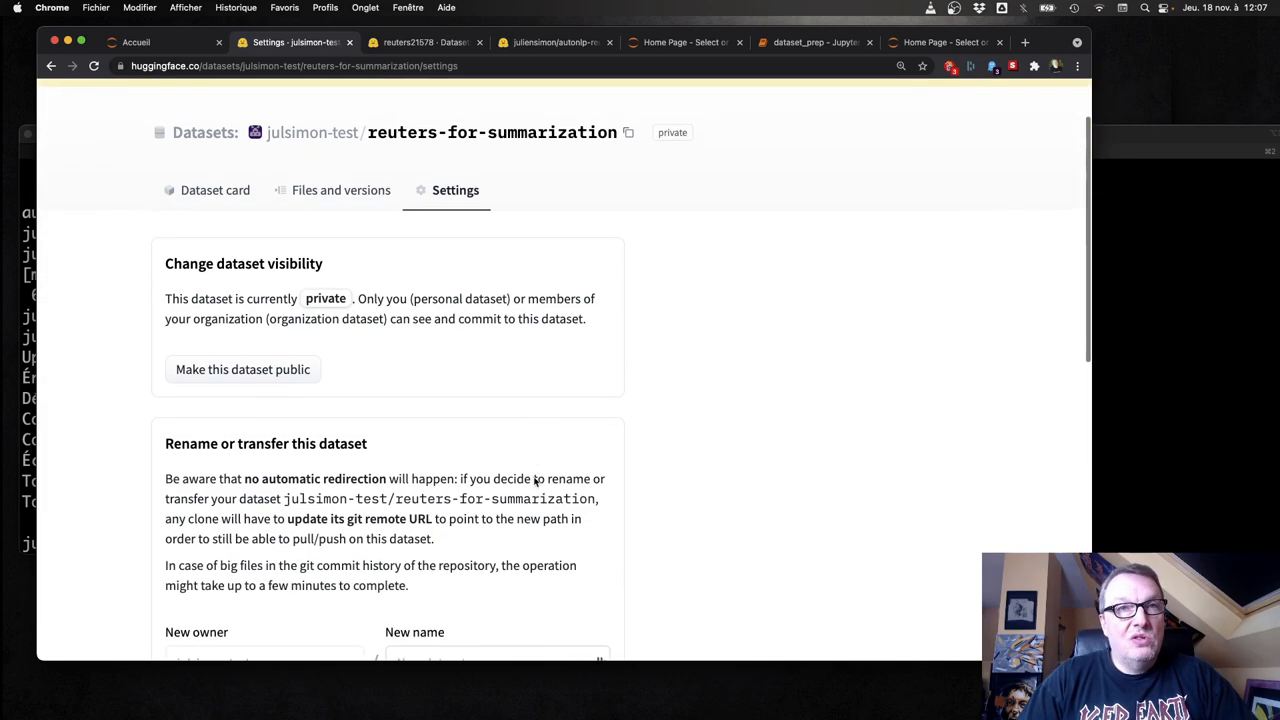
{"action": "scroll", "scroll_direction": "down", "scroll_amount": 3}
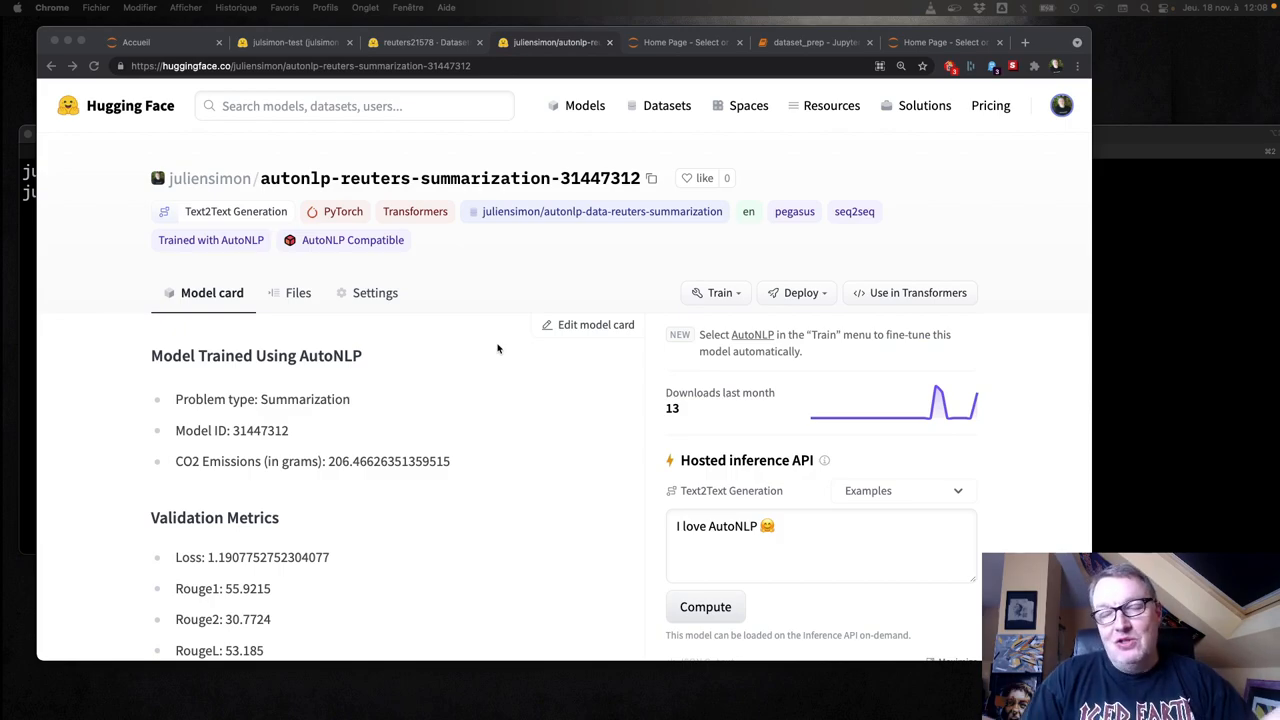
Step: Copy the autonlp-reuters-summarization-31447312 model page URL from the address bar
{"action": "left_click", "coordinate": [300, 66]}
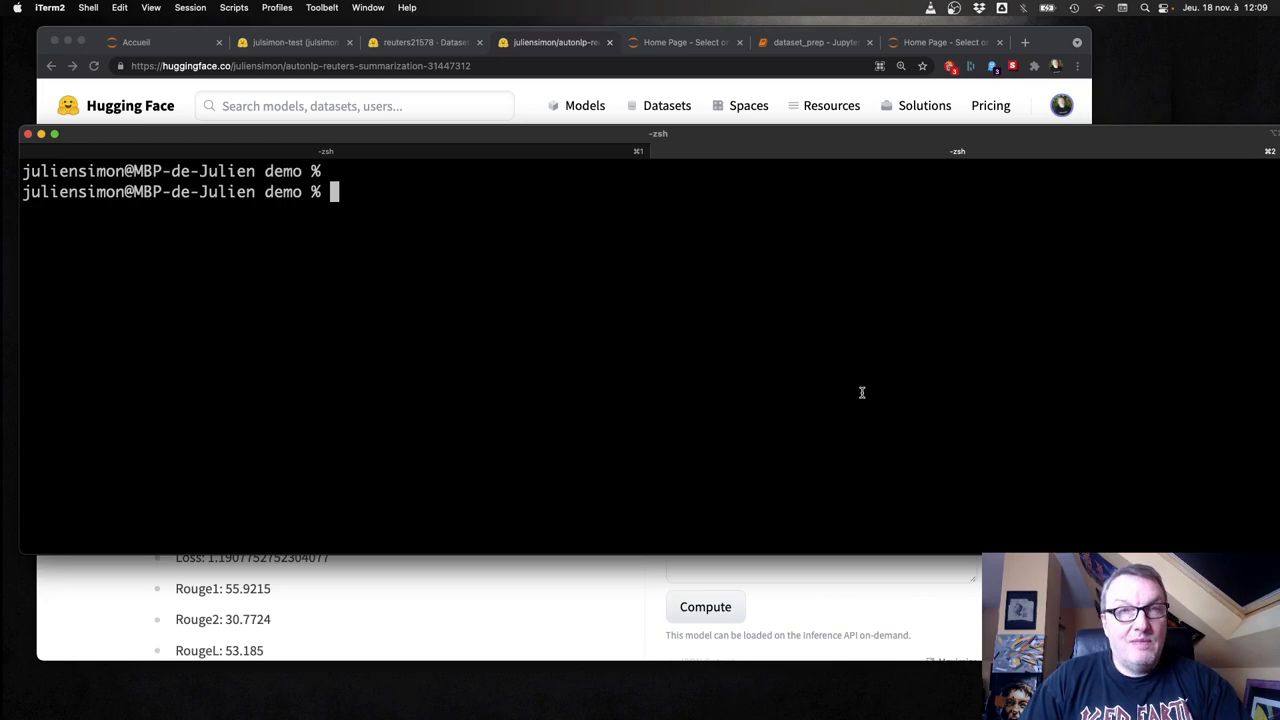
Step: Clone autonlp-reuters-summarization-31447312 locally, then create the julsimon-test/reuters-summarization model repo
{"action": "type", "text": "https://huggingface.co/juliensimon/autonlp-reuters-summarization-31447312"}
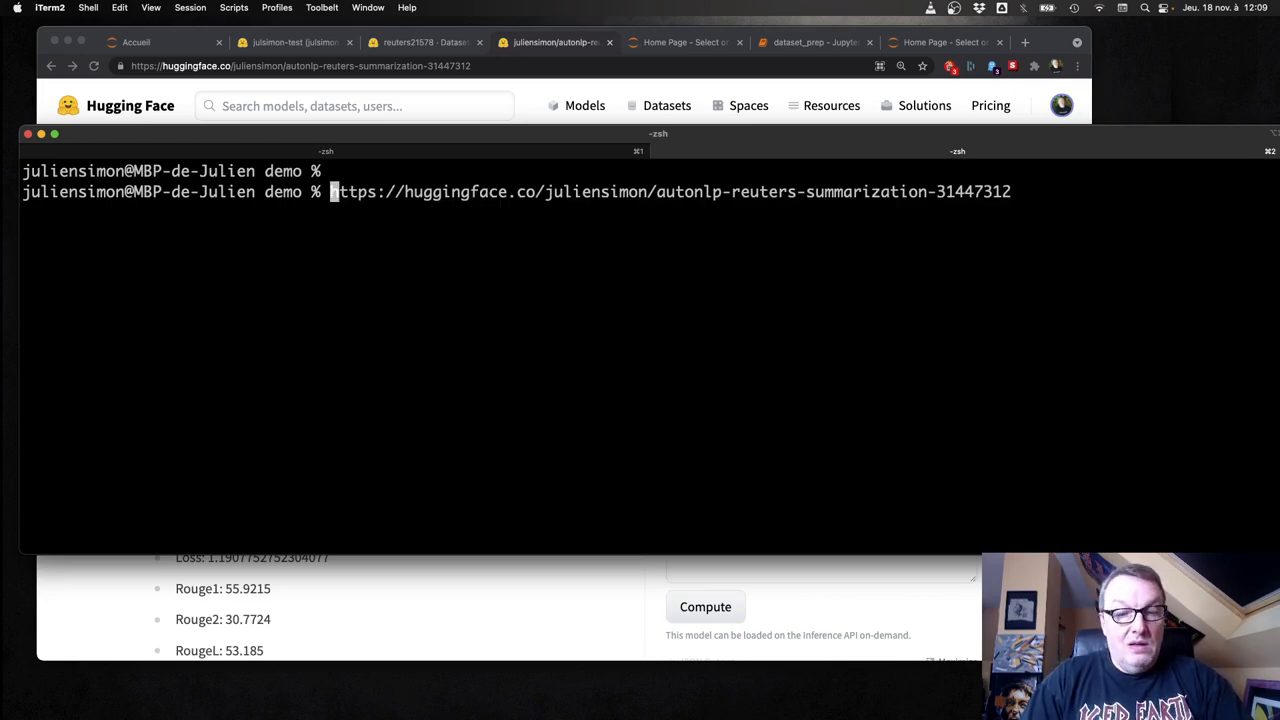
{"action": "type", "text": "git clone"}
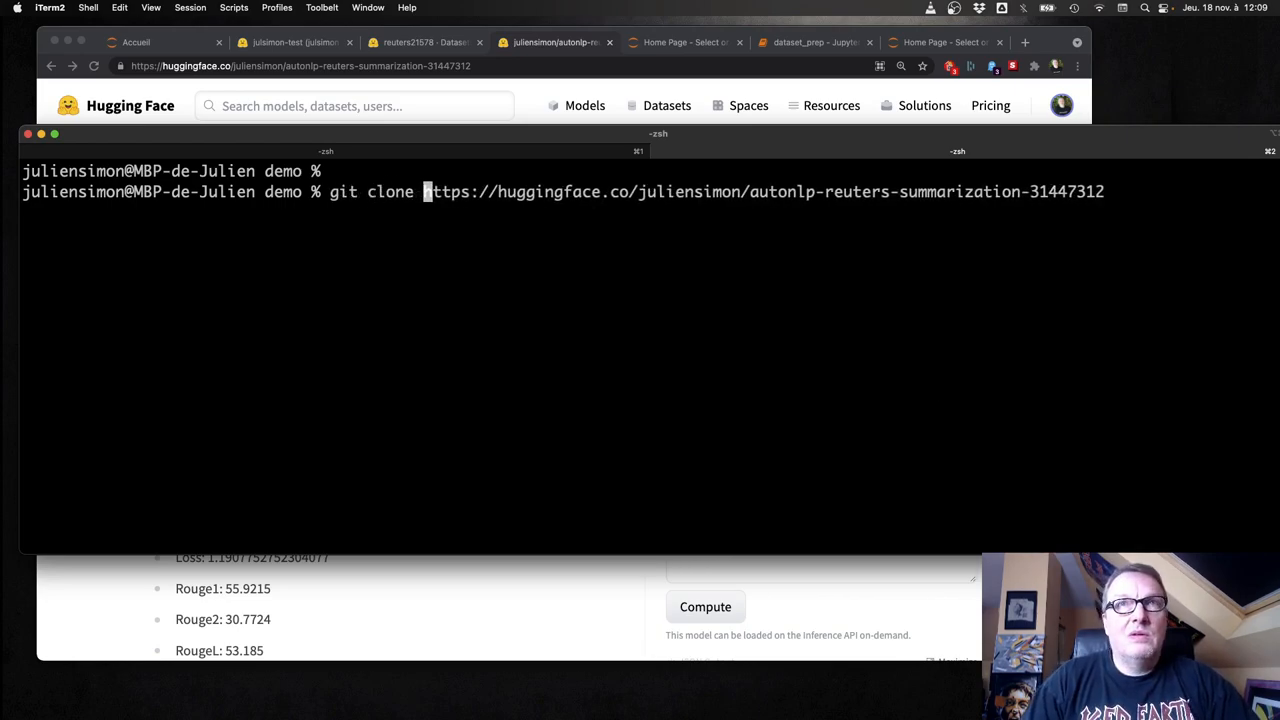
{"action": "key", "text": "enter"}
{"action": "type", "text": "cd autonlp-reuters-summarization-31447312"}
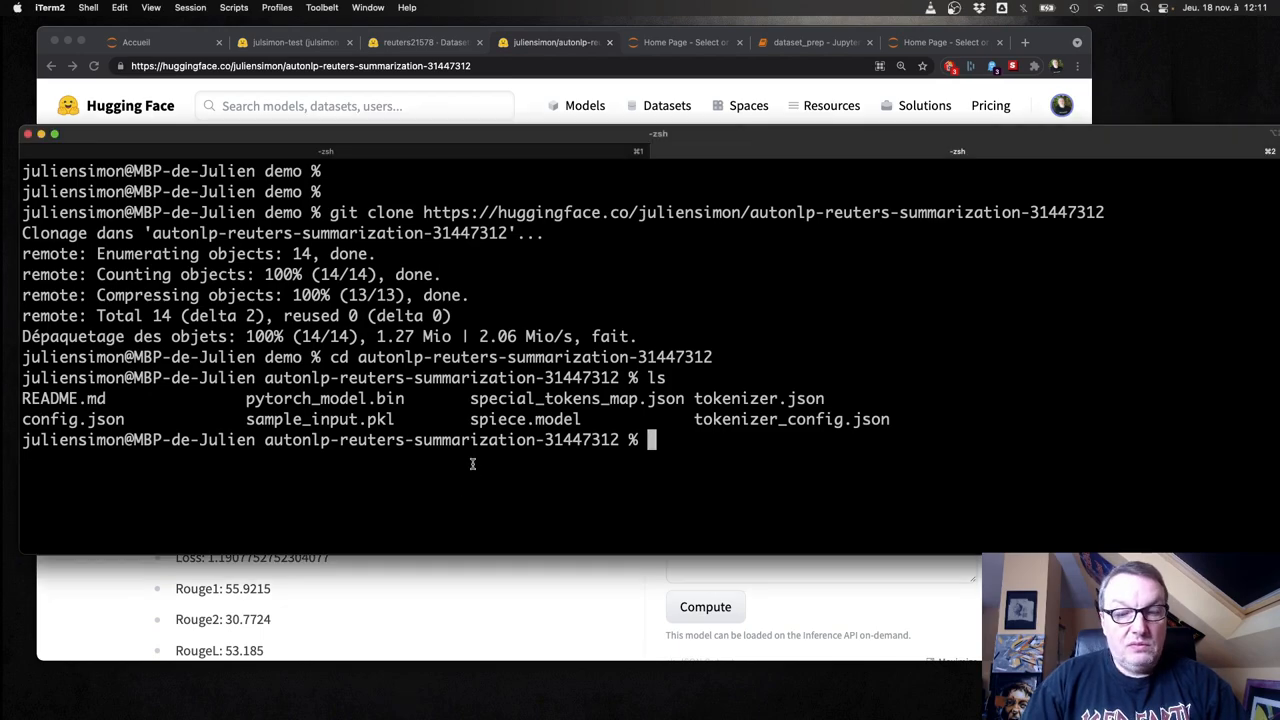
{"action": "type", "text": "huggingface-cli repo create --organization julsimon-test -y reuters-summarization"}
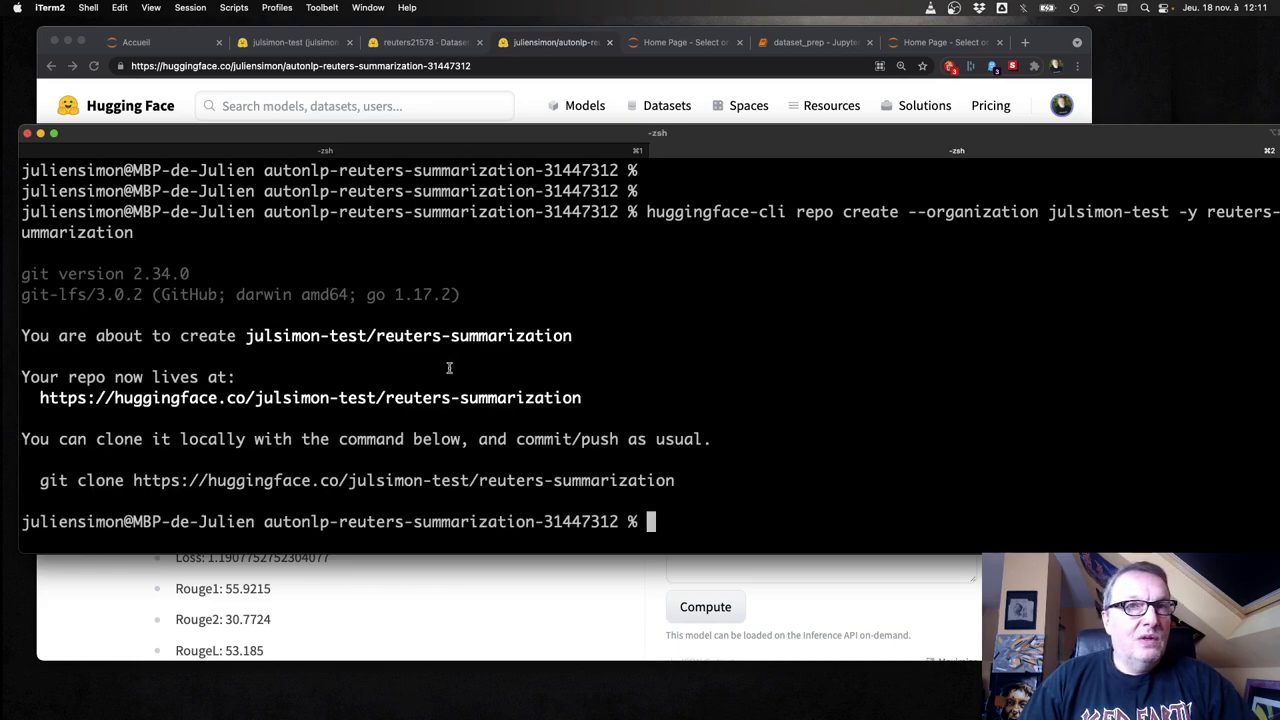
Step: Go up a folder, clone julsimon-test/reuters-summarization, and enter its folder
{"action": "type", "text": "d"}
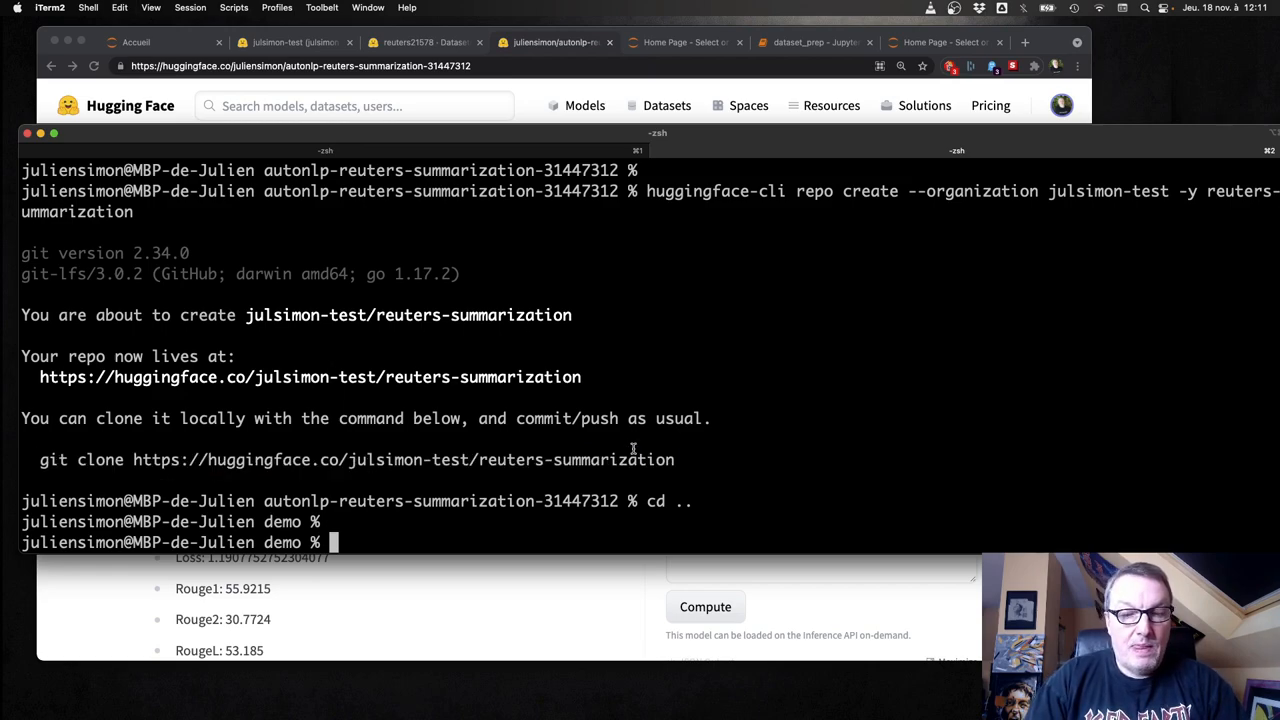
{"action": "type", "text": "git clone https://huggingface.co/julsimon-test/reuters-summarization"}
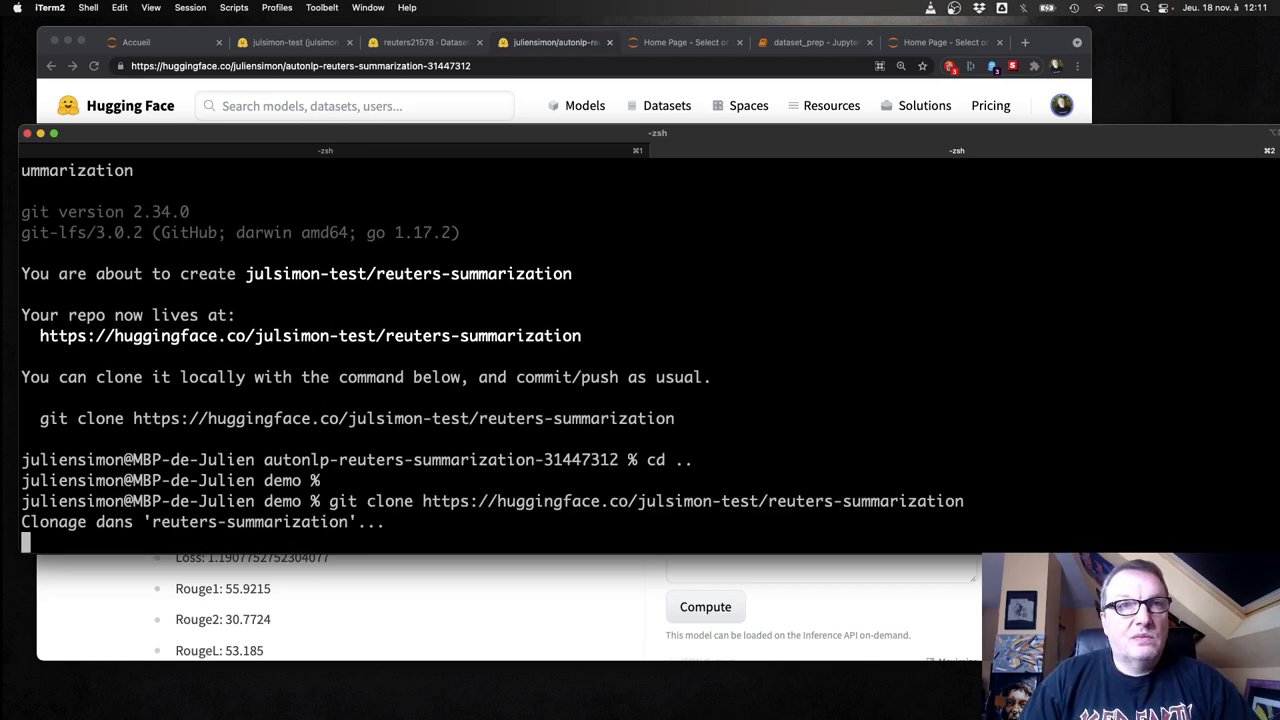
{"action": "type", "text": "cd"}
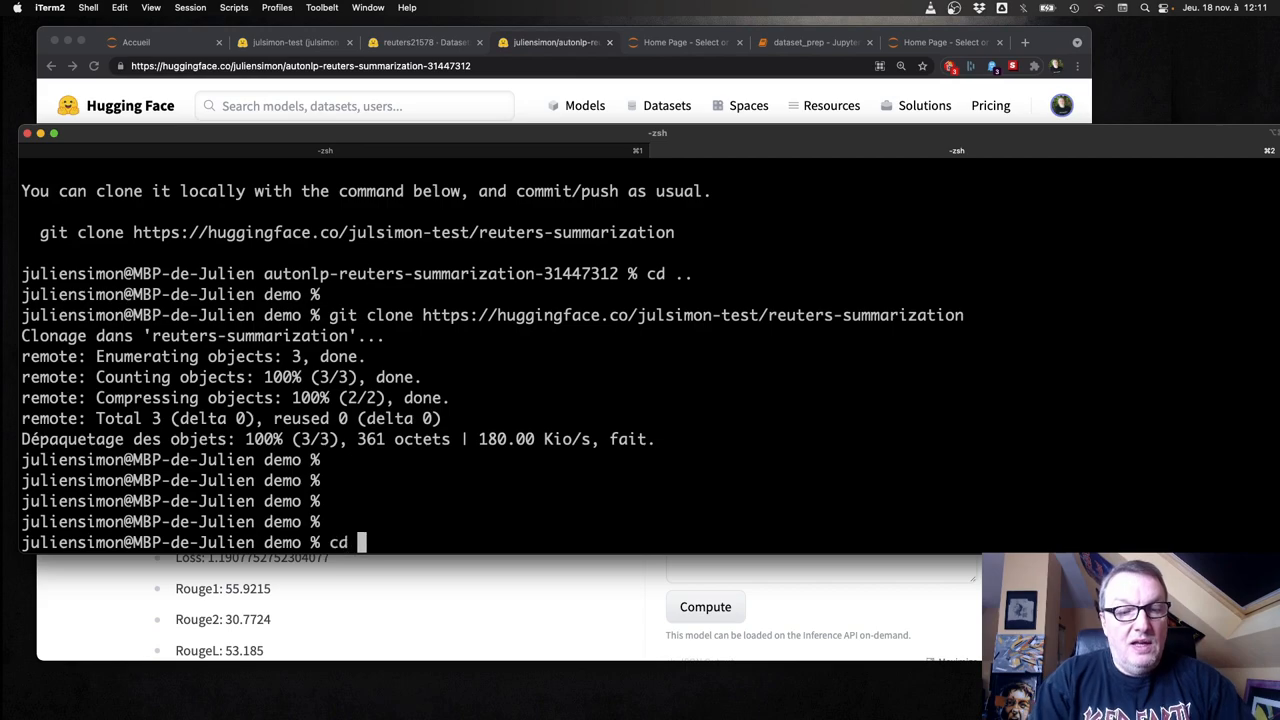
{"action": "type", "text": "reuters-summarization"}
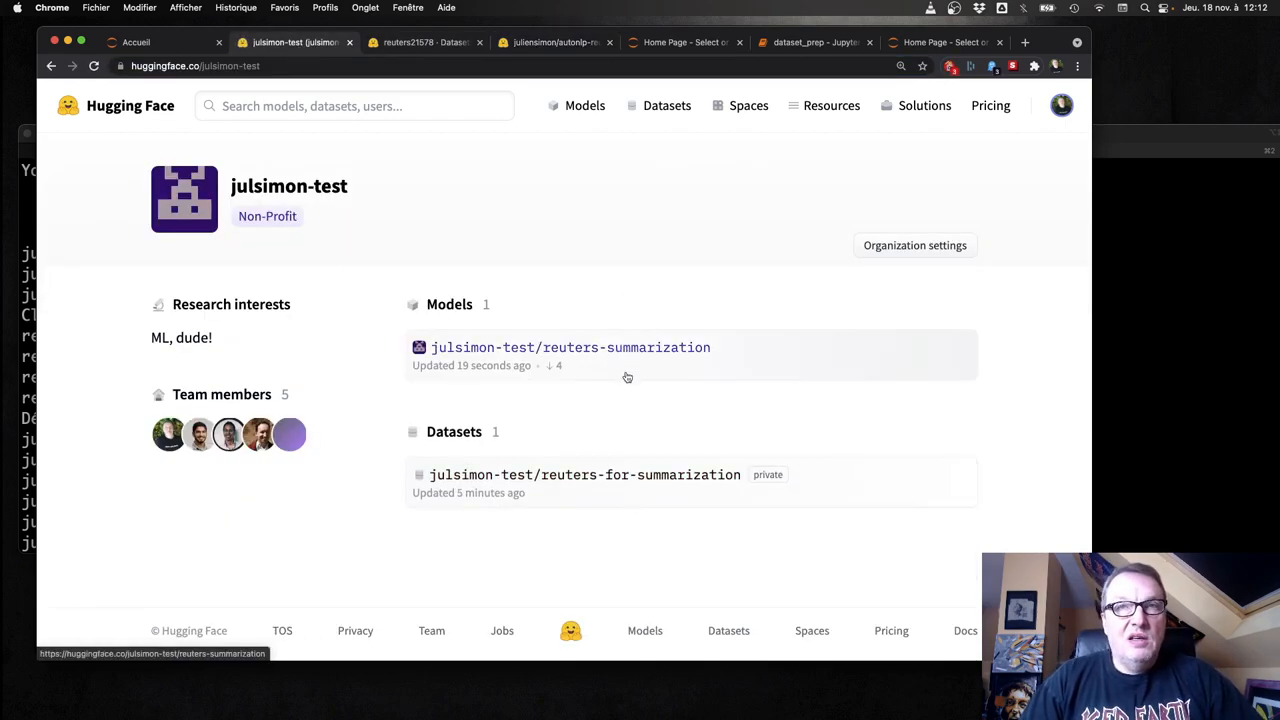
{"action": "mouse_move", "coordinate": [633, 399]}
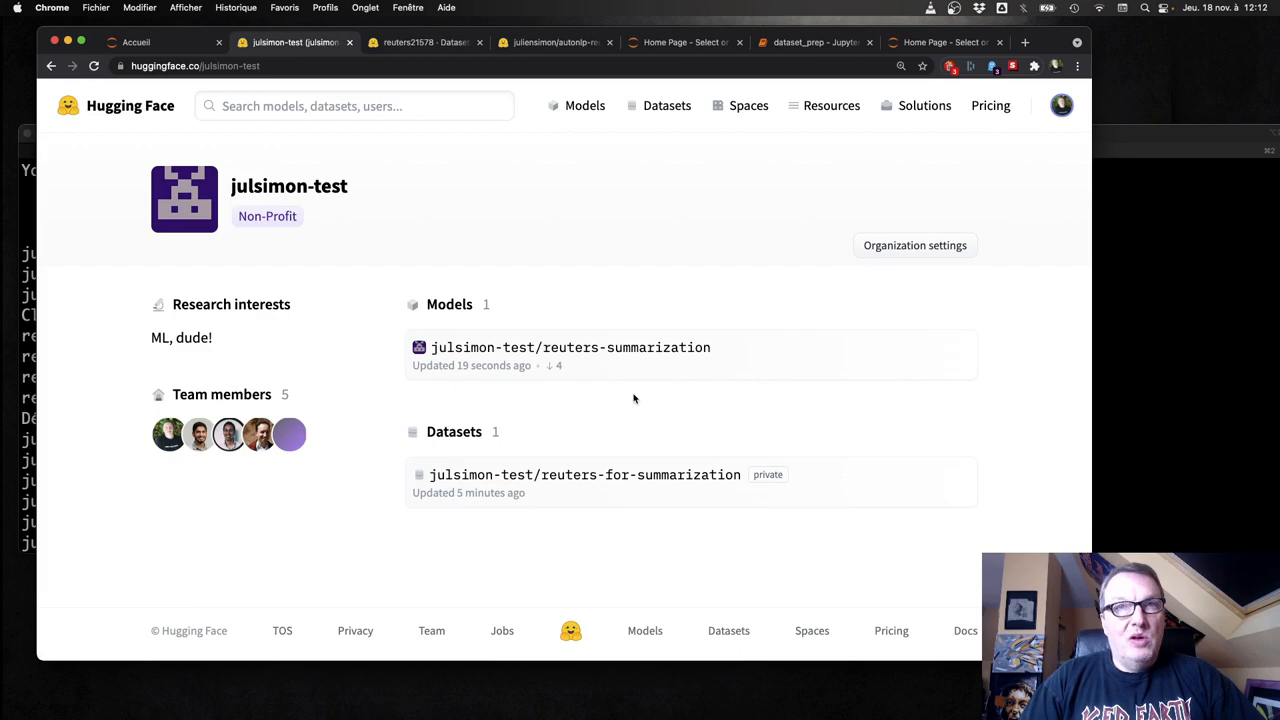
{"action": "mouse_move", "coordinate": [624, 398]}
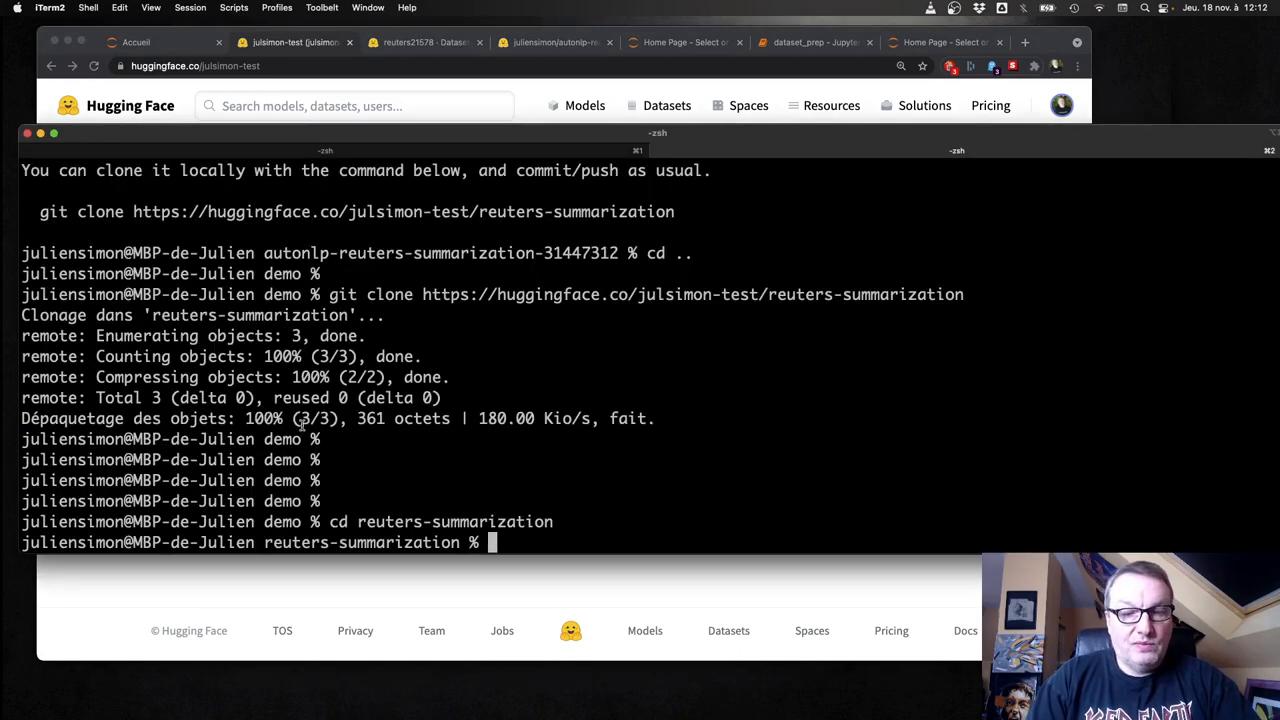
Step: Copy the AutoNLP model files into the reuters-summarization repo and list them
{"action": "type", "text": "cp"}
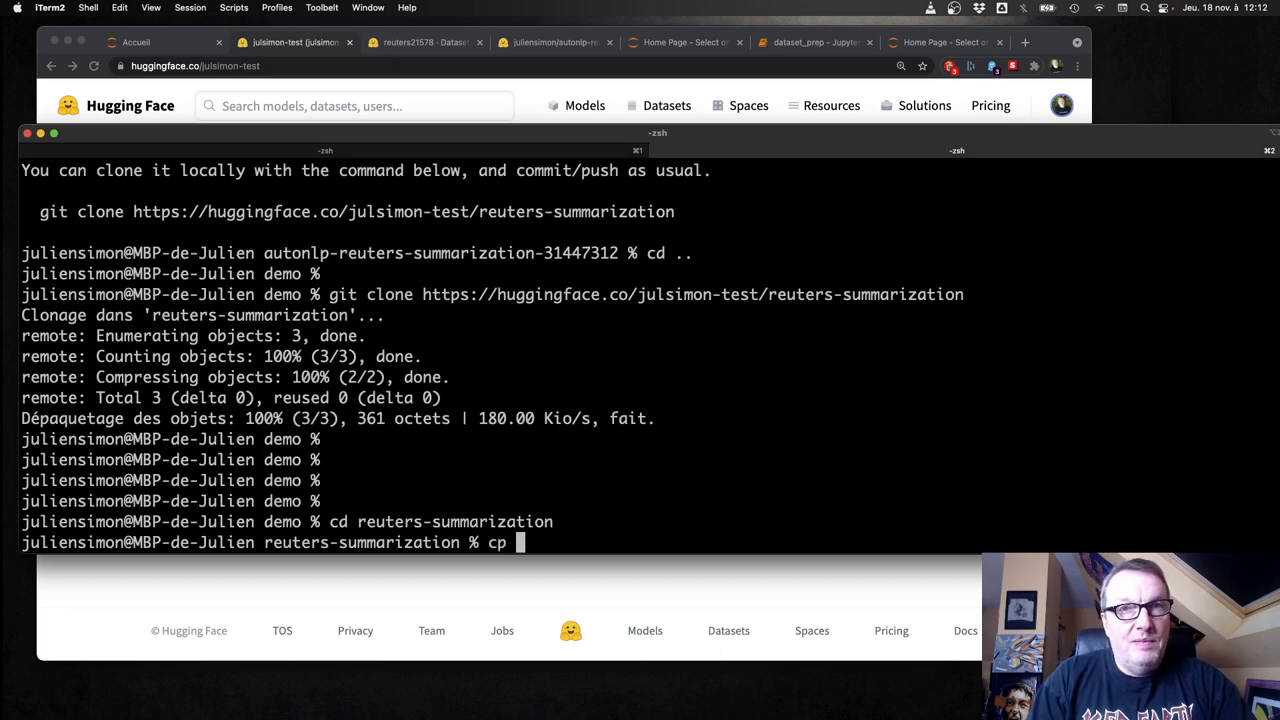
{"action": "type", "text": "-r ../autonlp-reuters-summarization-31447312/* ."}
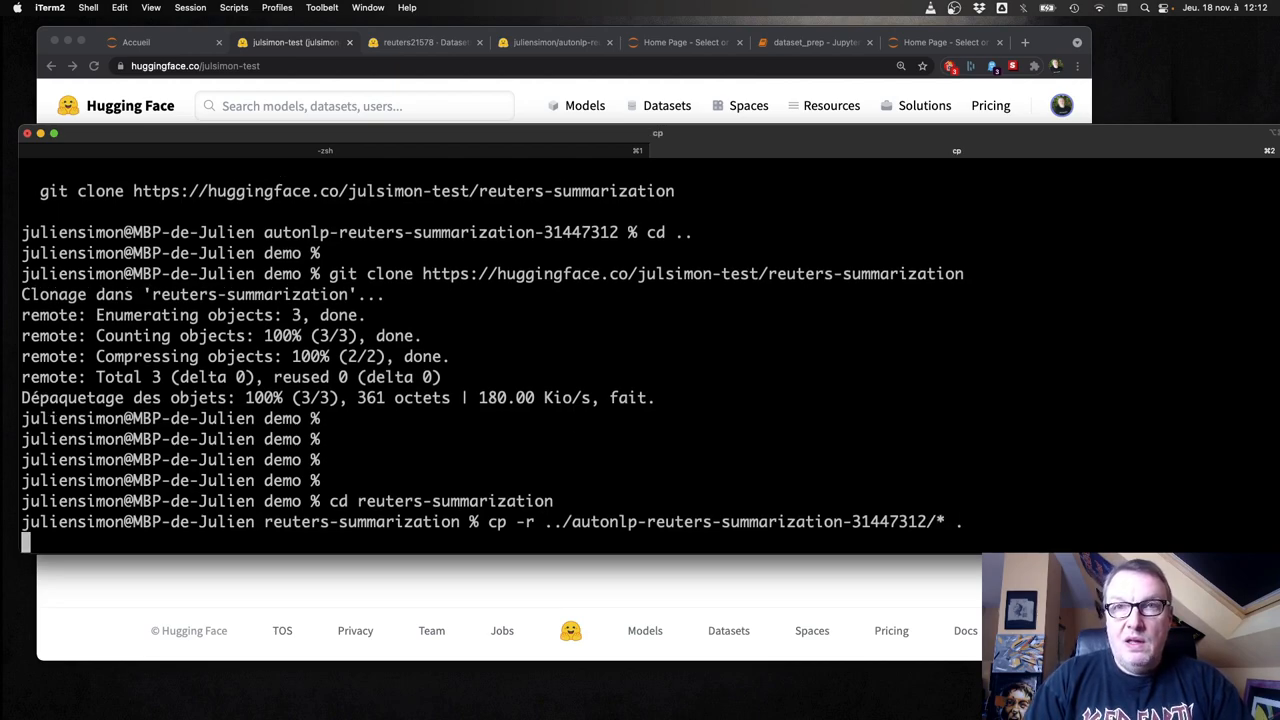
{"action": "type", "text": "ls"}
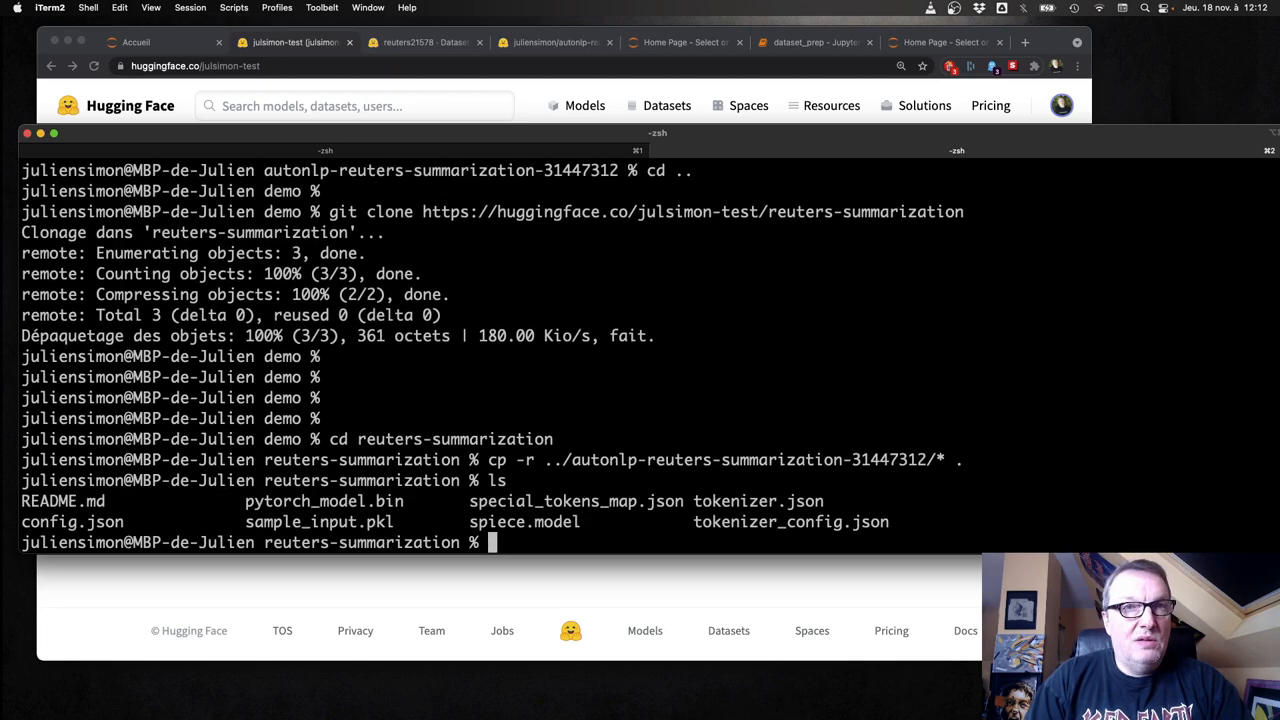
Step: Commit the model files as 'Inital version' and push them to the Hub
{"action": "type", "text": "git"}
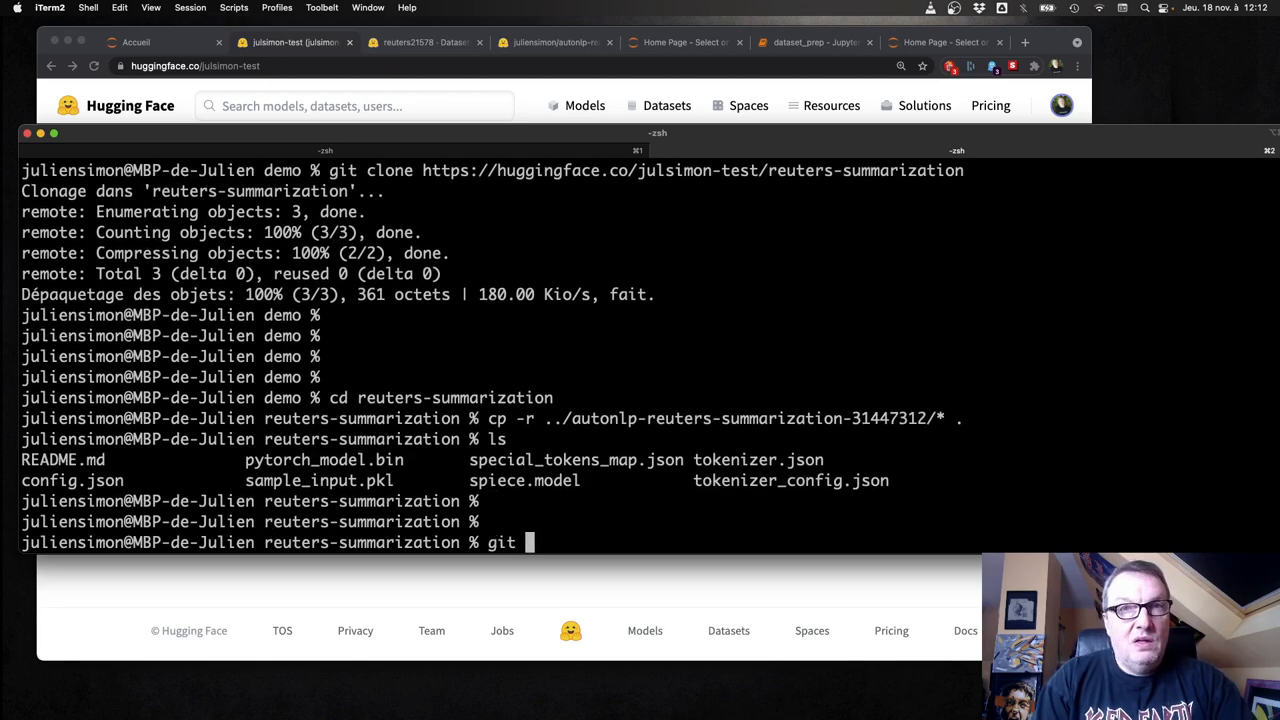
{"action": "type", "text": "add ."}
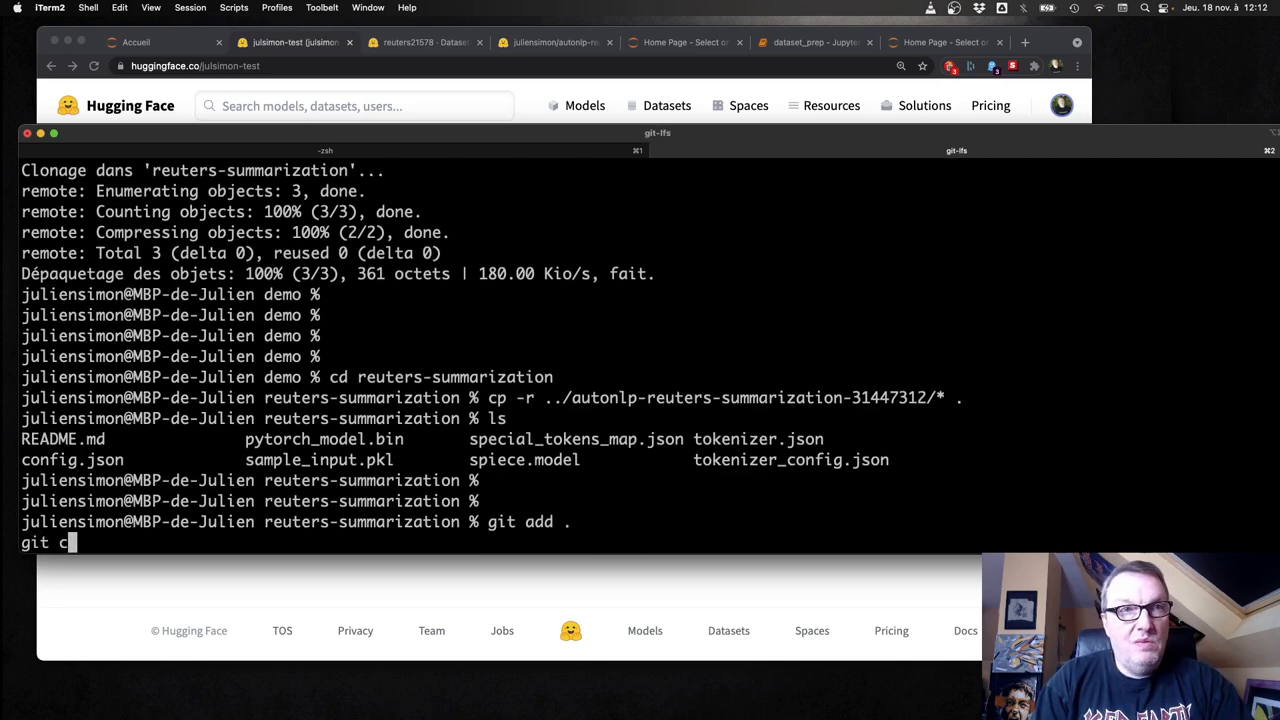
{"action": "type", "text": "ommit"}
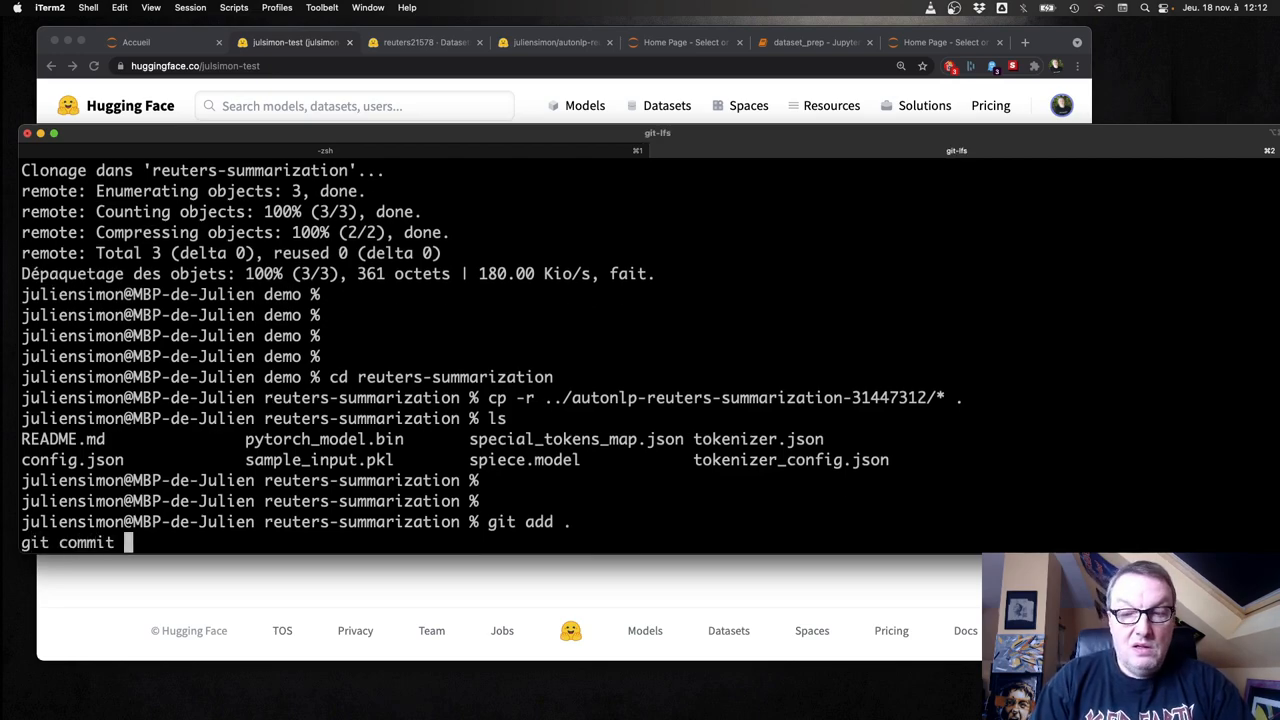
{"action": "type", "text": "-m 'Inital version"}
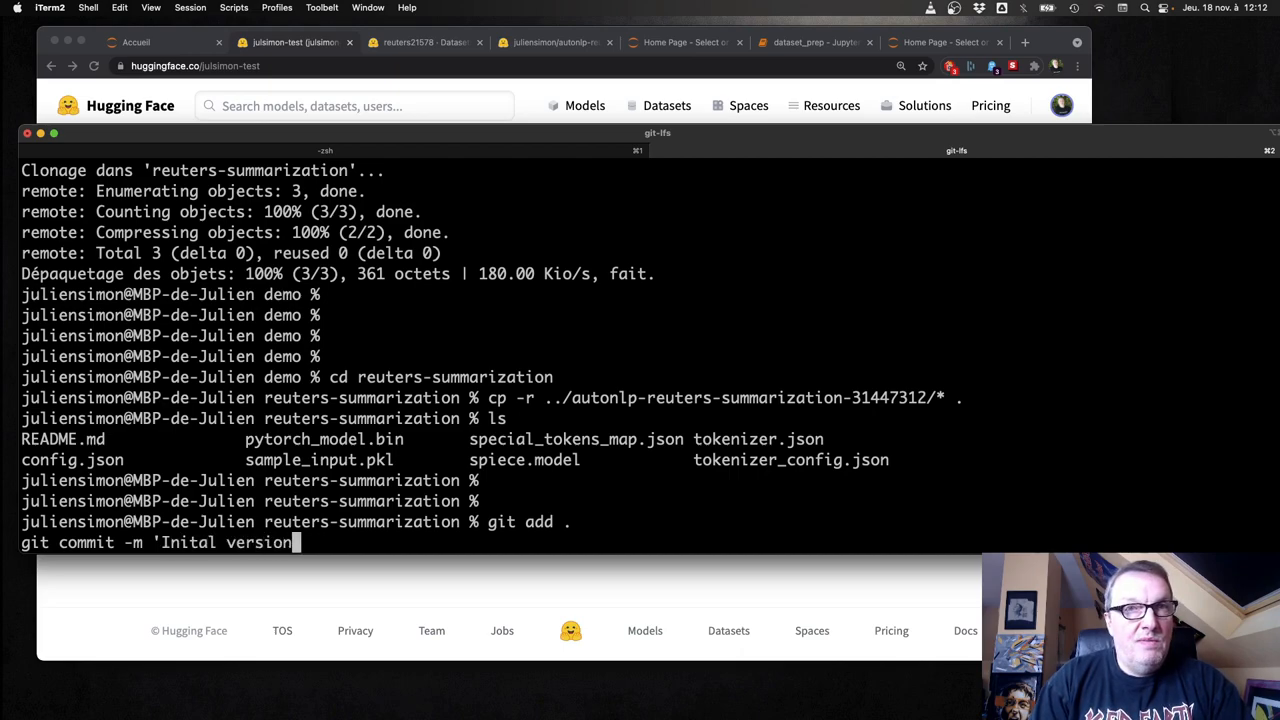
{"action": "key", "text": "enter"}
{"action": "type", "text": "git pu"}
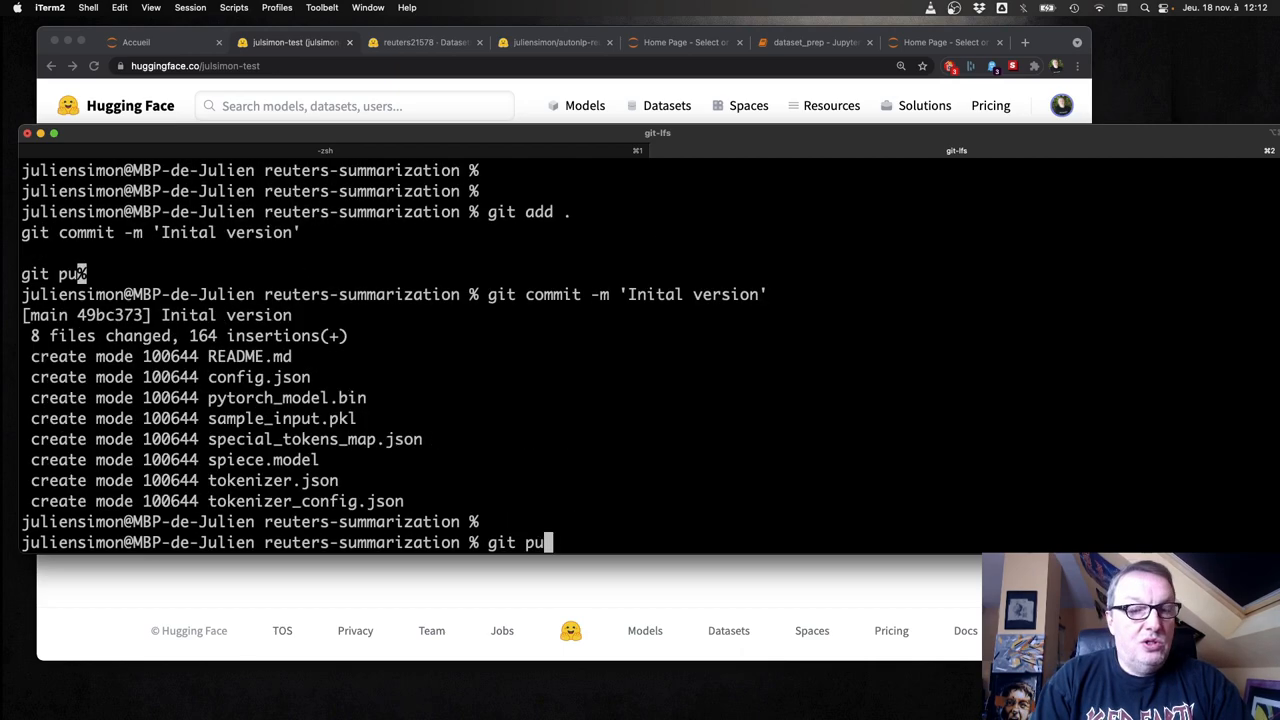
{"action": "type", "text": "sh"}
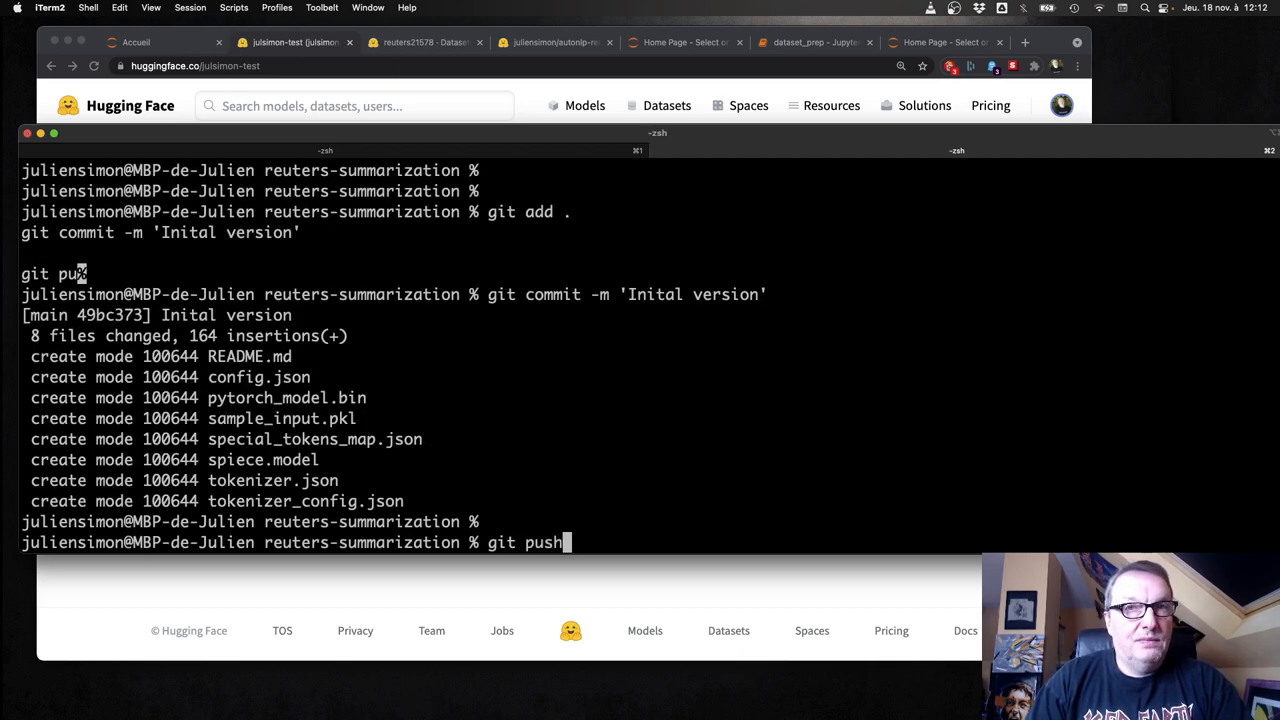
{"action": "key", "text": "Return"}
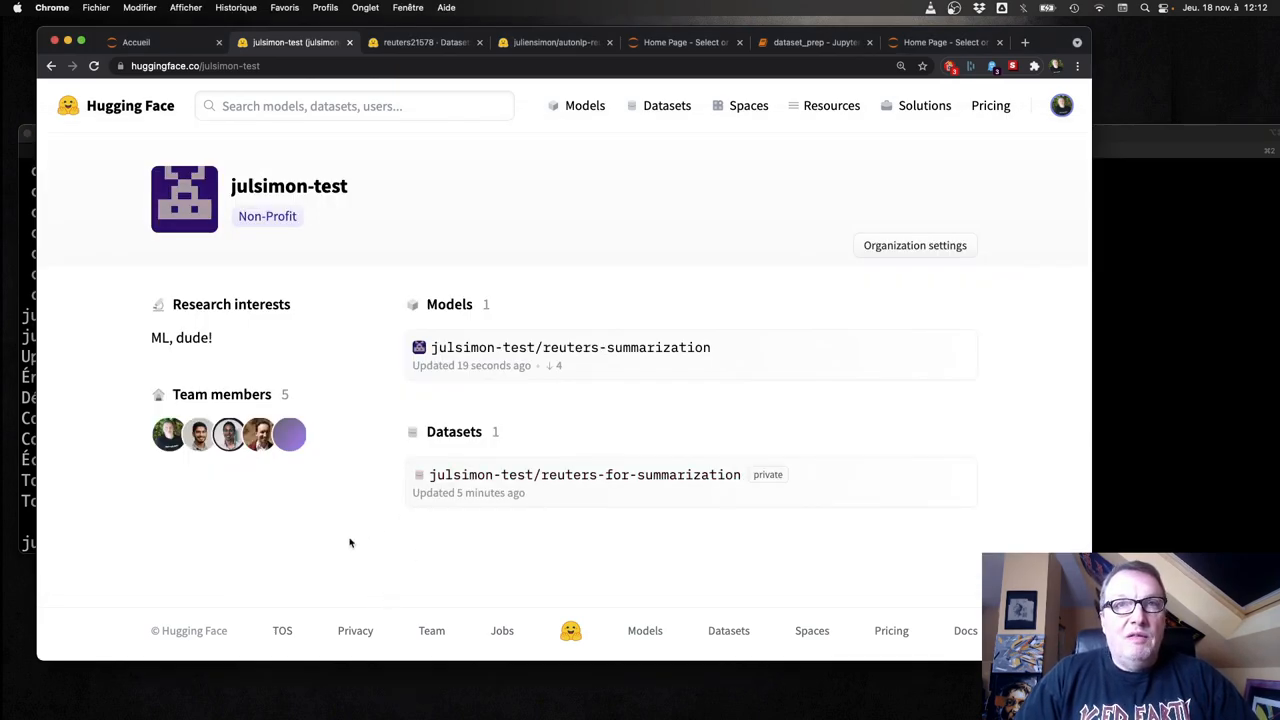
Step: Open the reuters-summarization model from the julsimon-test org and view its Files list
{"action": "left_click", "coordinate": [569, 347]}
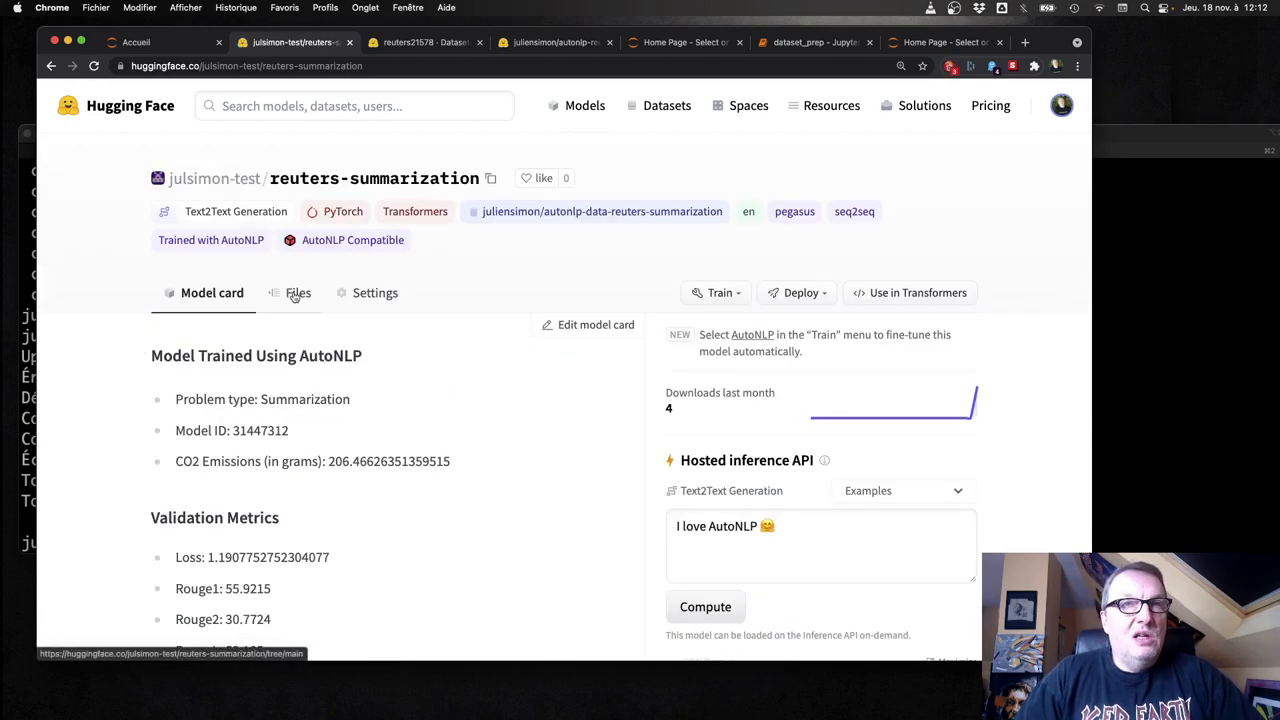
{"action": "left_click", "coordinate": [297, 292]}
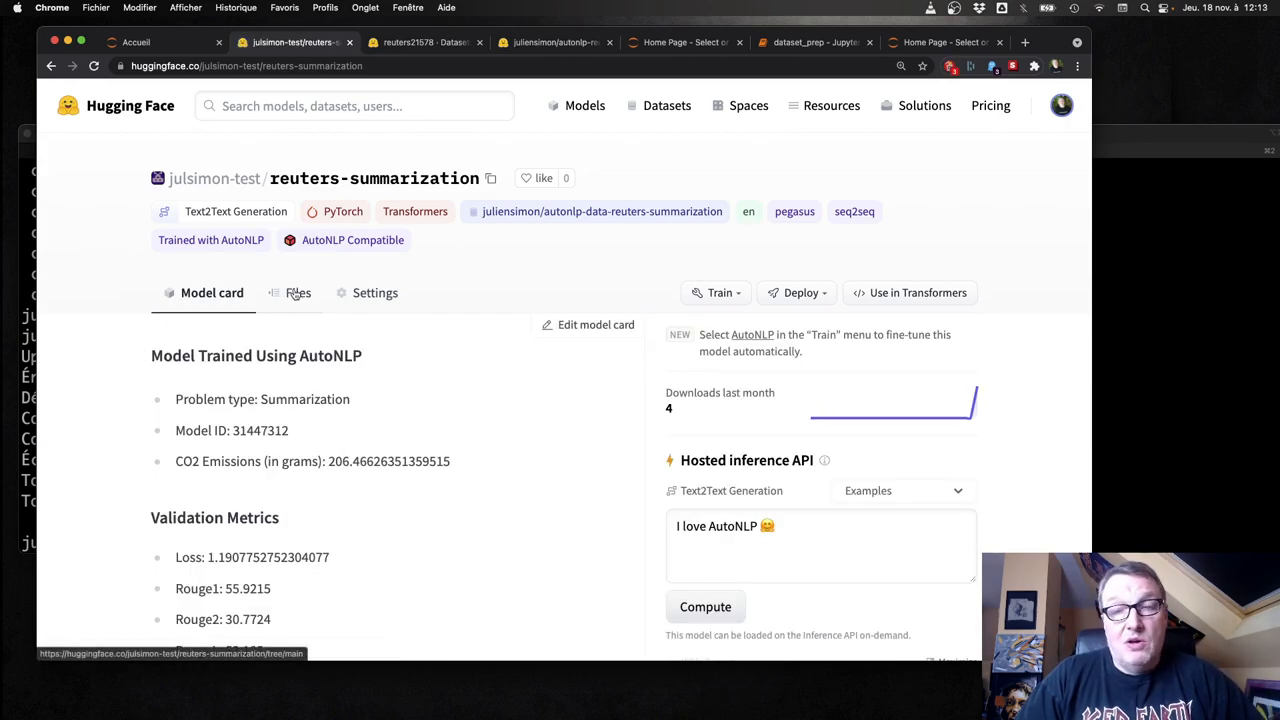
{"action": "left_click", "coordinate": [297, 292]}
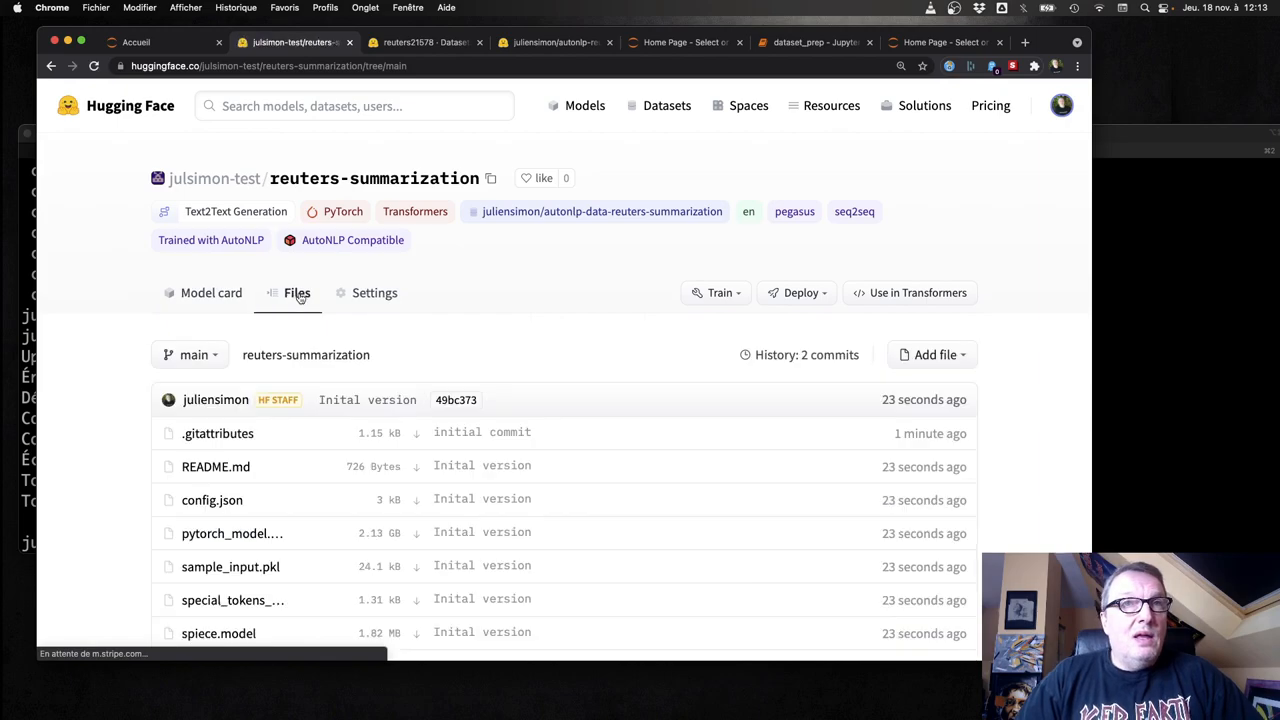
{"action": "scroll", "scroll_direction": "down", "scroll_amount": 3}
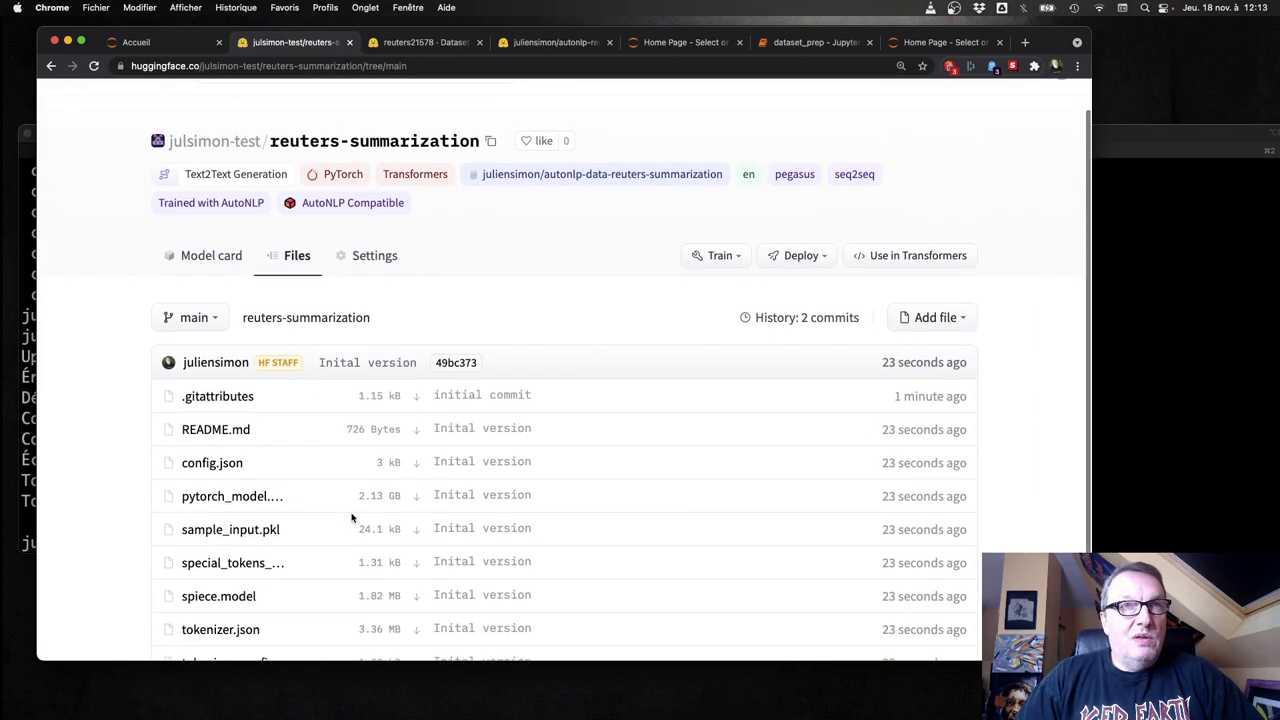
Step: Add a README.md line saying it was fine-tuned on processed Reuters21578, and commit
{"action": "left_click", "coordinate": [211, 255]}
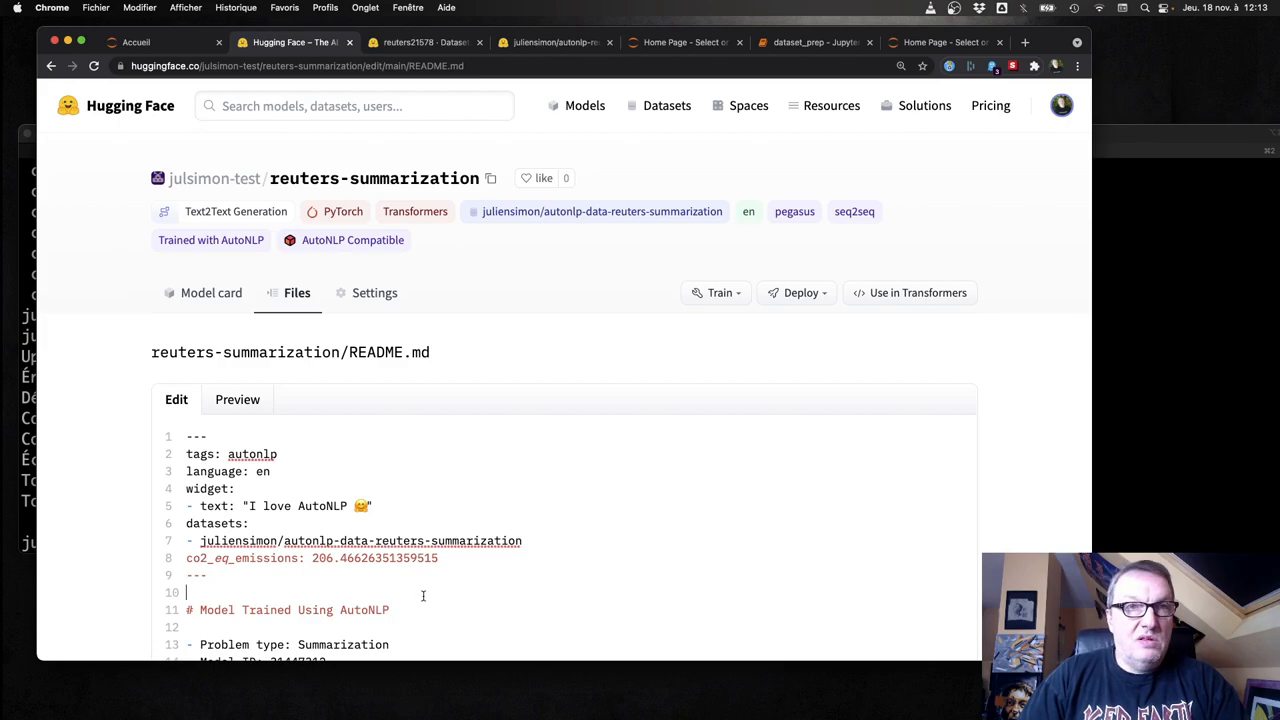
{"action": "type", "text": "This model has been fine-tuned on a processed version of the Reuters21578 dataset (https://huggingface.co/datasets/reuters21578)"}
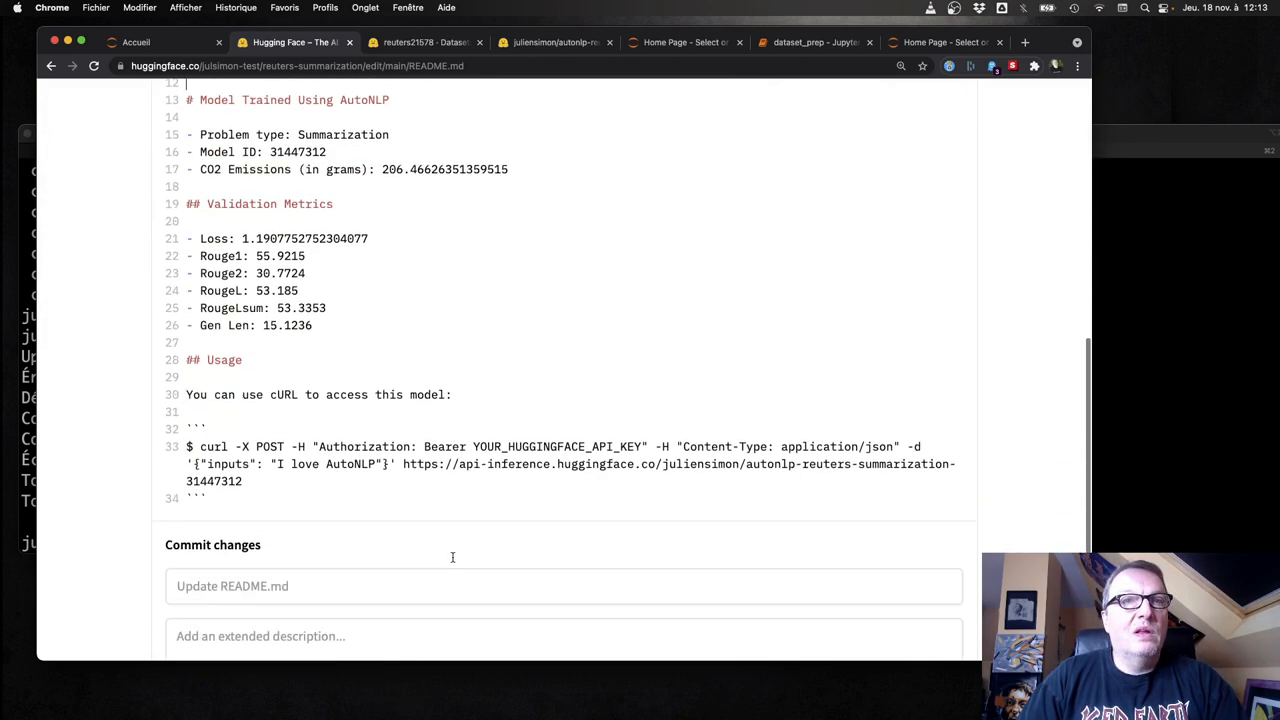
{"action": "scroll", "scroll_direction": "down", "scroll_amount": 3}
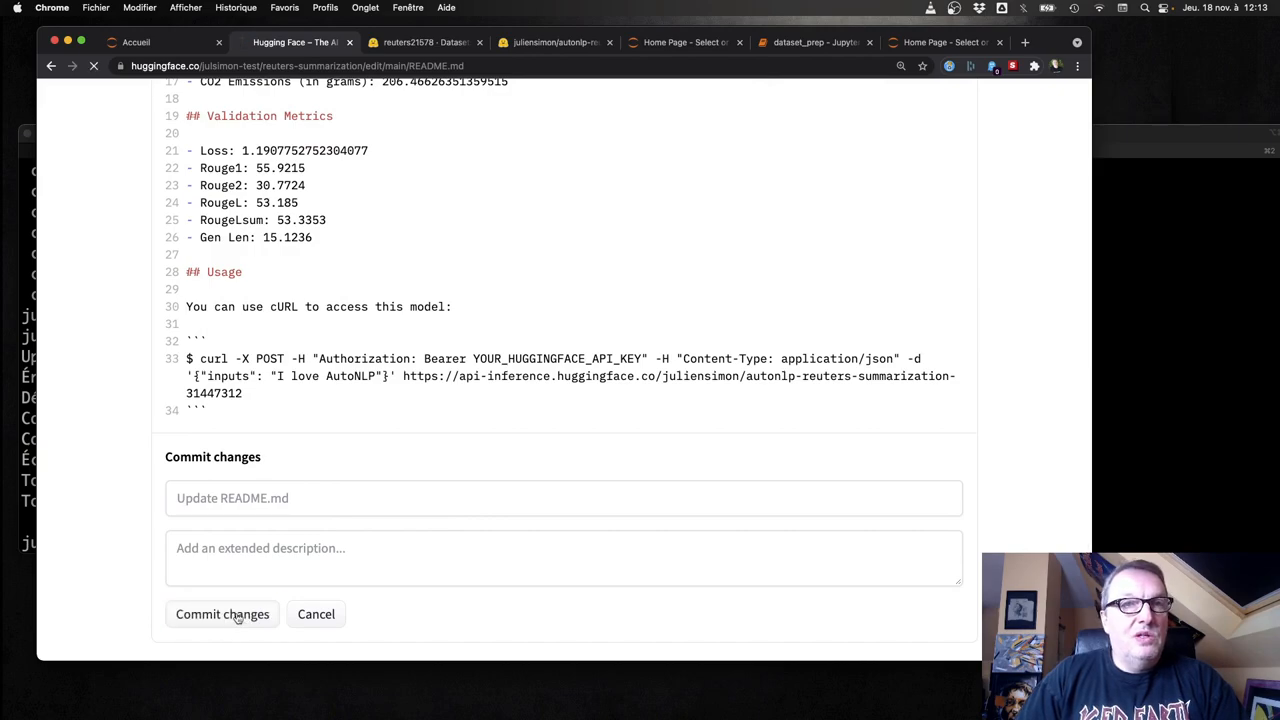
{"action": "left_click", "coordinate": [222, 614]}
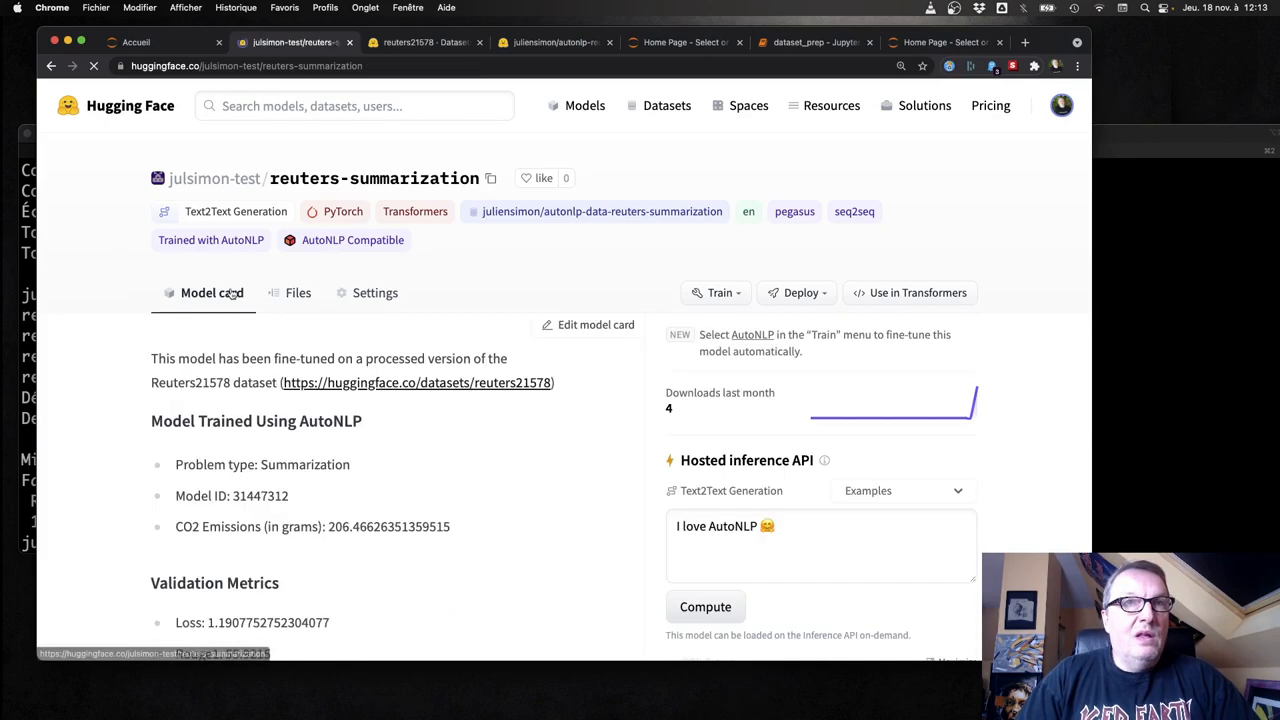
Step: Set the julsimon-test/reuters-summarization model's visibility to private in its Settings tab
{"action": "scroll", "scroll_direction": "down", "scroll_amount": 3}
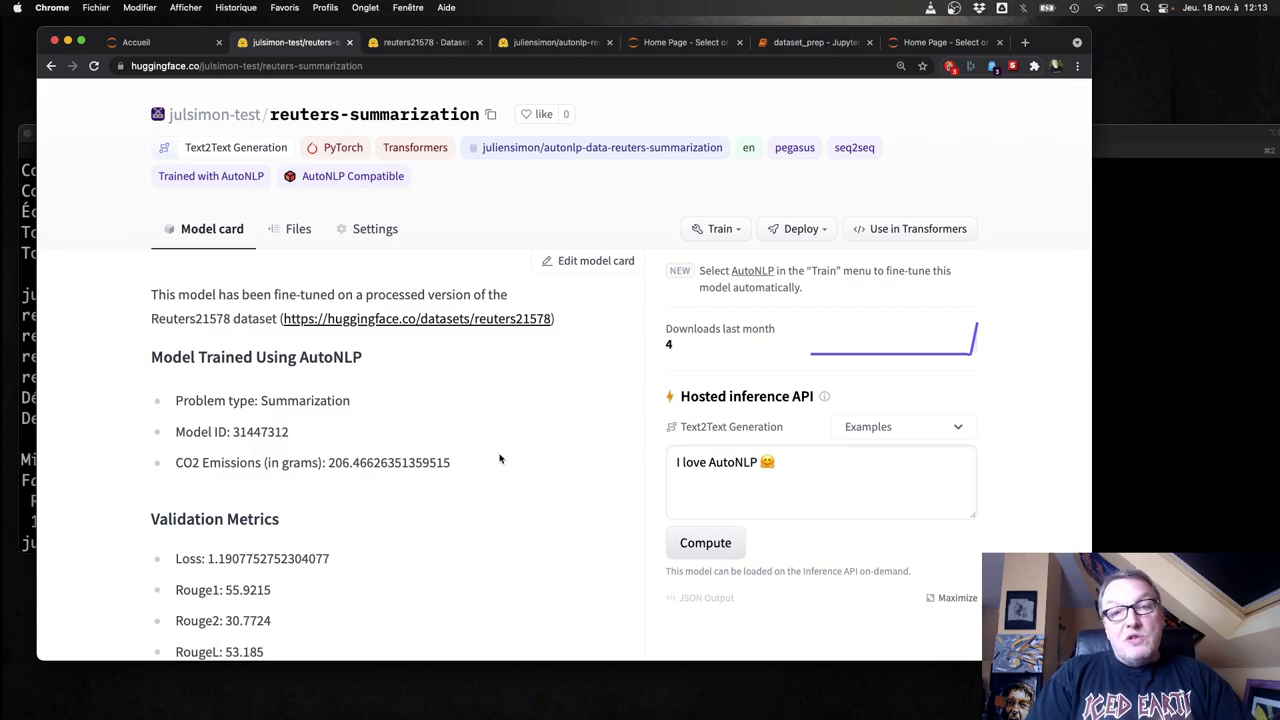
{"action": "left_click", "coordinate": [374, 228]}
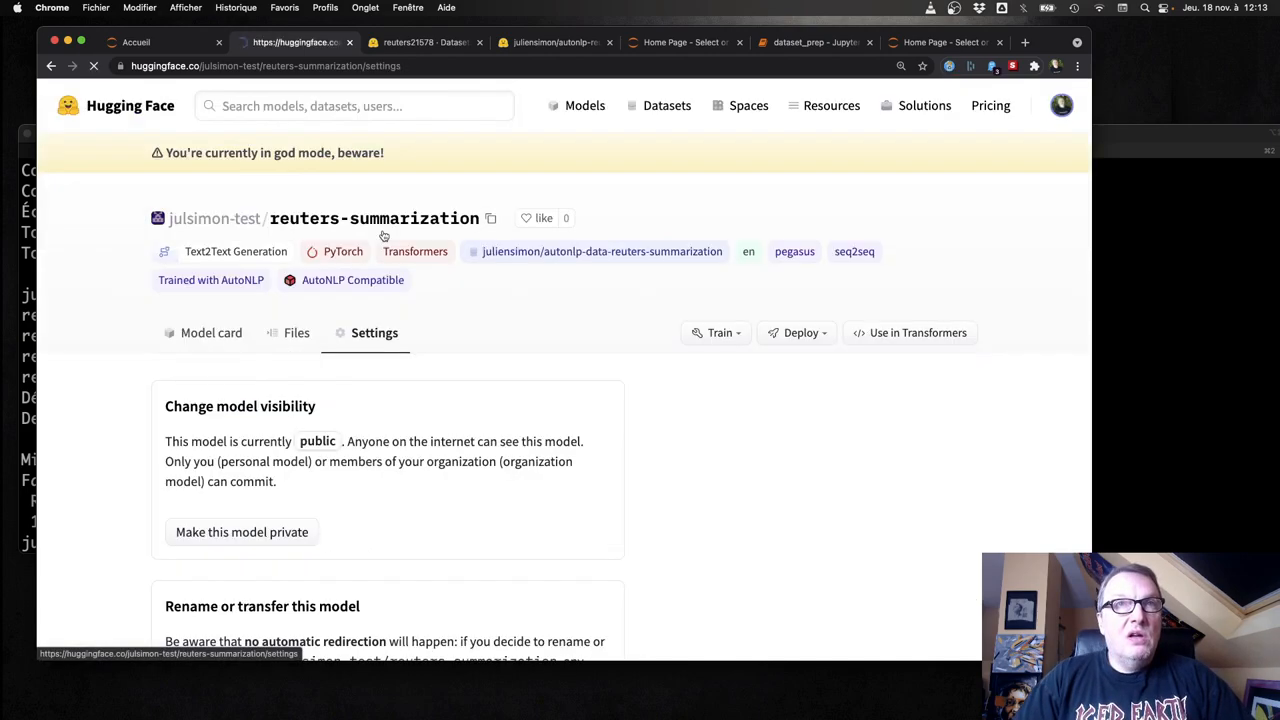
{"action": "left_click", "coordinate": [241, 531]}
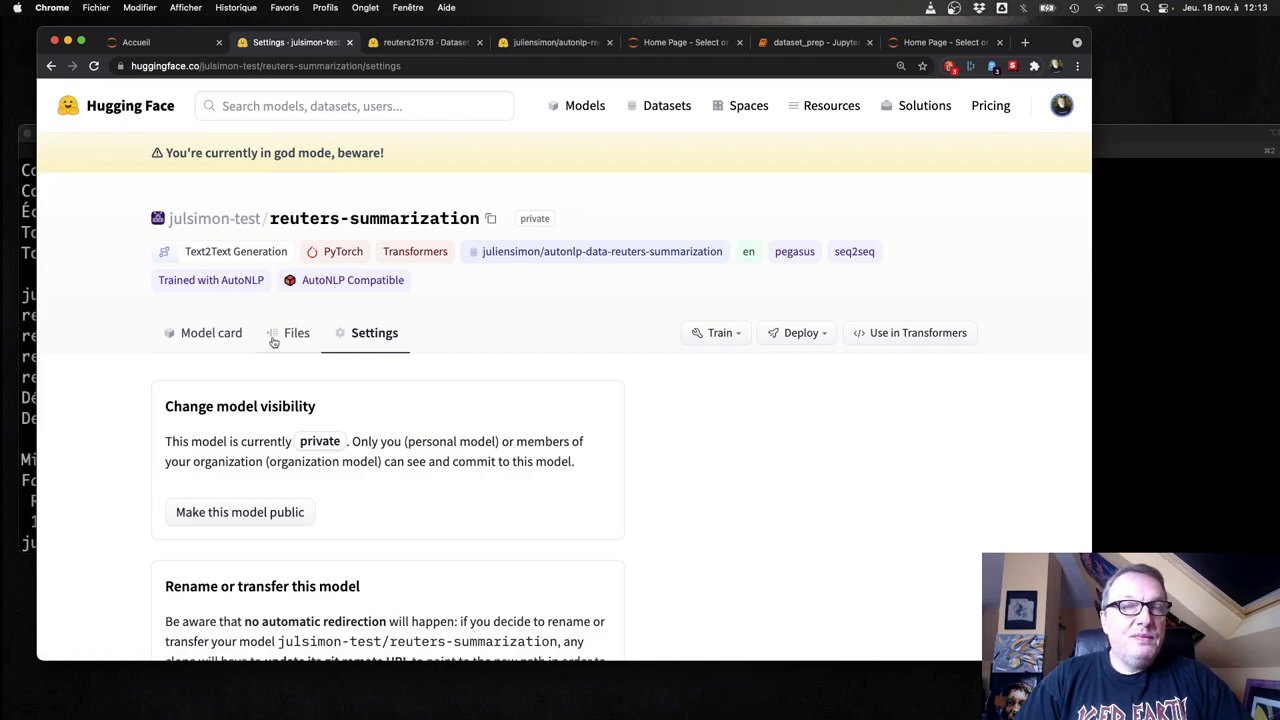
{"action": "mouse_move", "coordinate": [211, 332]}
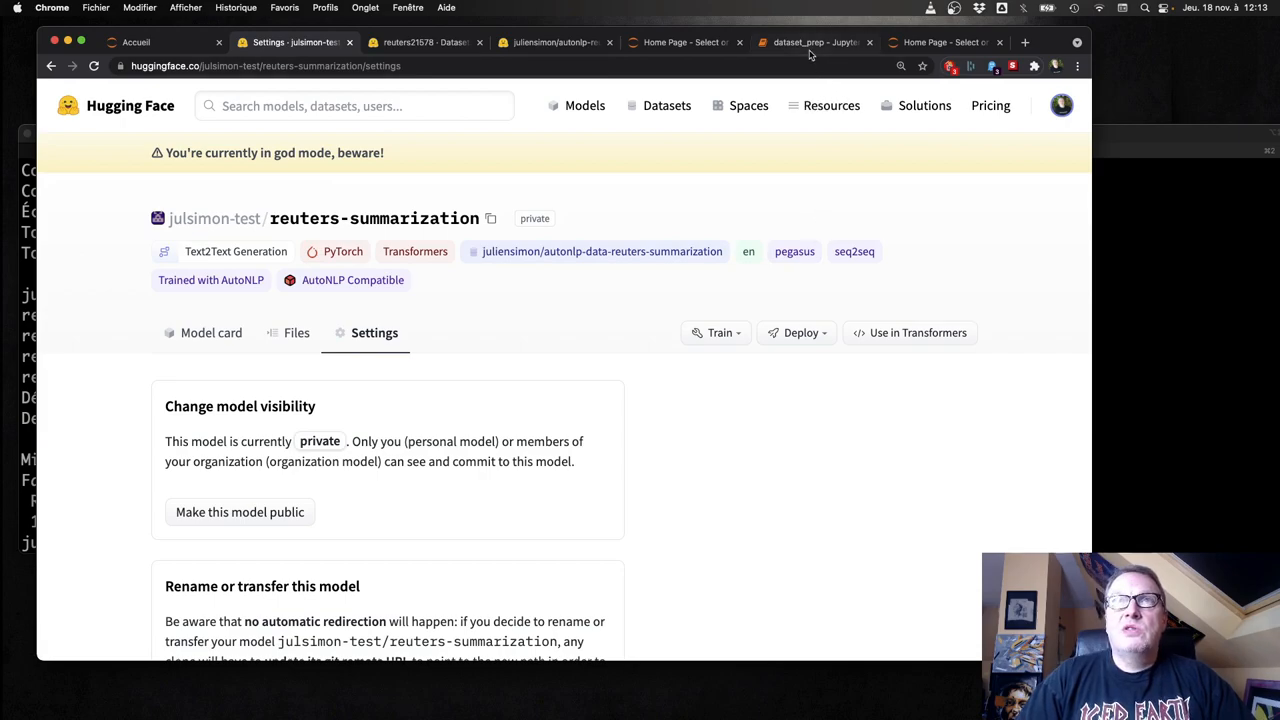
Step: Load the private reuters-summarization model locally and generate a one-line Medicare premiums headline
{"action": "left_click", "coordinate": [685, 42]}
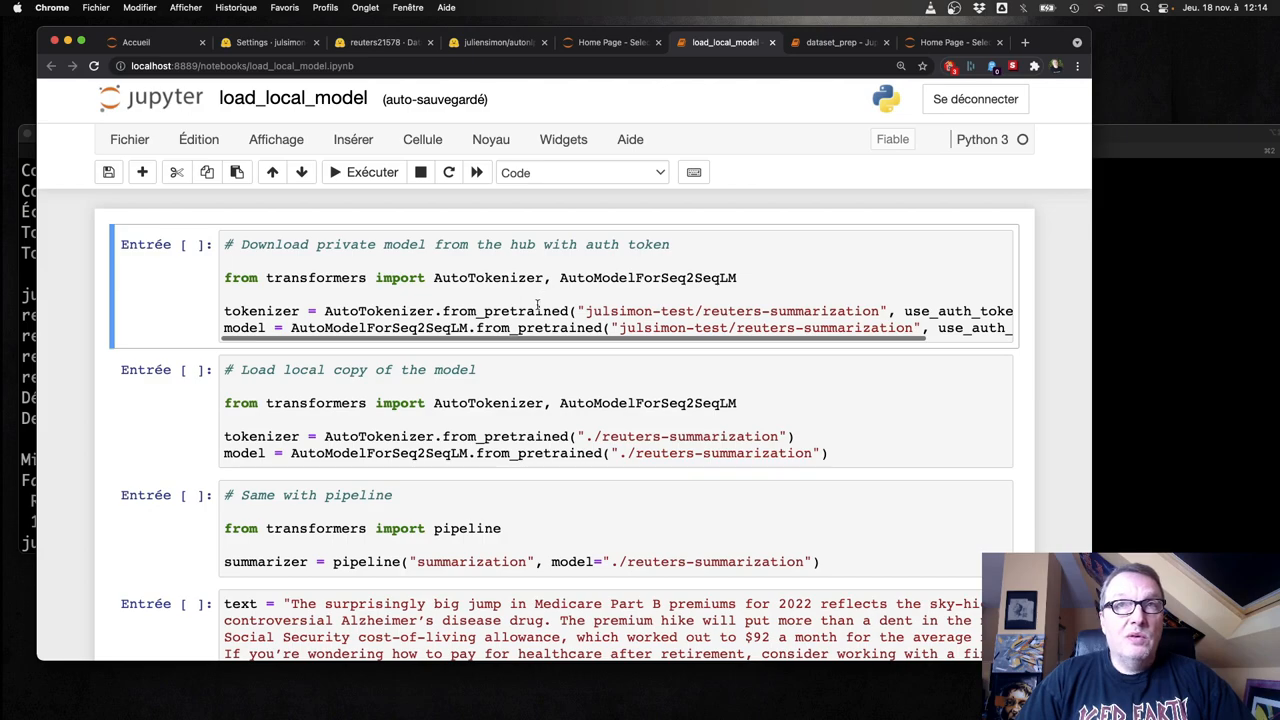
{"action": "double_click", "coordinate": [730, 311]}
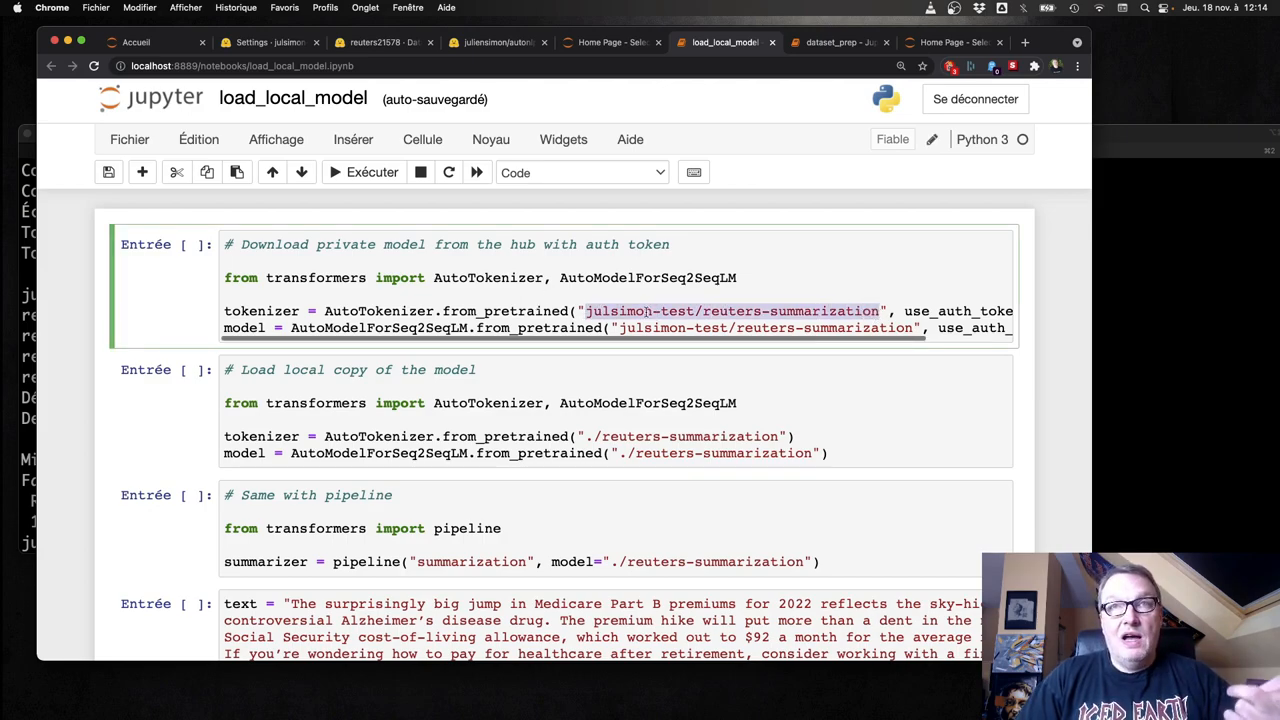
{"action": "left_click", "coordinate": [363, 172]}
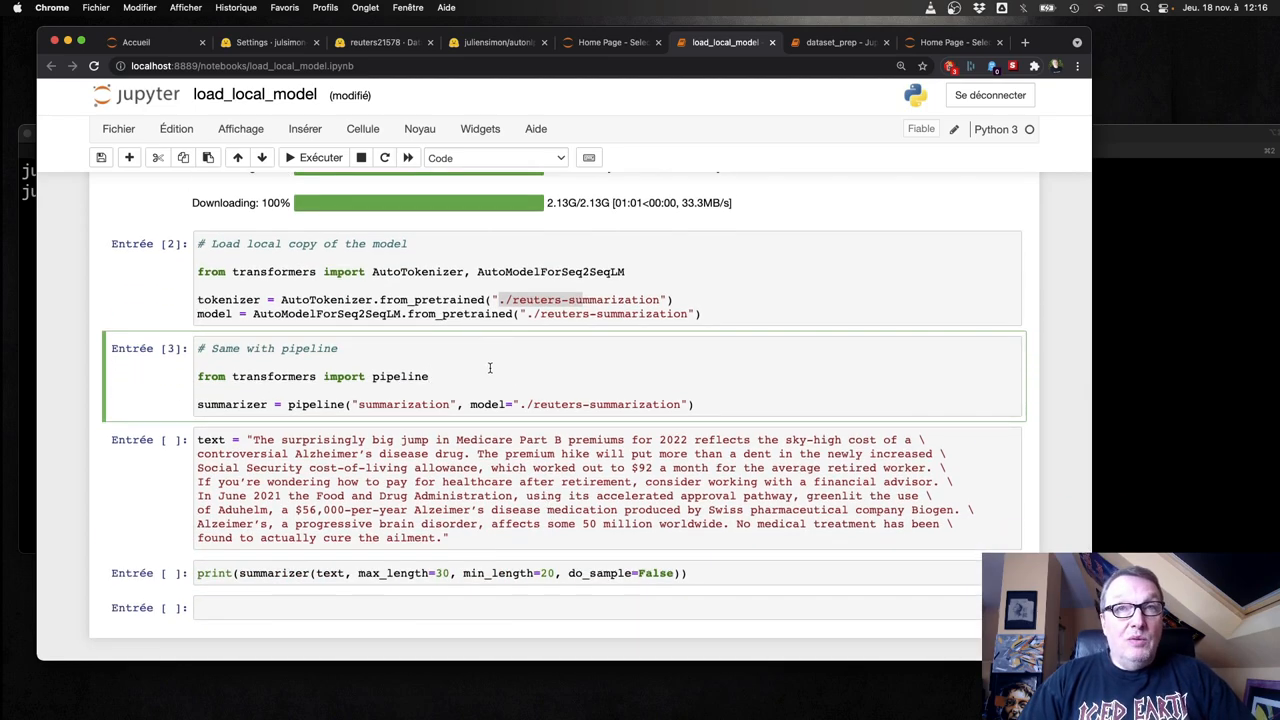
{"action": "double_click", "coordinate": [400, 376]}
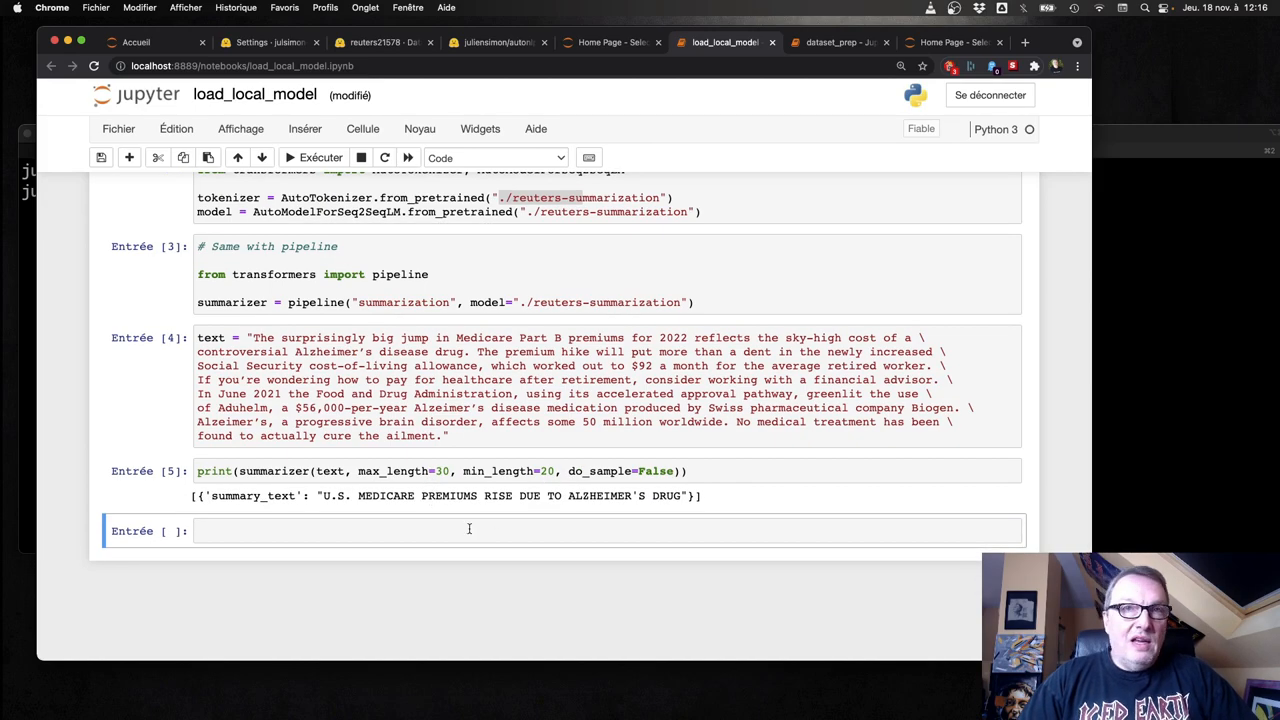
{"action": "mouse_move", "coordinate": [524, 530]}
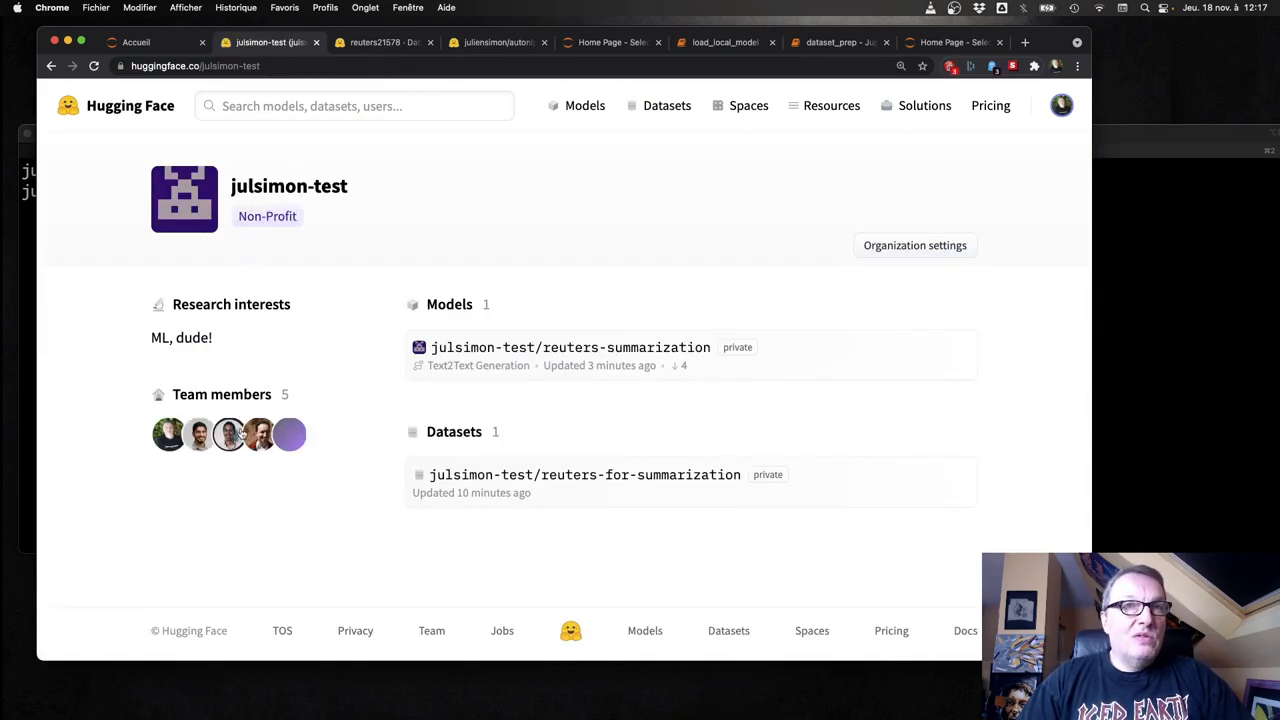
Step: Review julsimon-test members and the admin, write and read role options without changing any role
{"action": "left_click", "coordinate": [914, 245]}
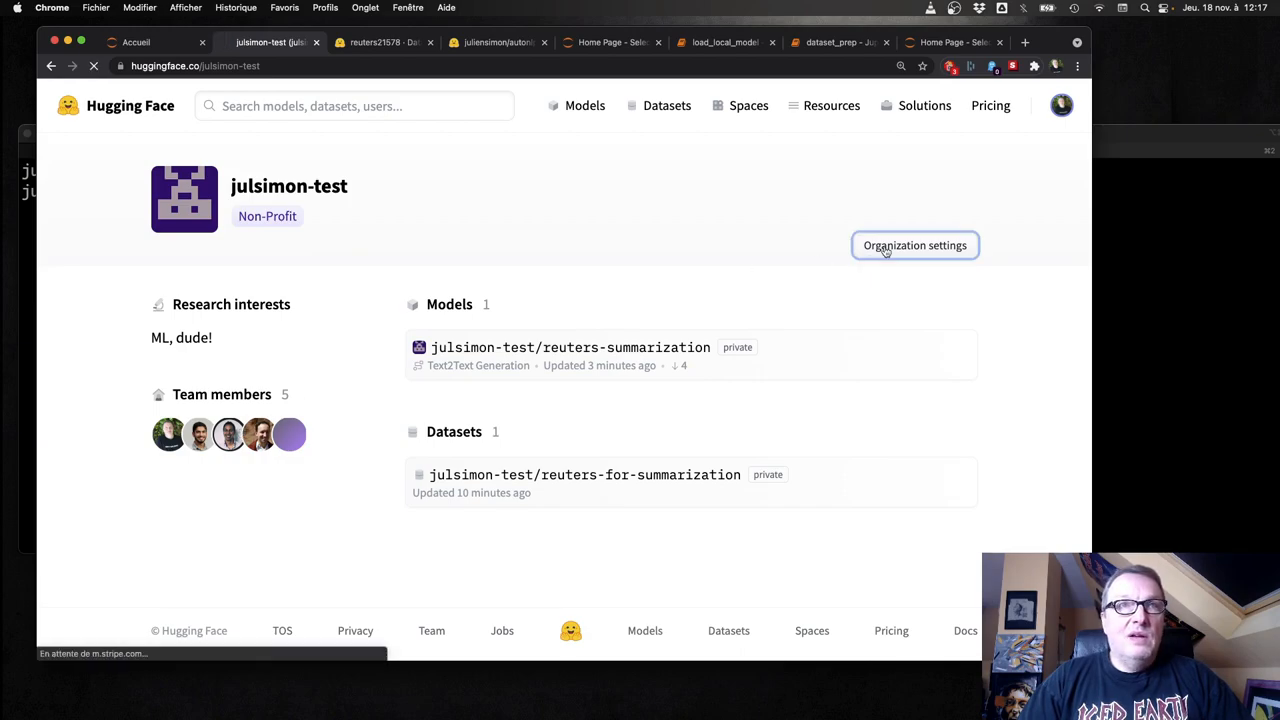
{"action": "left_click", "coordinate": [914, 245]}
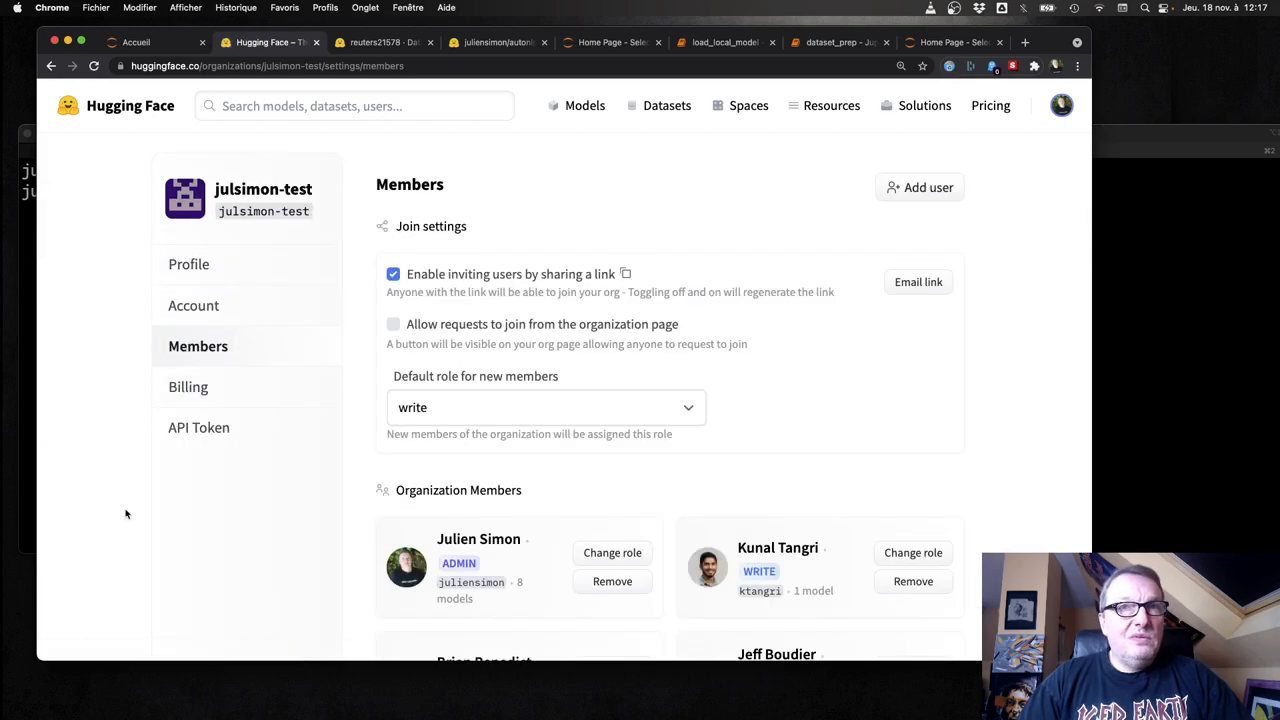
{"action": "scroll", "scroll_direction": "down", "scroll_amount": 3}
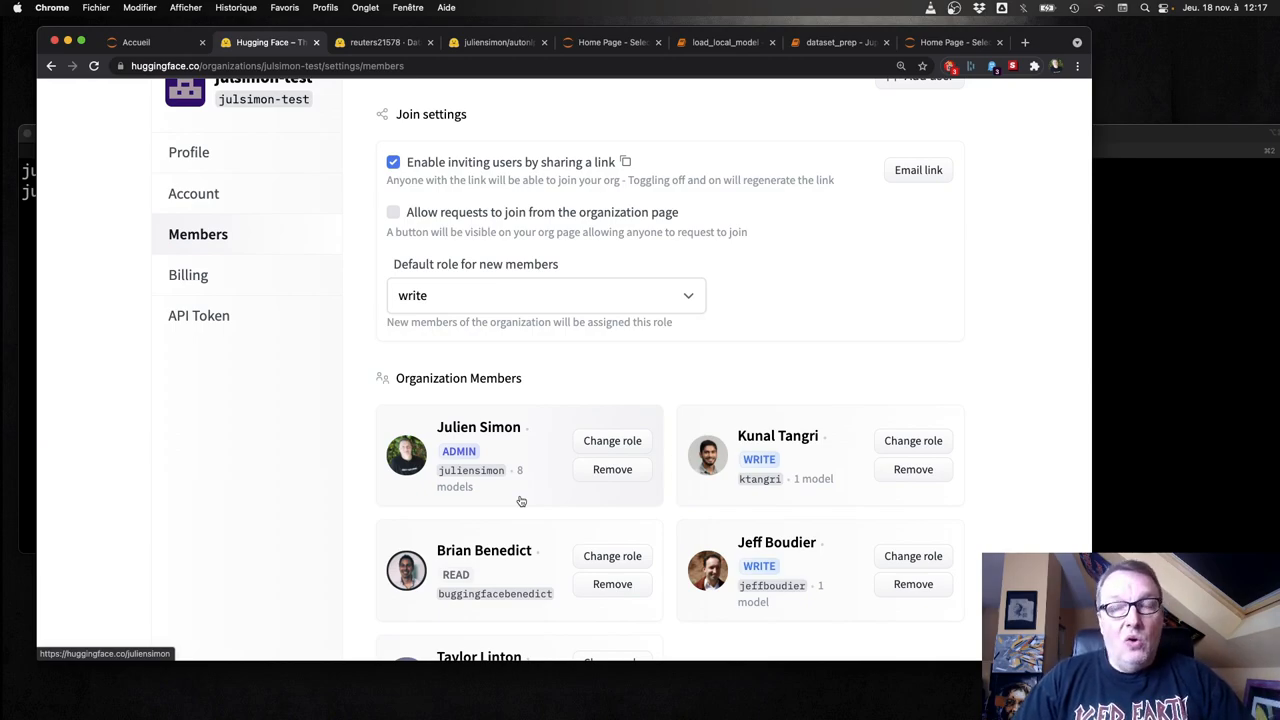
{"action": "scroll", "scroll_direction": "down", "scroll_amount": 3}
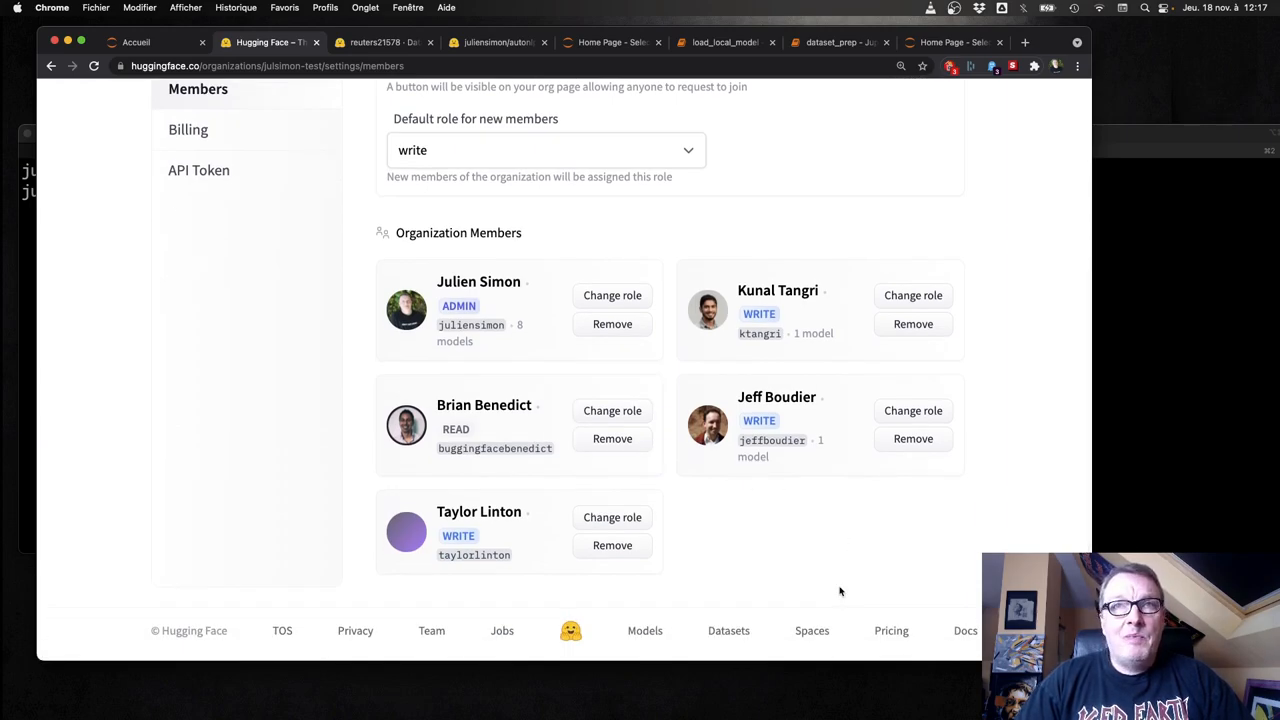
{"action": "mouse_move", "coordinate": [849, 328]}
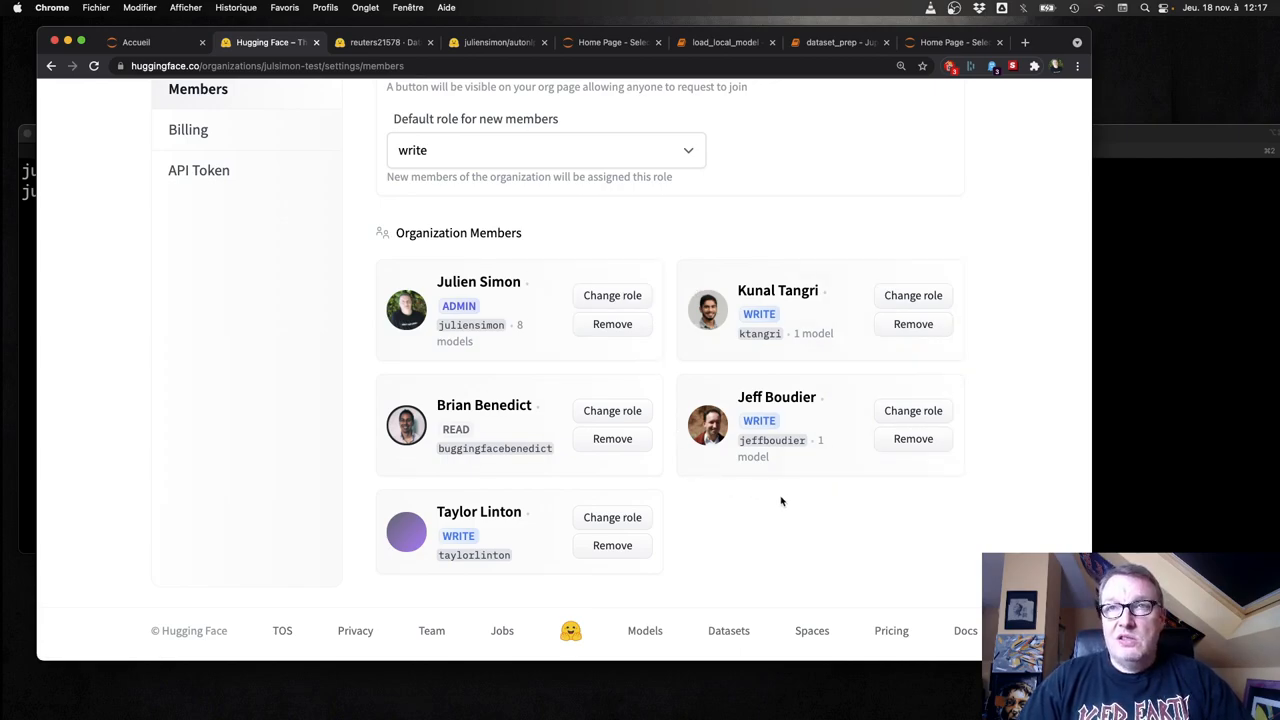
{"action": "mouse_move", "coordinate": [836, 568]}
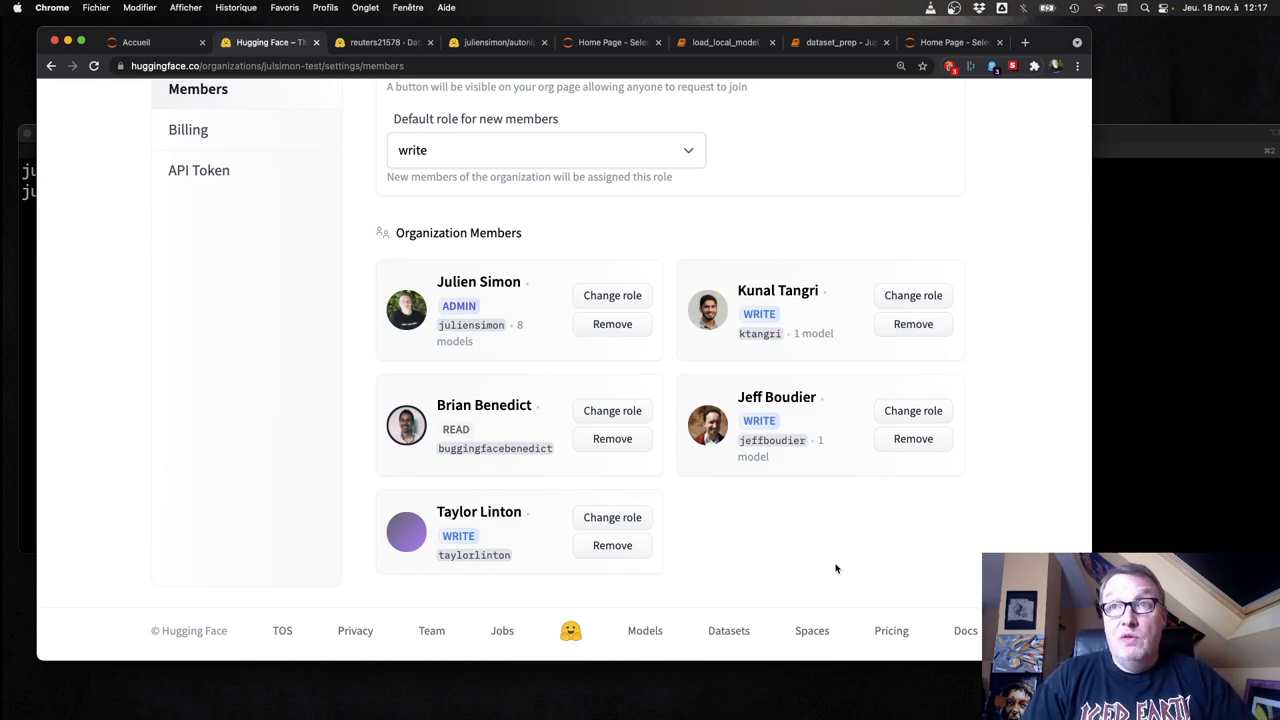
{"action": "left_click", "coordinate": [912, 295]}
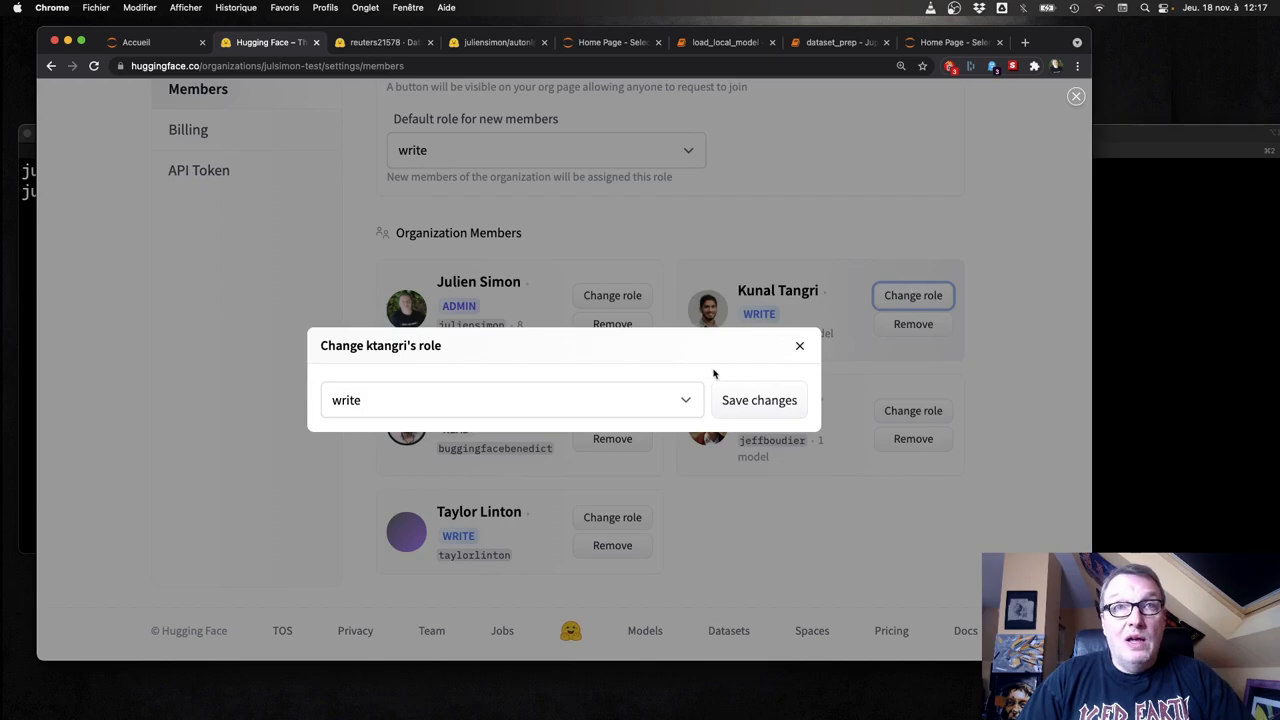
{"action": "left_click", "coordinate": [505, 400]}
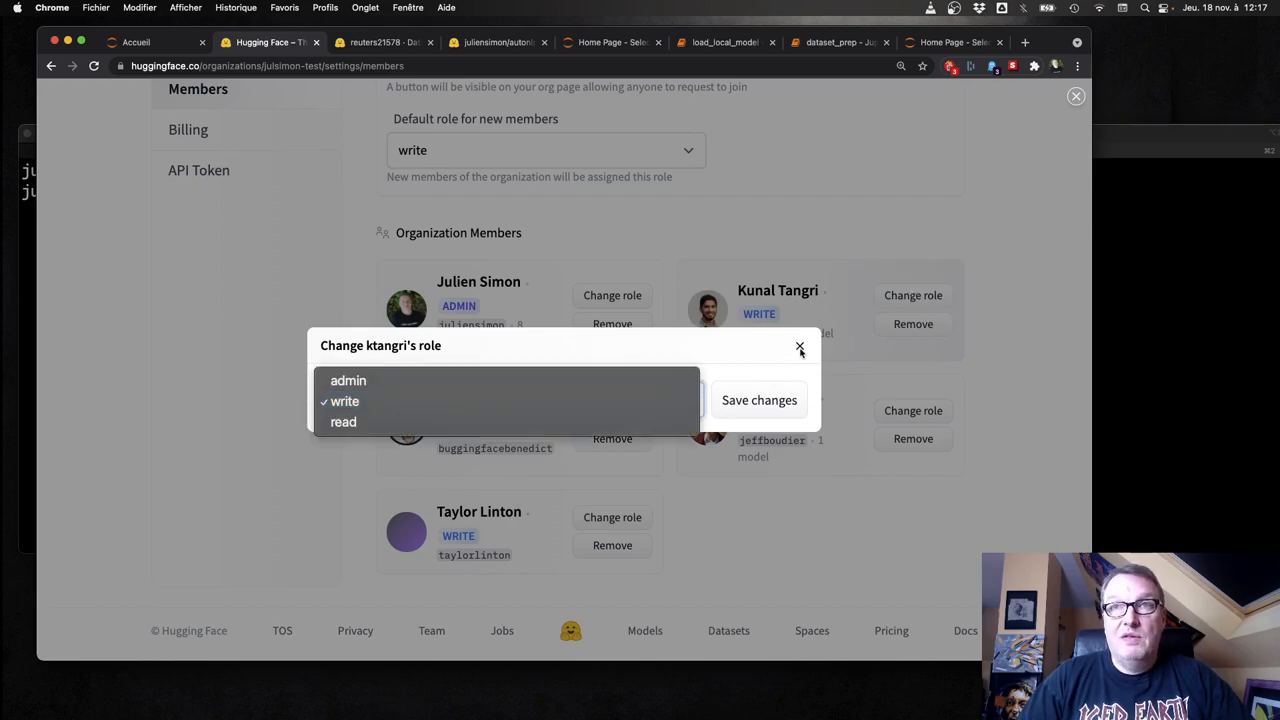
{"action": "left_click", "coordinate": [799, 347]}
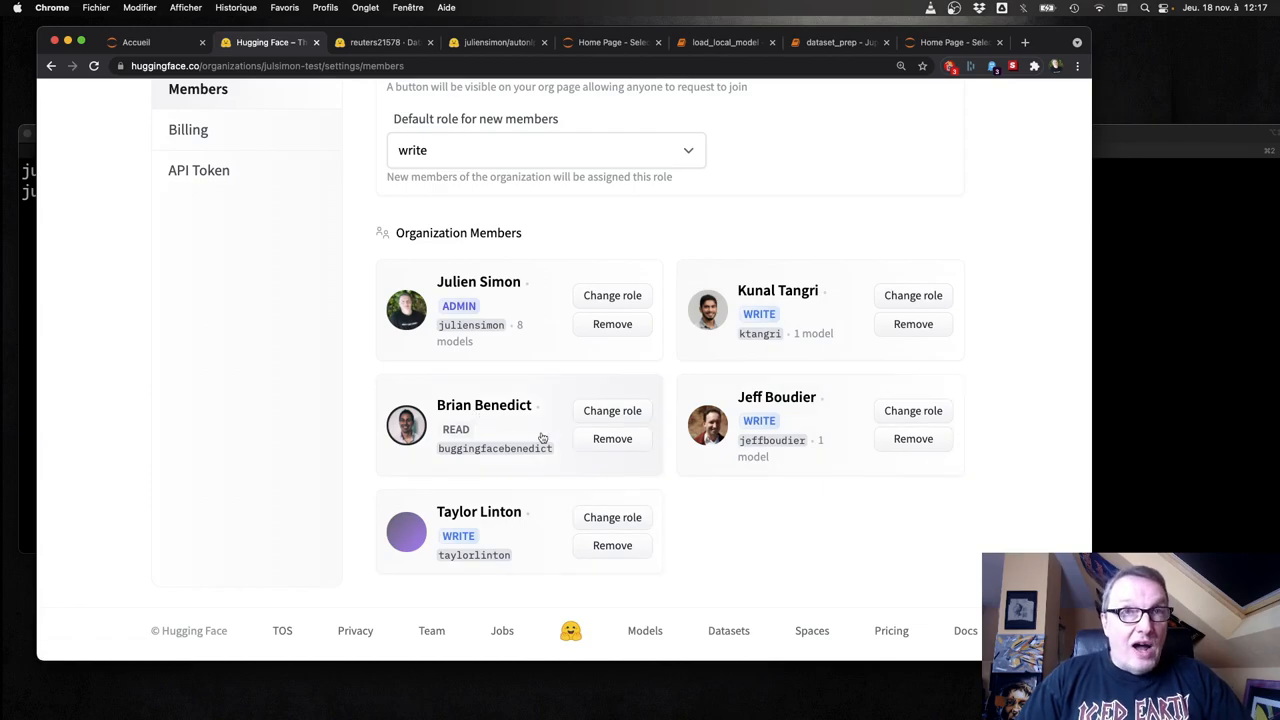
{"action": "mouse_move", "coordinate": [563, 433]}
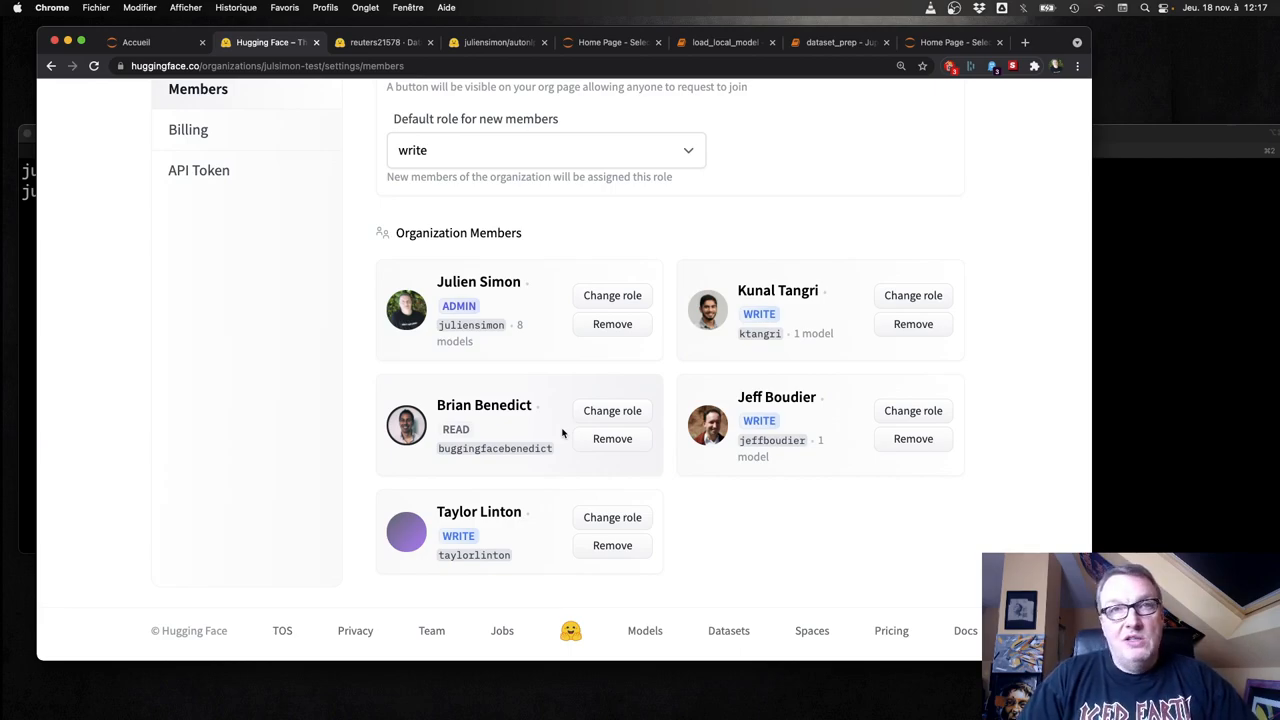
{"action": "mouse_move", "coordinate": [533, 430]}
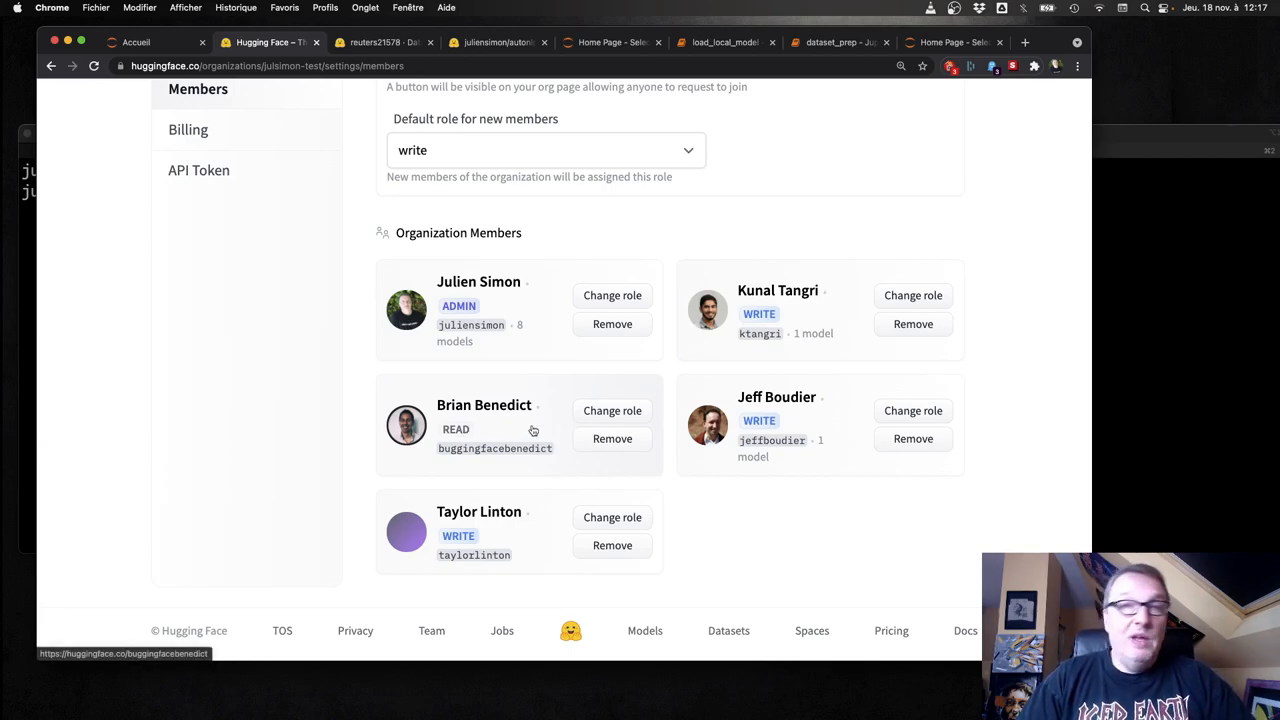
{"action": "mouse_move", "coordinate": [533, 430]}
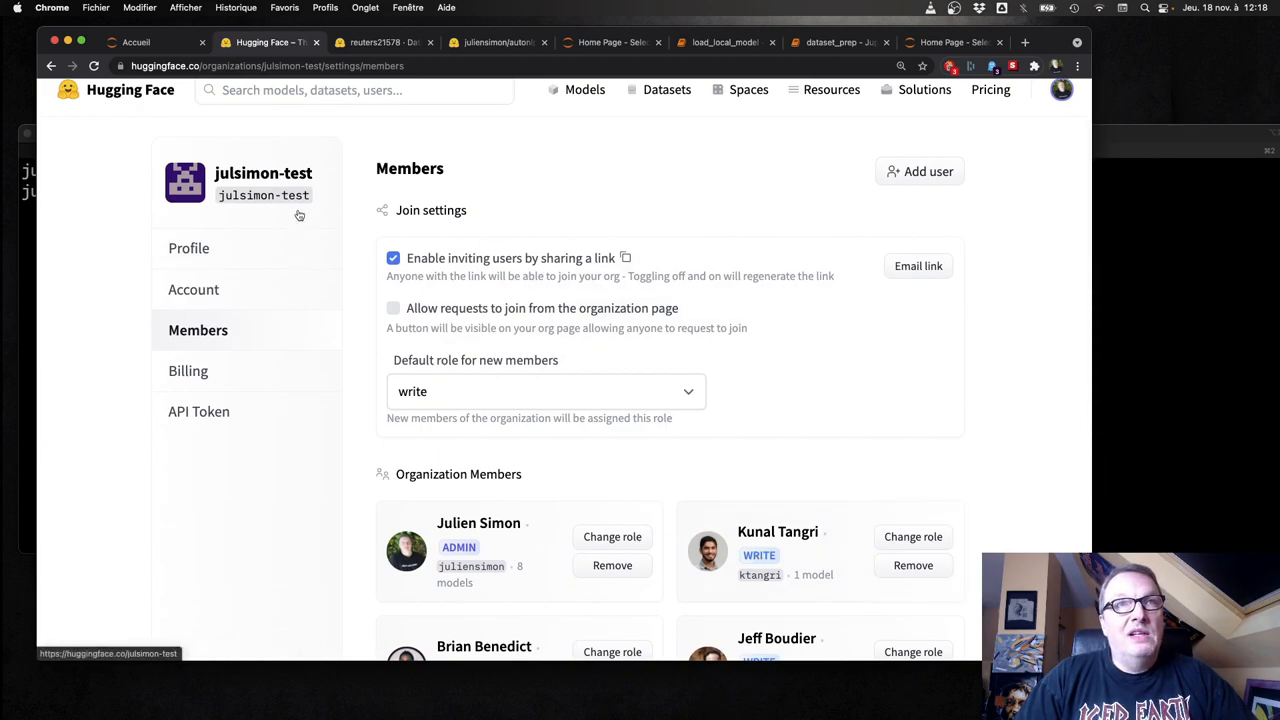
{"action": "mouse_move", "coordinate": [310, 232]}
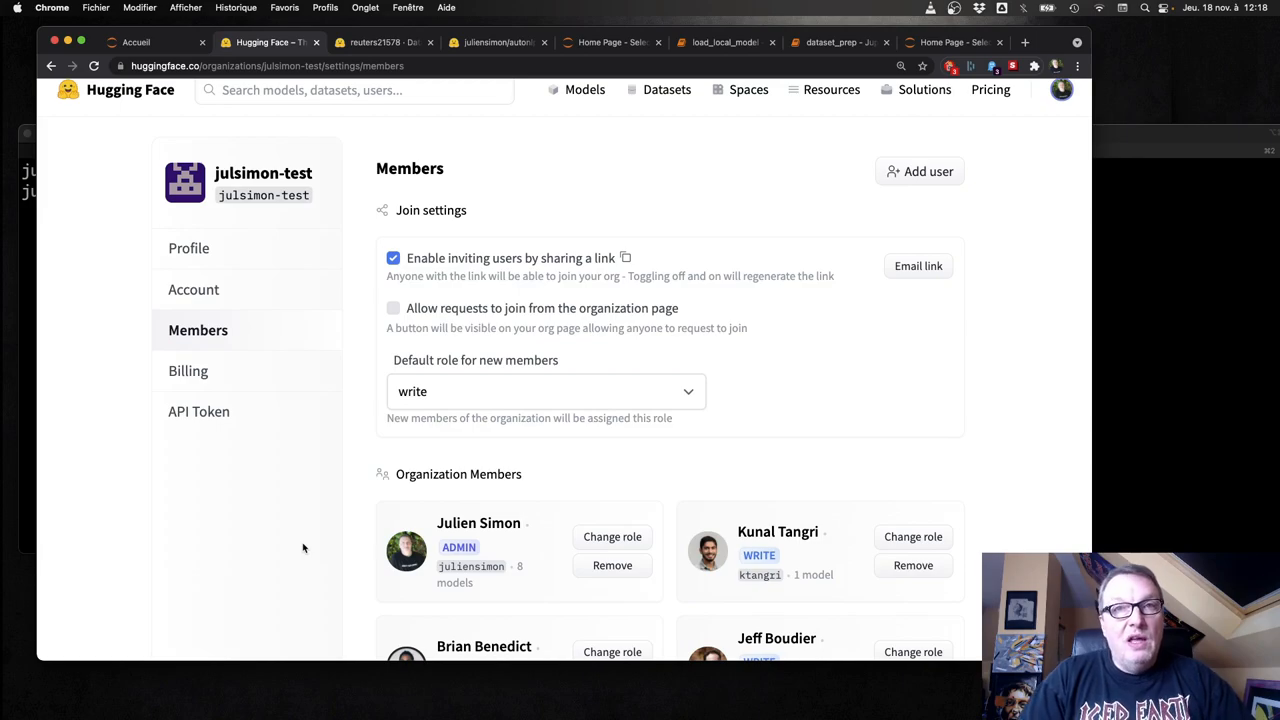
{"action": "scroll", "scroll_direction": "down", "scroll_amount": 3}
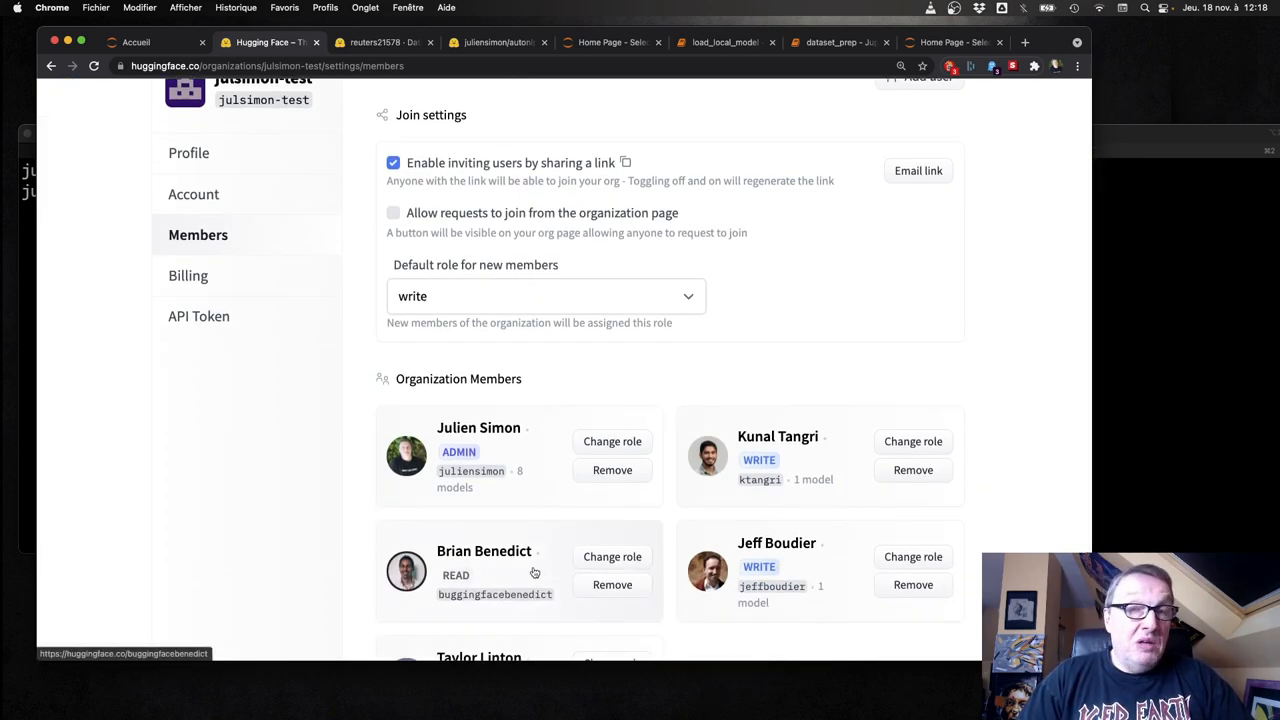
{"action": "mouse_move", "coordinate": [535, 572]}
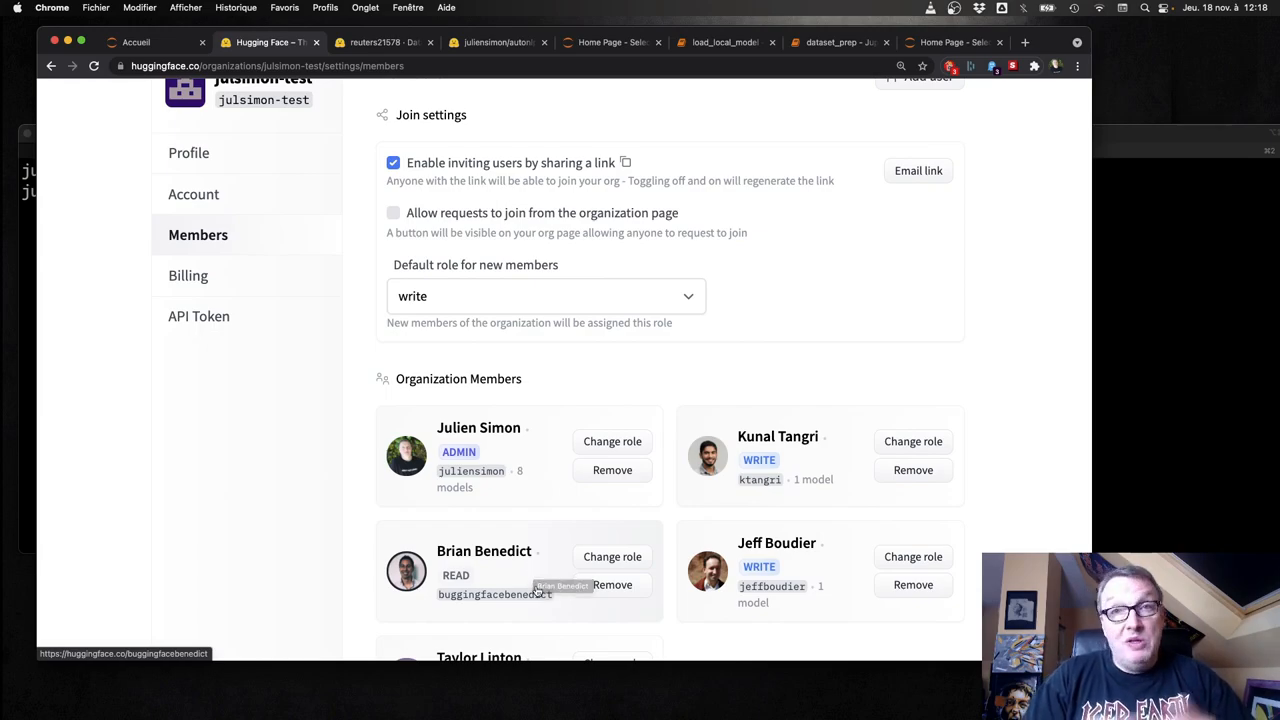
{"action": "mouse_move", "coordinate": [537, 590]}
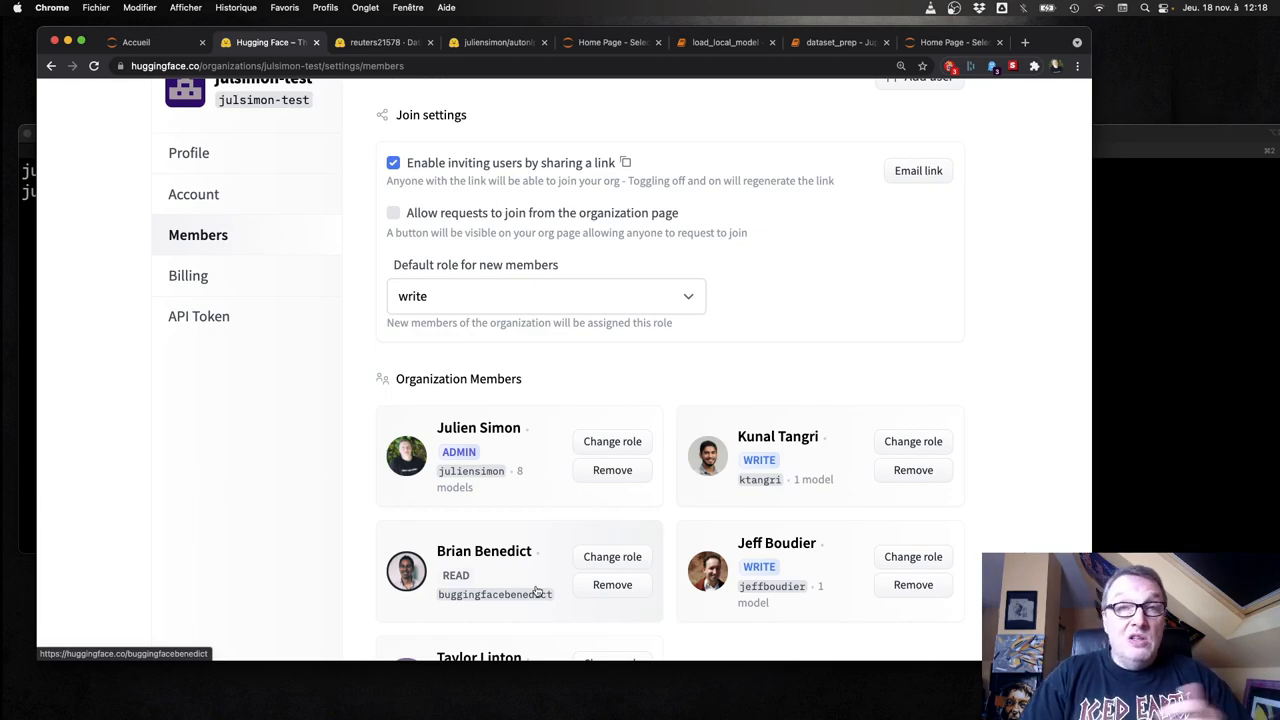
{"action": "mouse_move", "coordinate": [520, 570]}
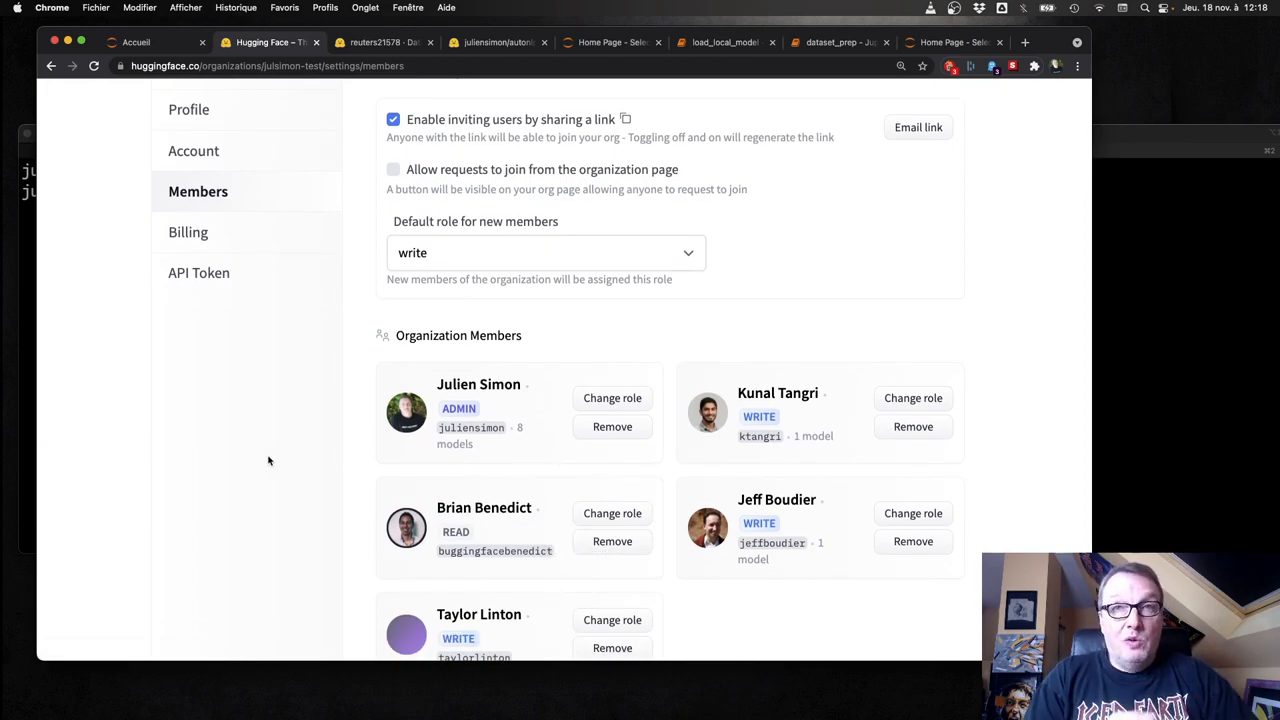
{"action": "mouse_move", "coordinate": [536, 485]}
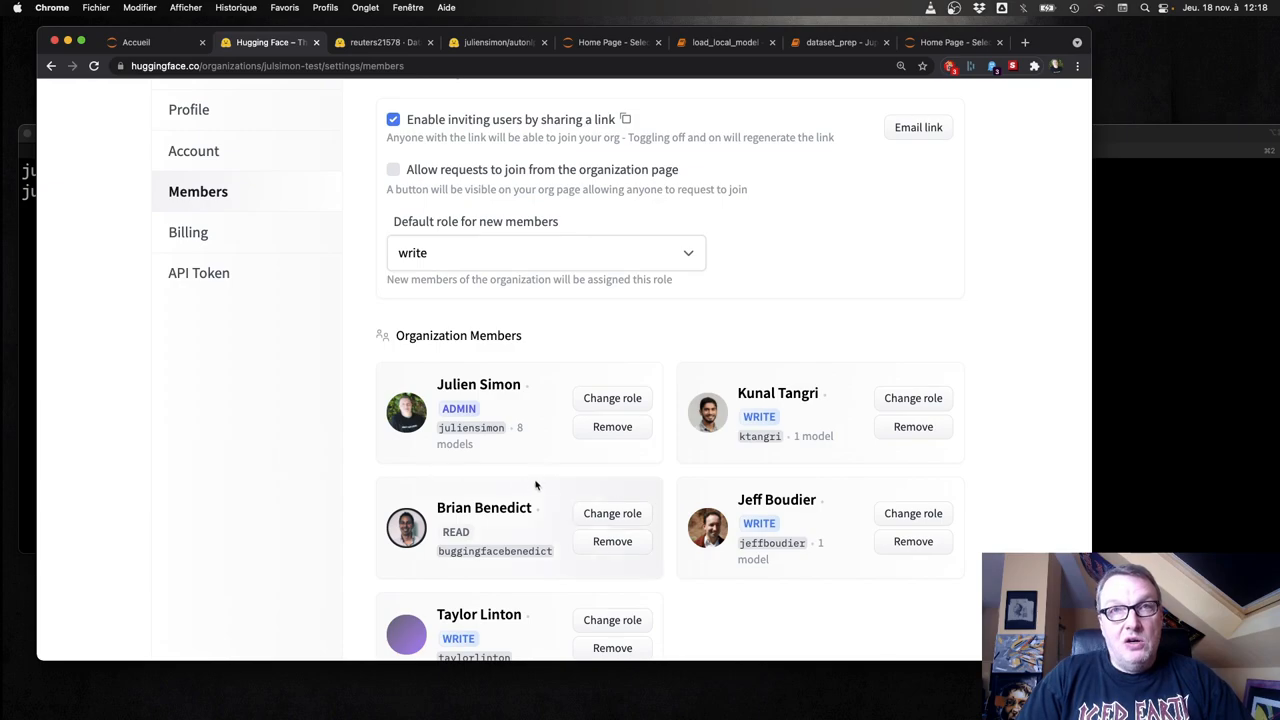
{"action": "mouse_move", "coordinate": [329, 522]}
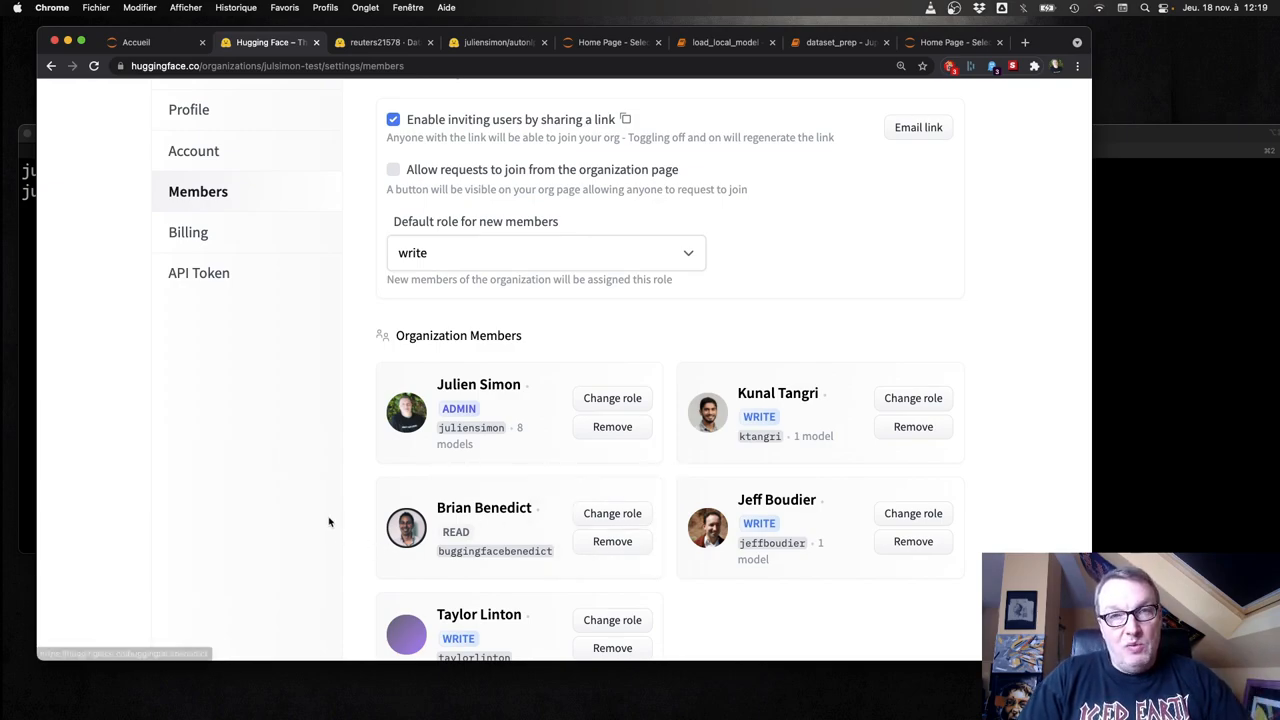
{"action": "scroll", "scroll_direction": "down", "scroll_amount": 3}
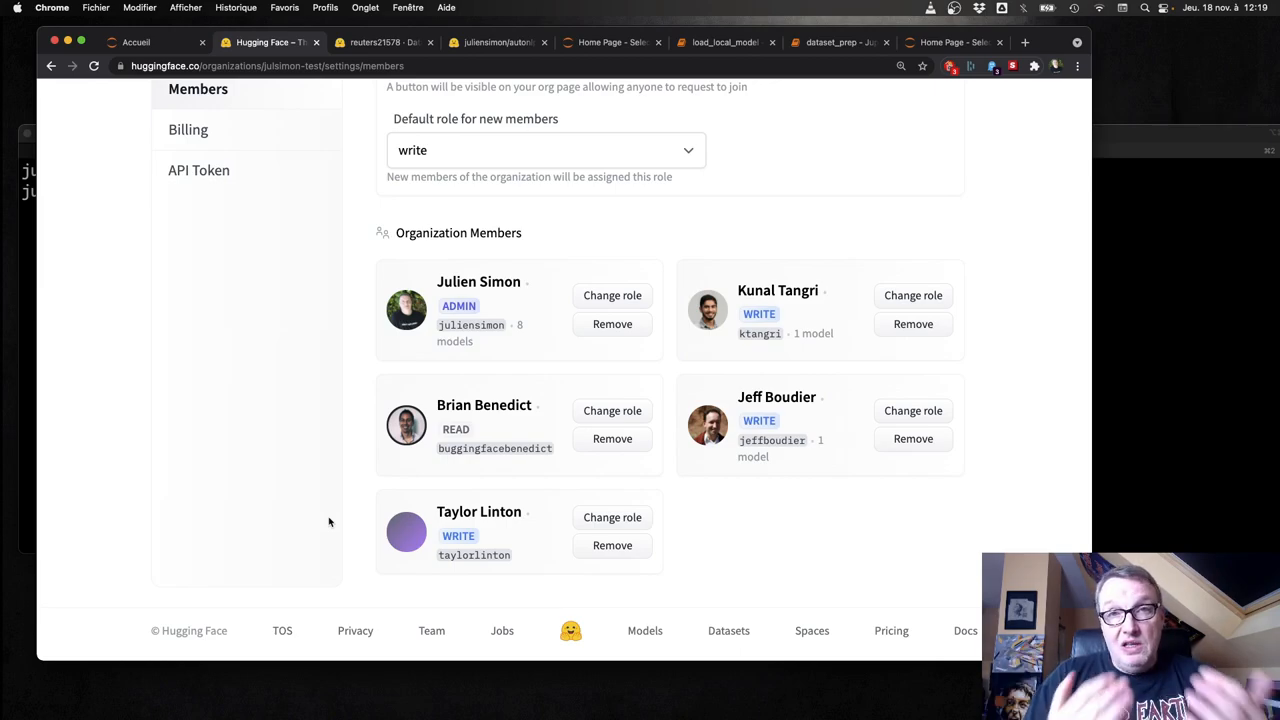
{"action": "scroll", "scroll_direction": "up", "scroll_amount": 3}
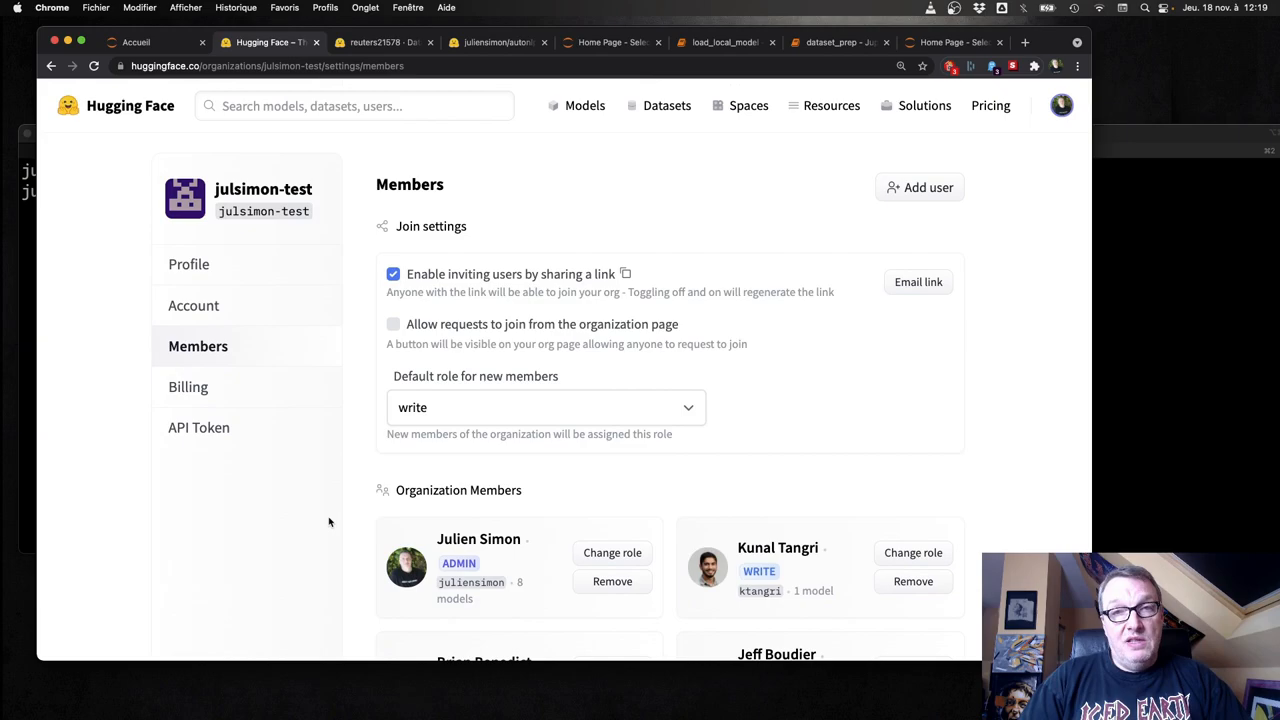